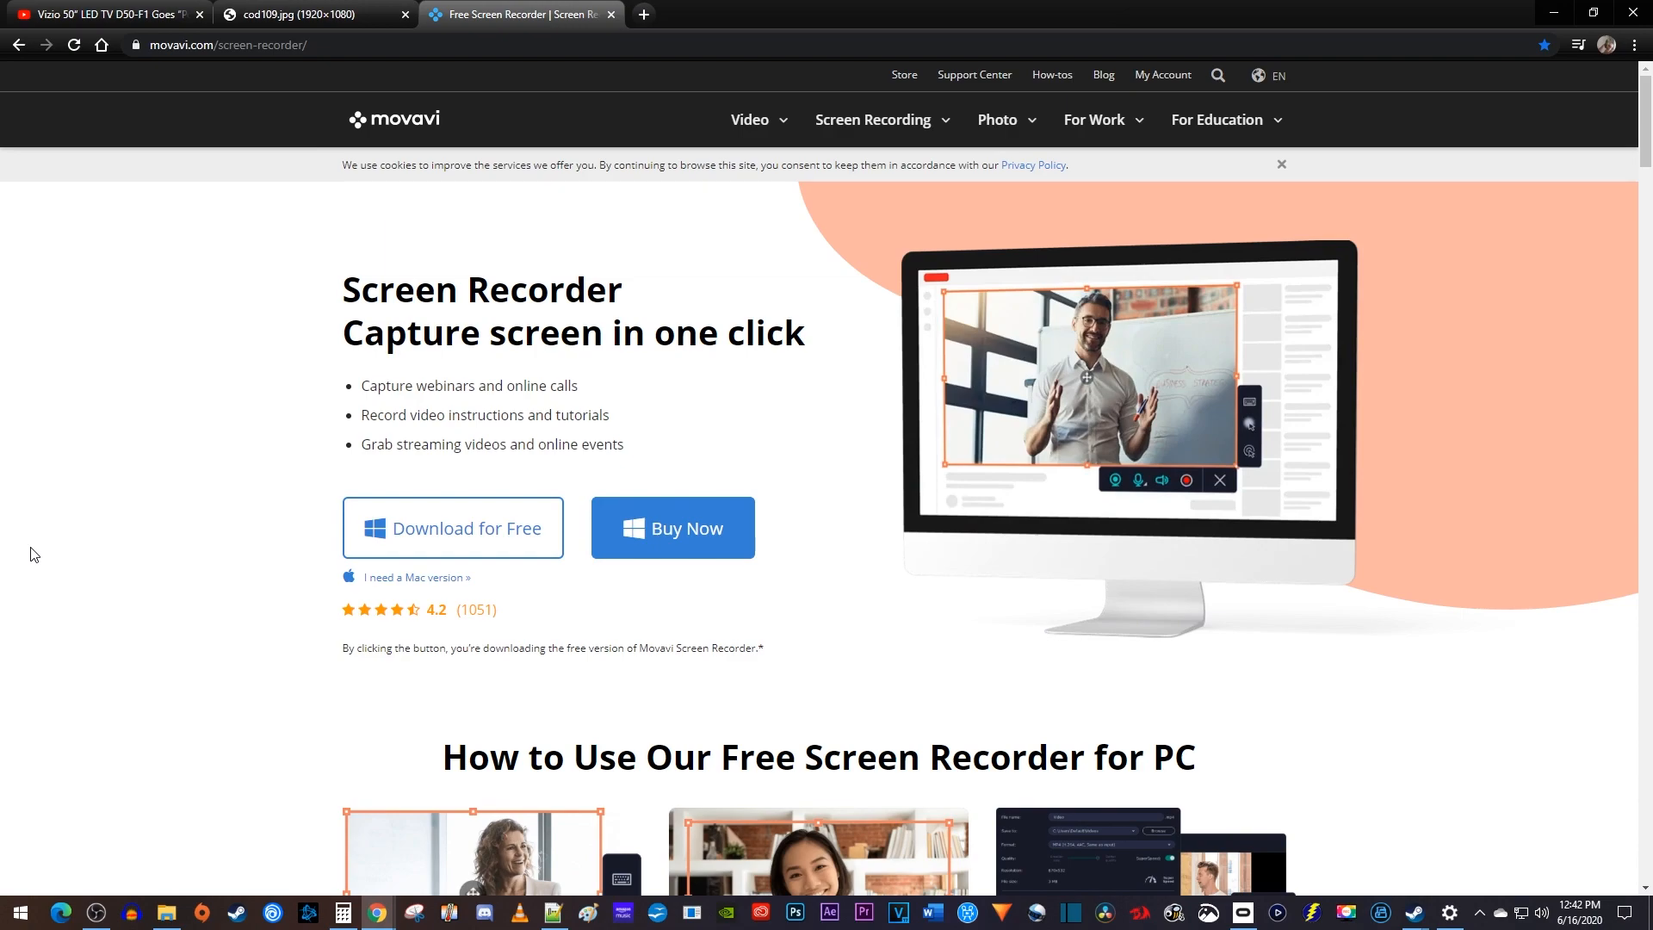
- Scroll to the YouTube player and fit the capture frame to it at 1234×646
scroll("down", 3)
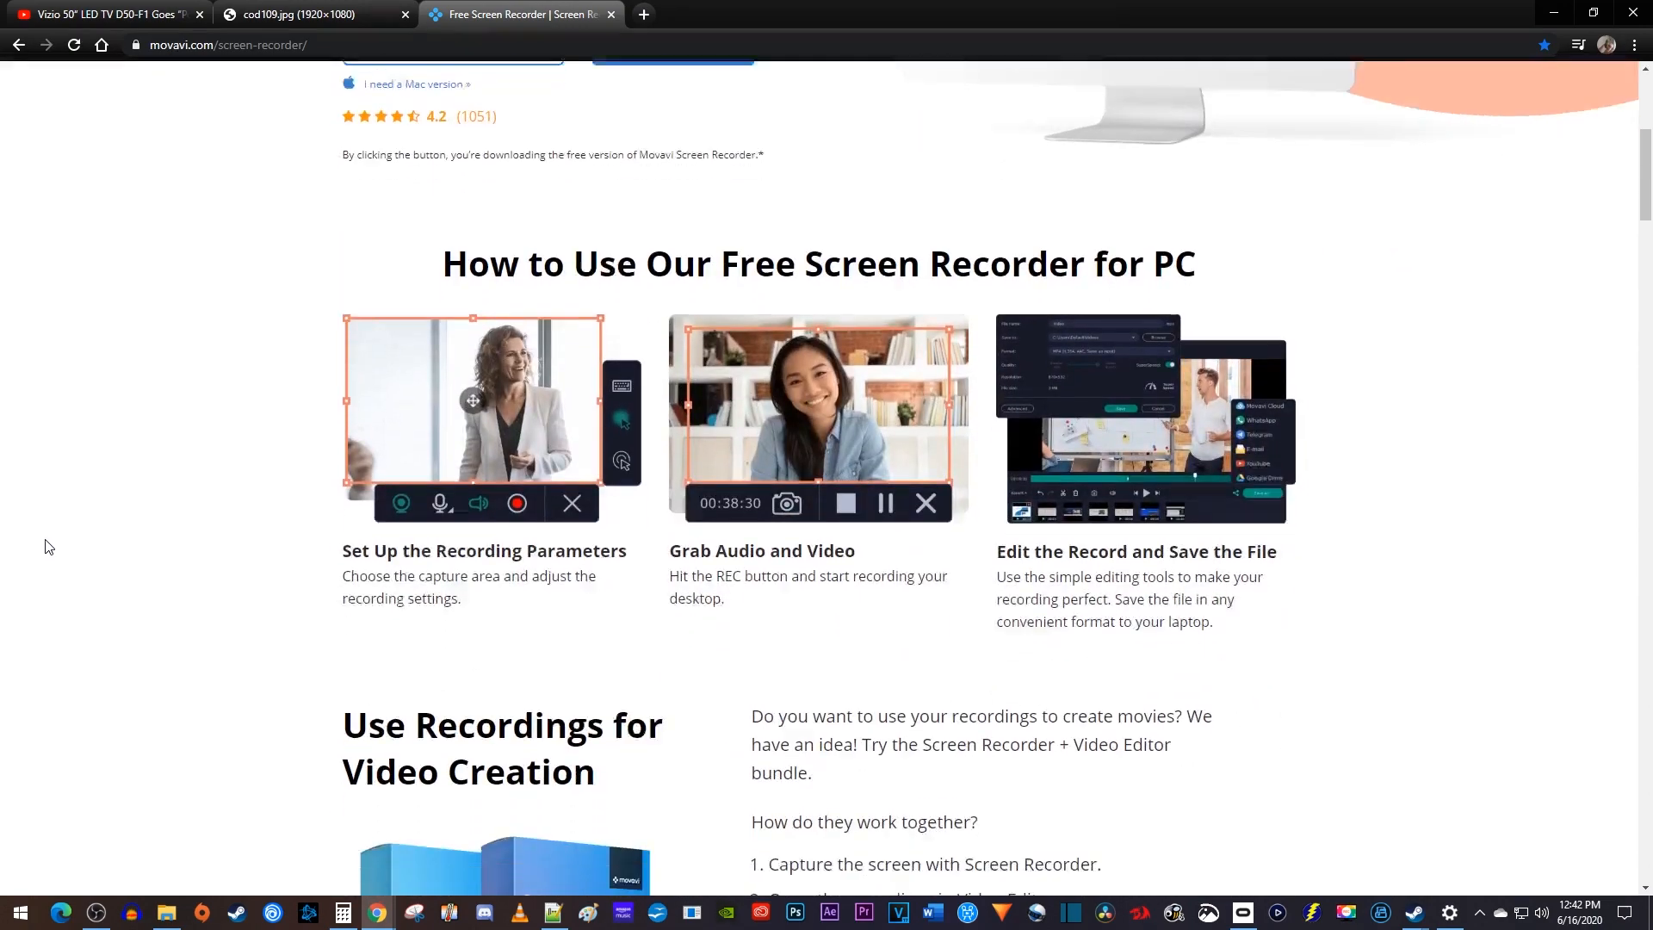
scroll("down", 3)
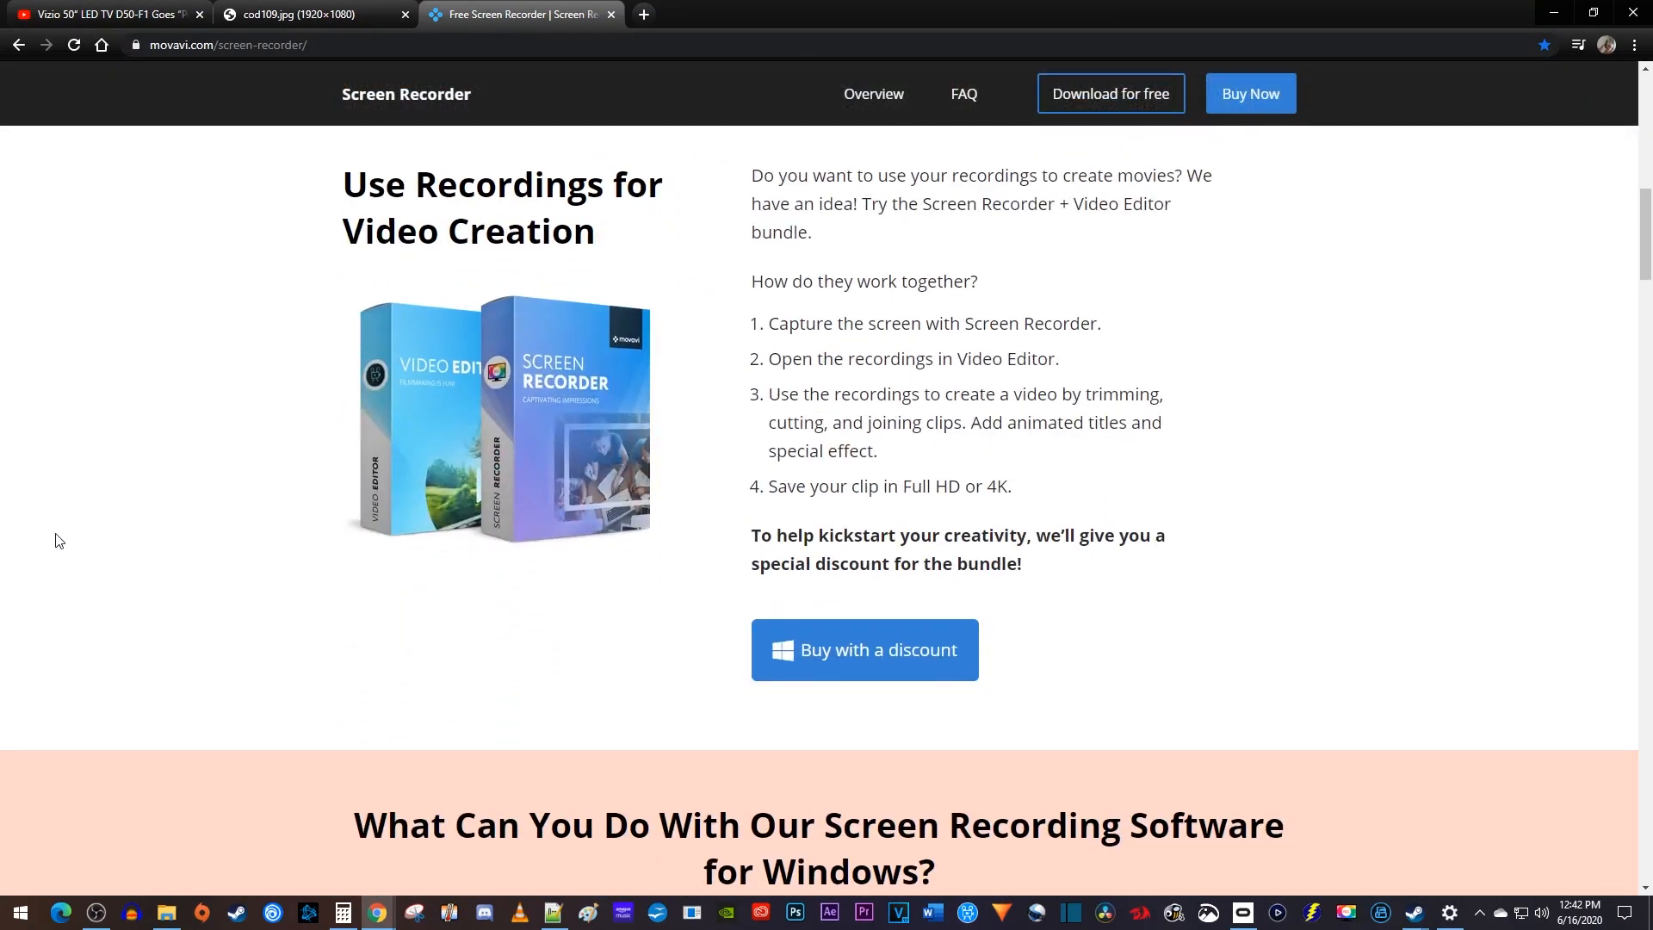
scroll("down", 3)
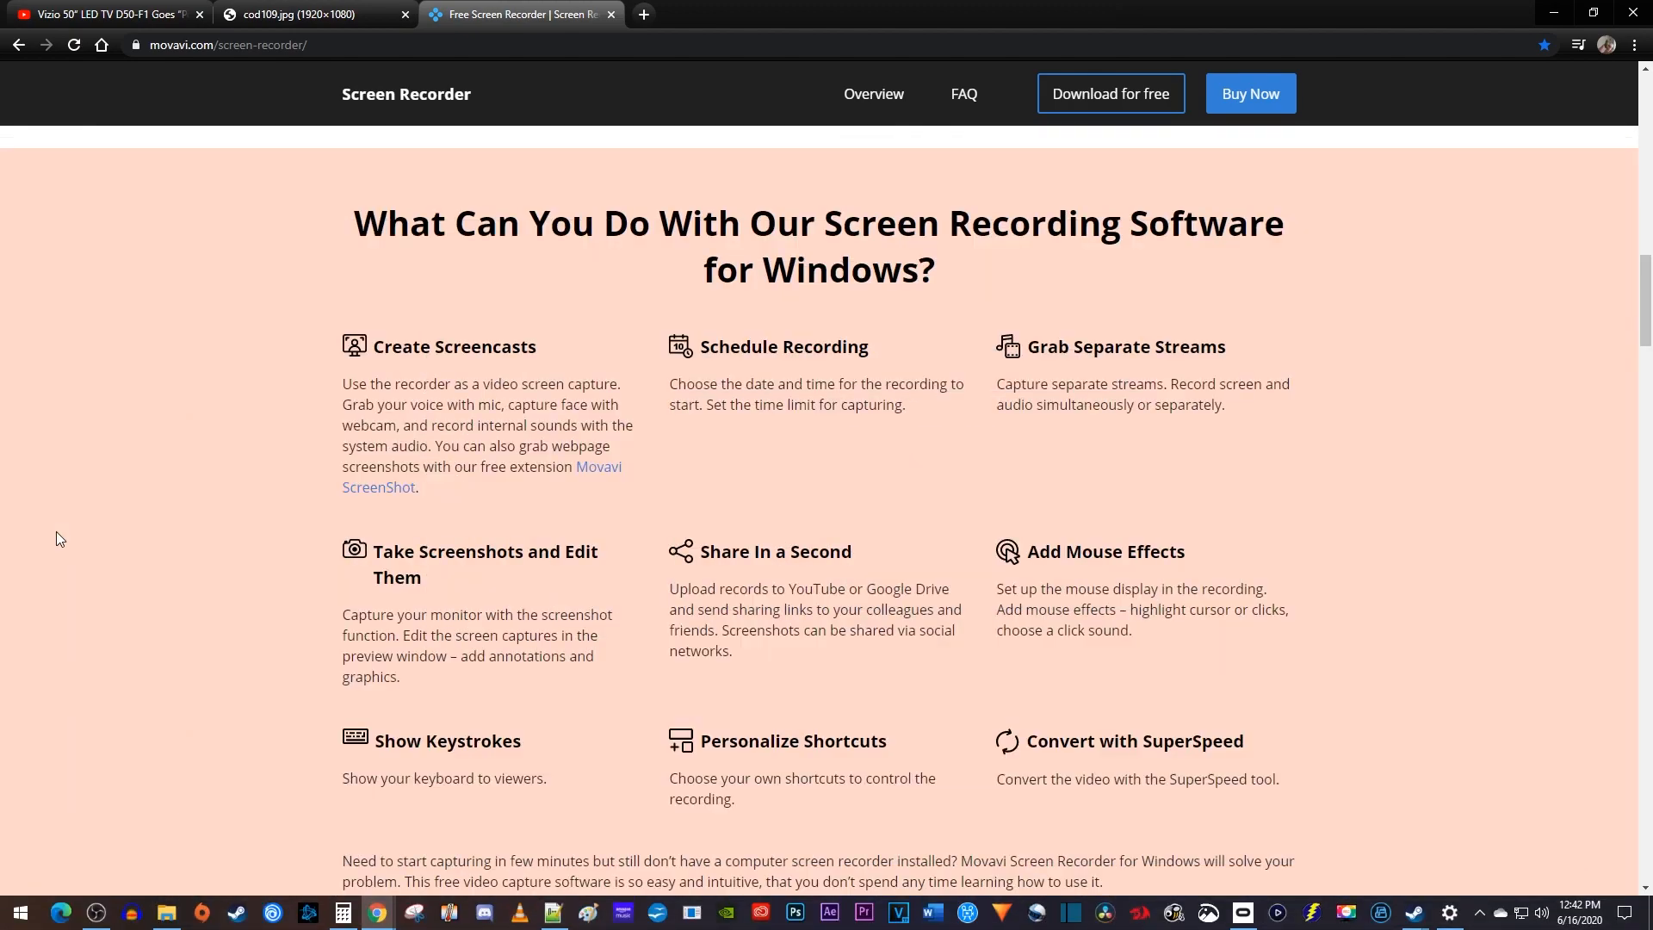
scroll("down", 3)
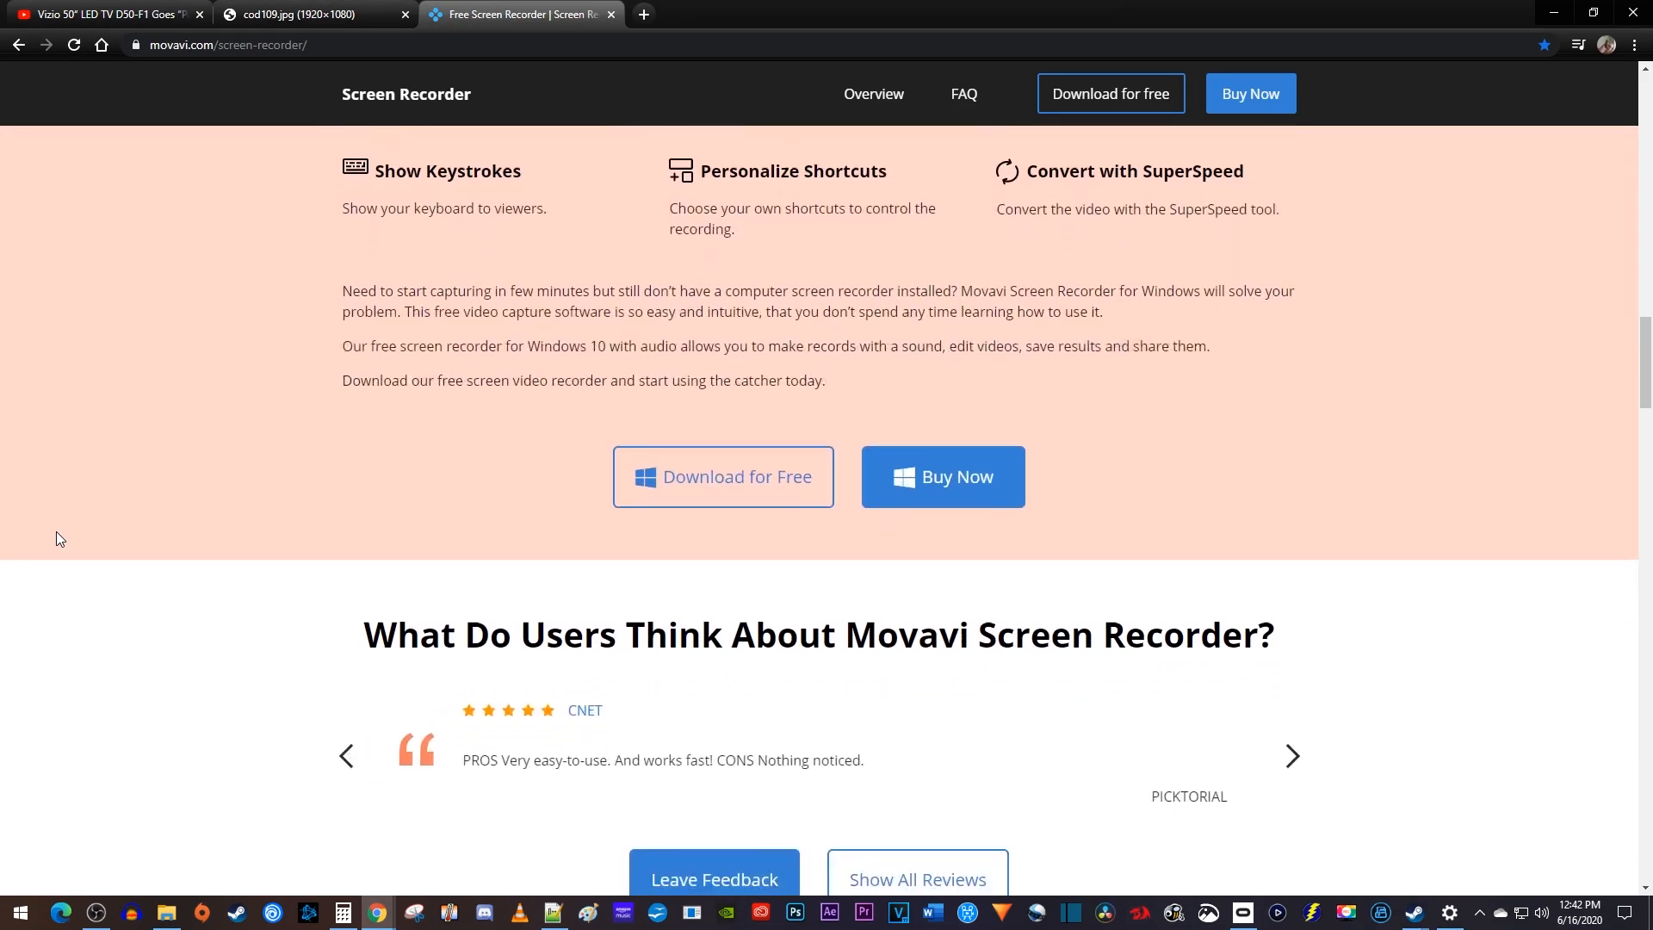
scroll("down", 3)
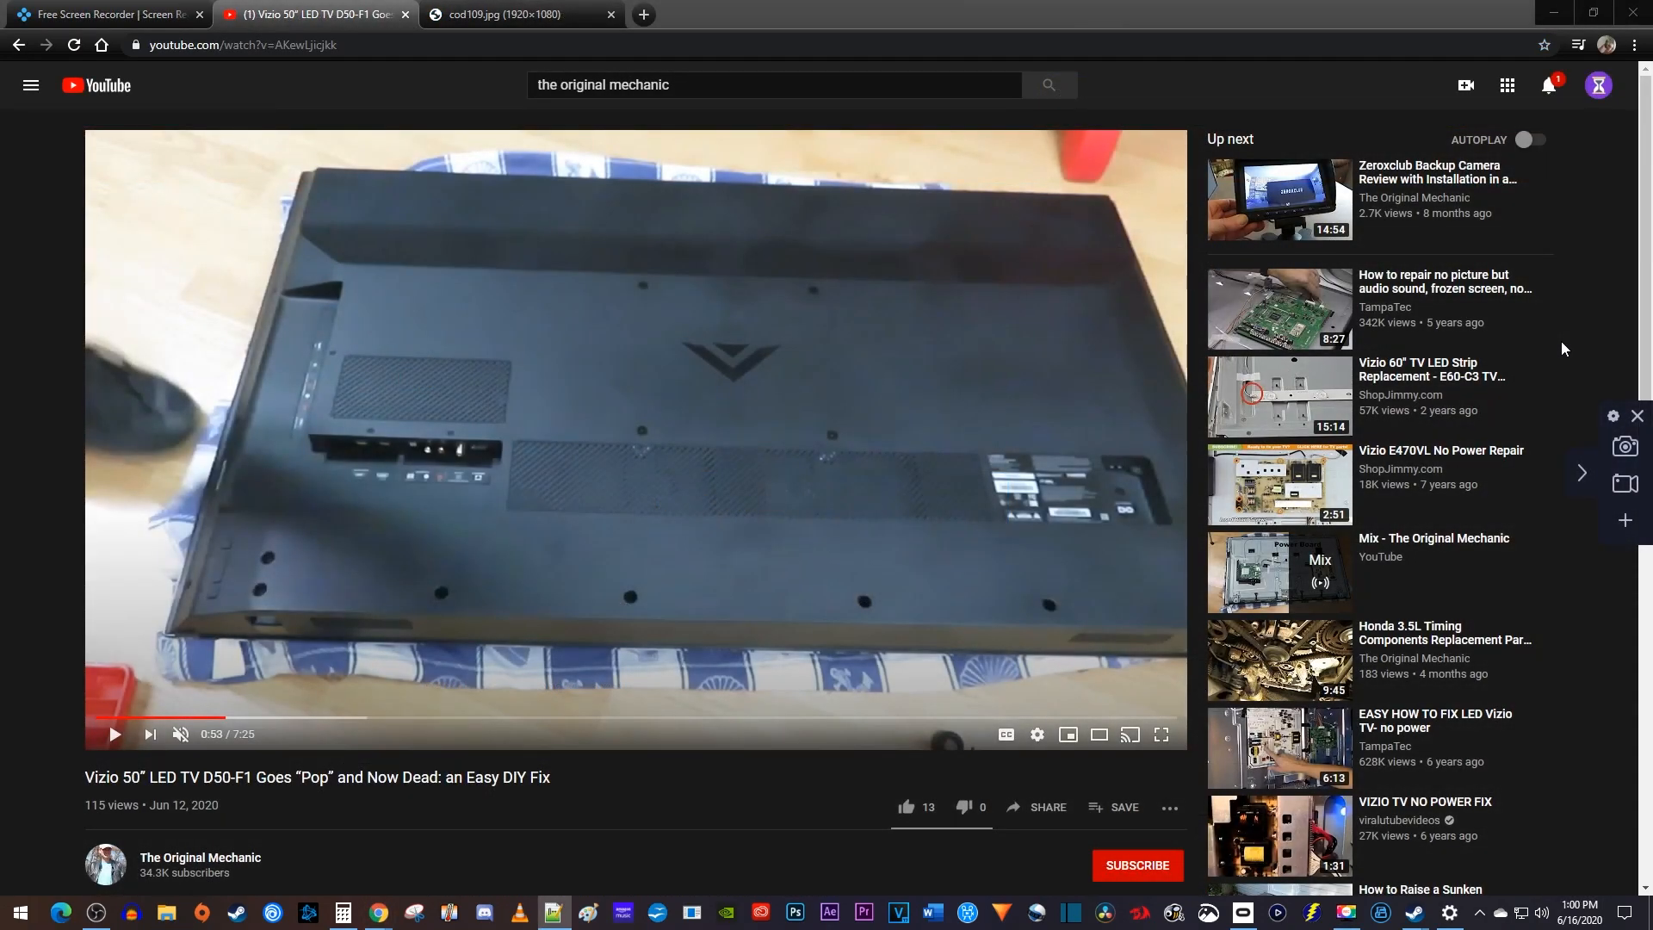
mouse_move(1633, 417)
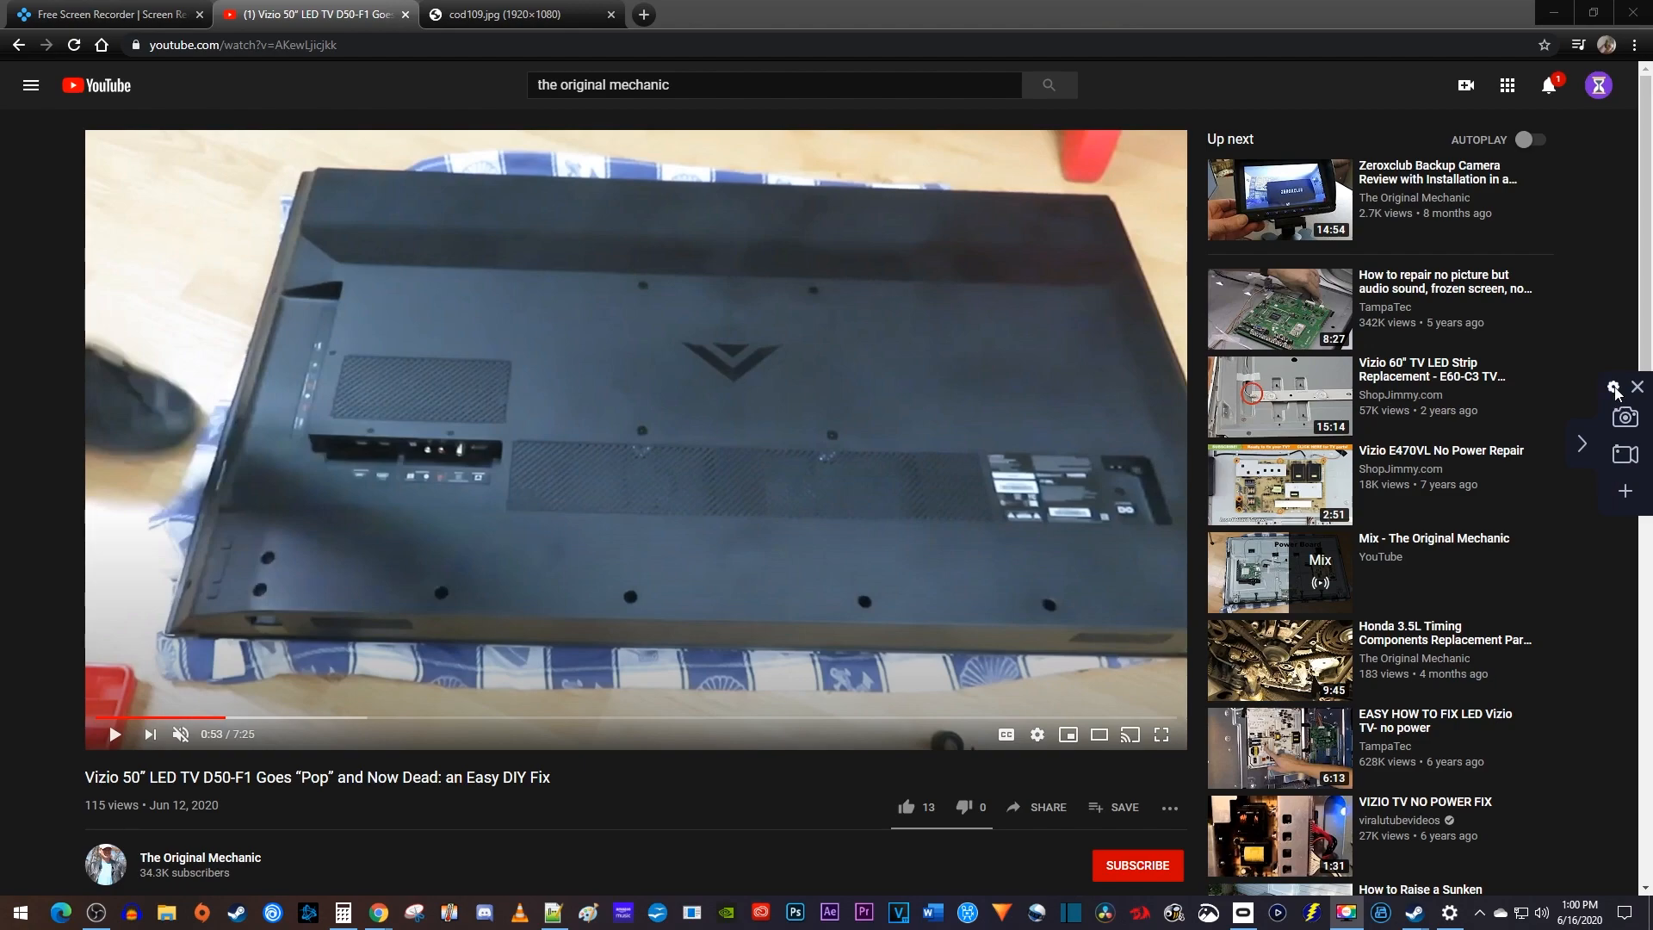
mouse_move(1624, 415)
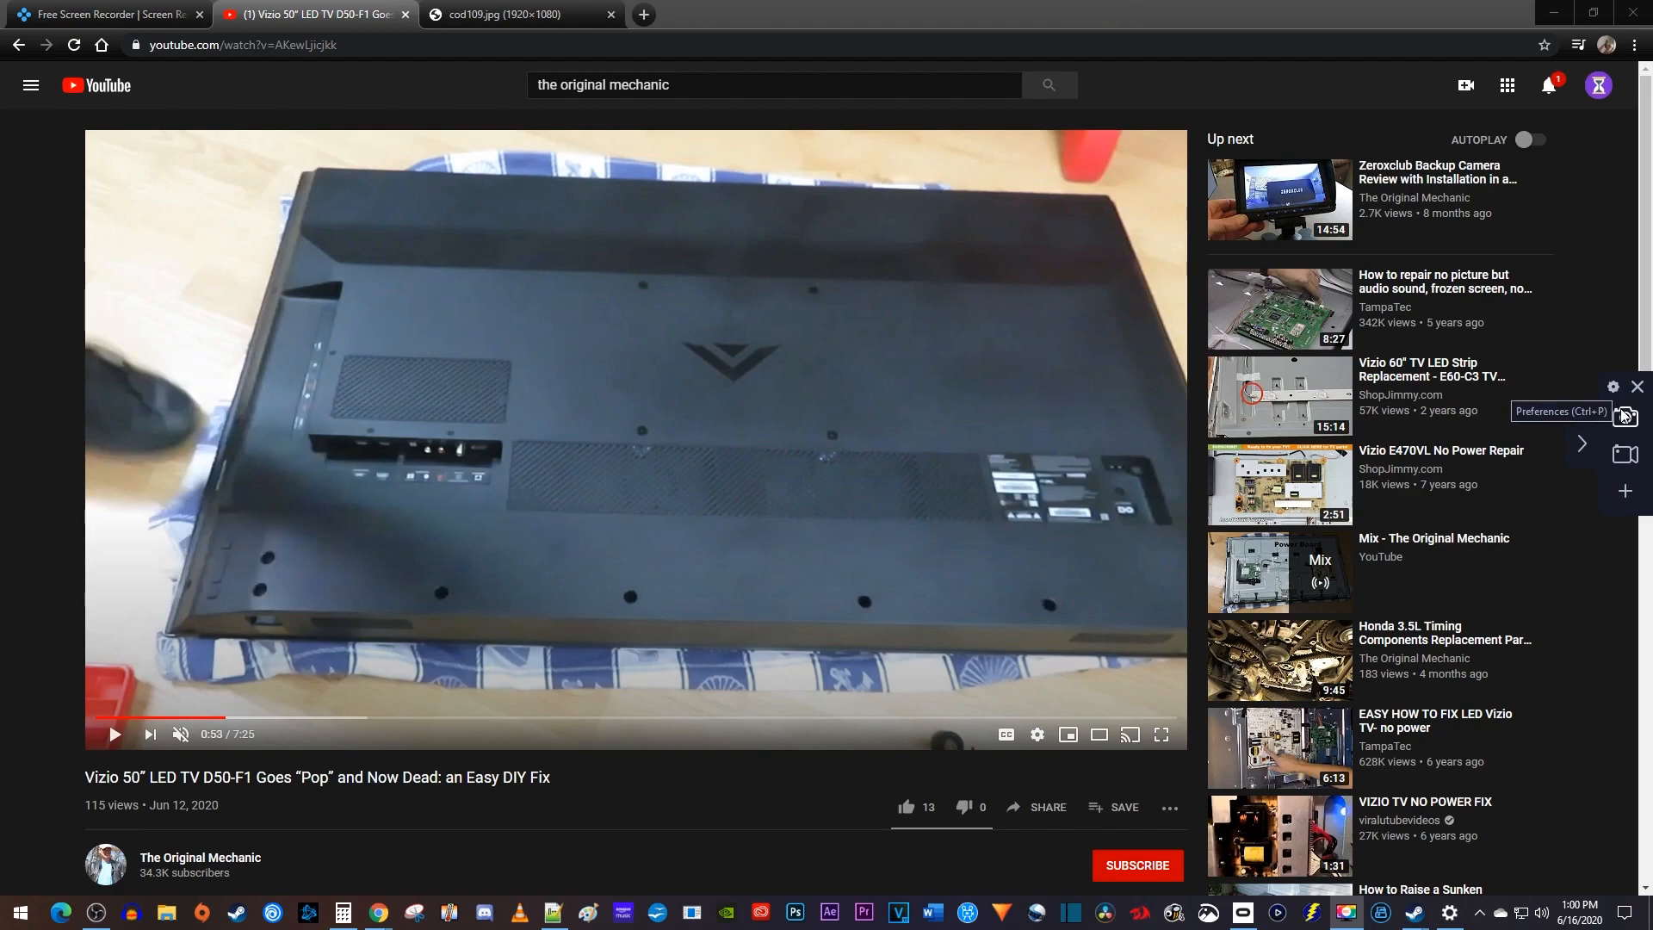
mouse_move(1624, 417)
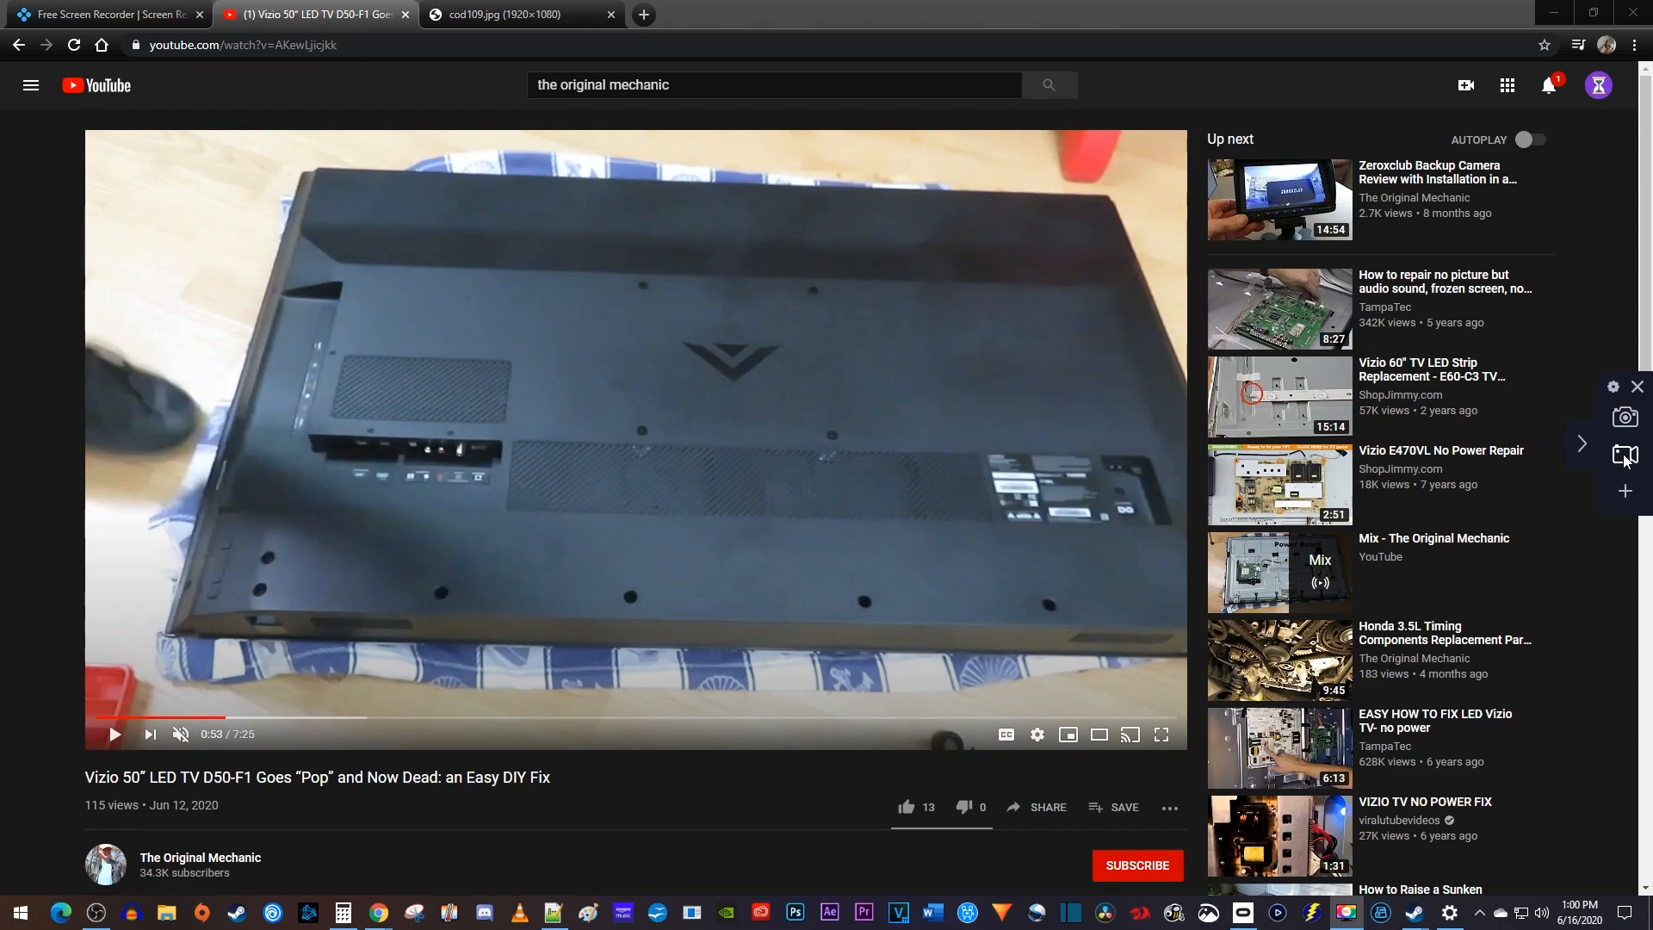
mouse_move(1624, 454)
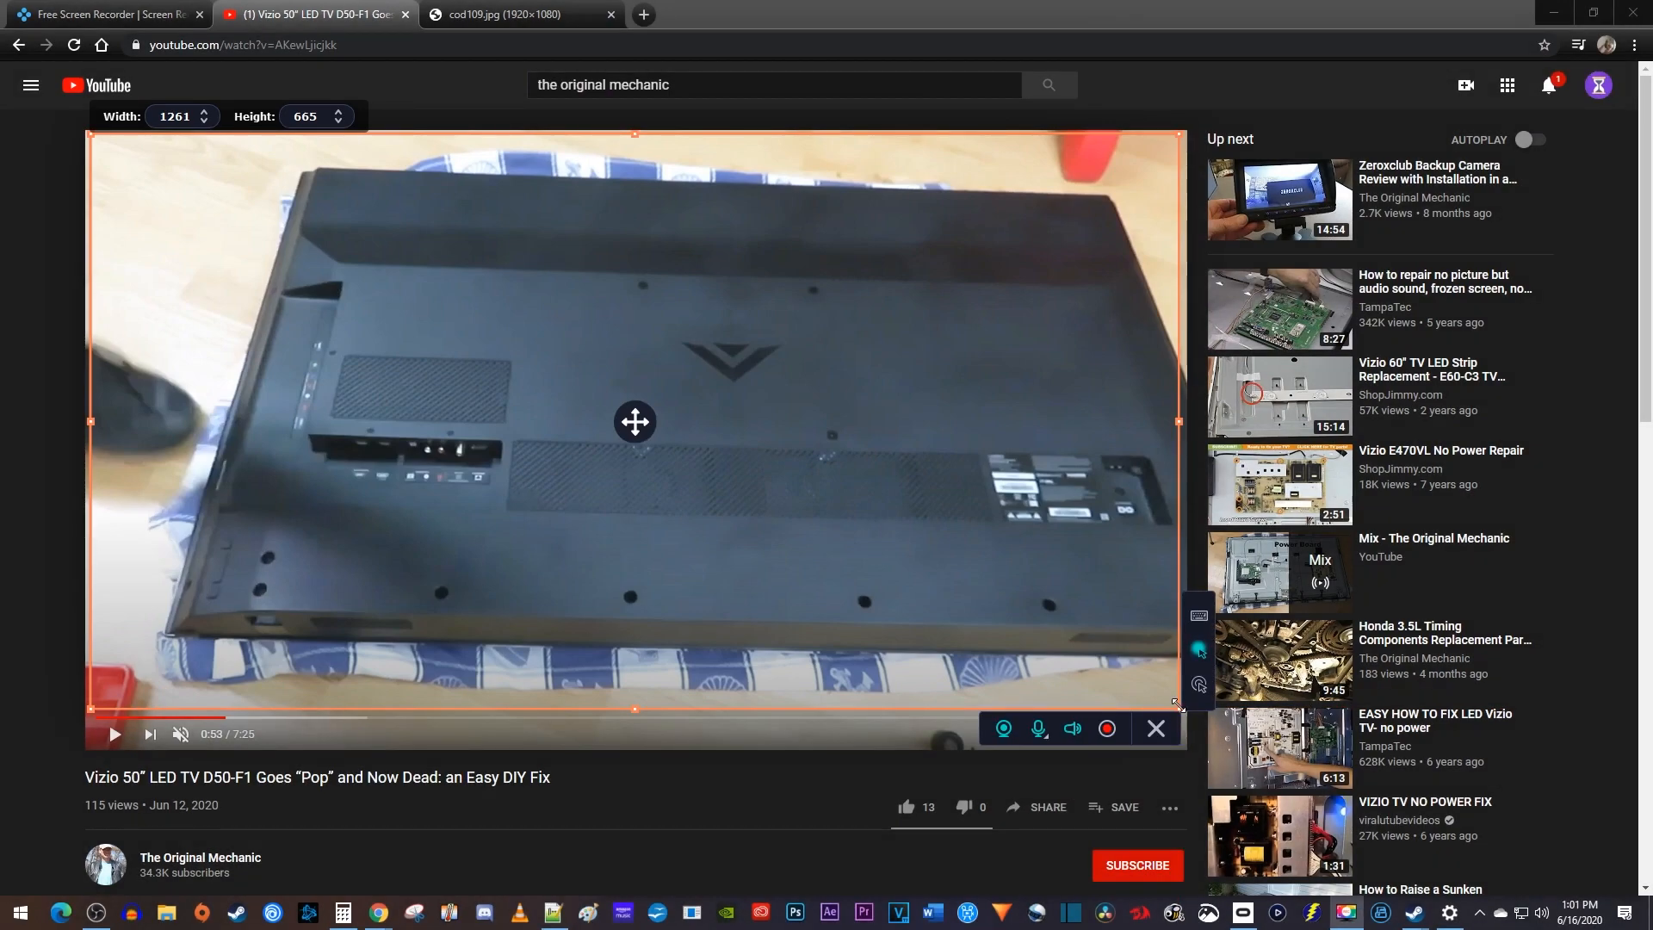
mouse_move(841, 562)
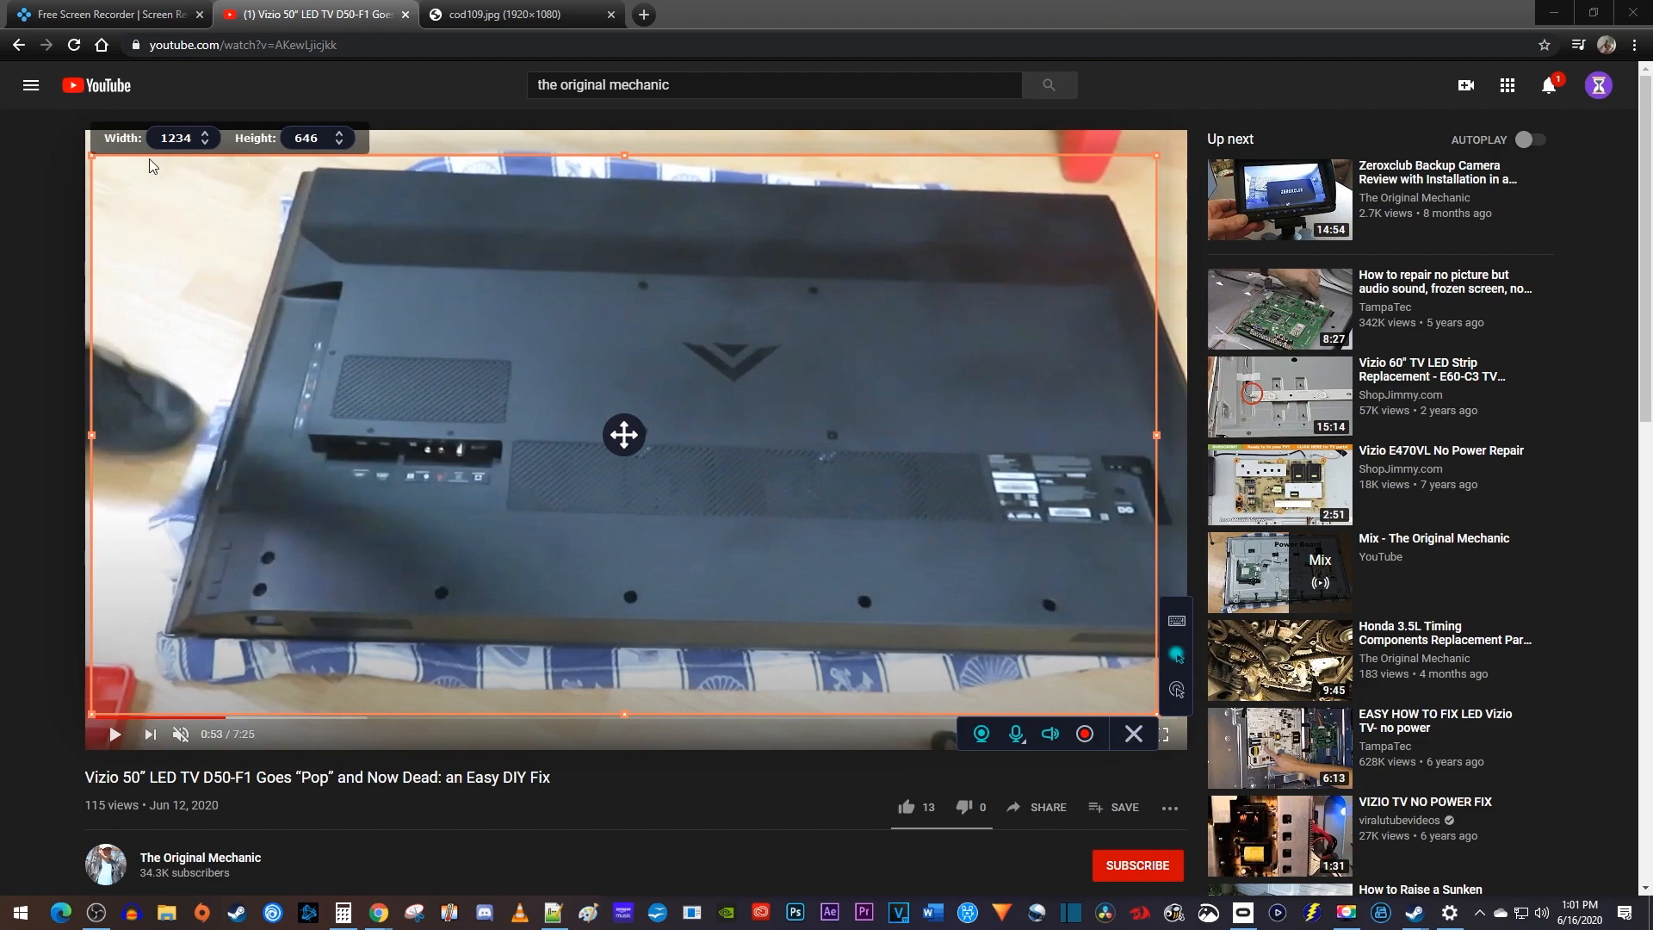
mouse_move(313, 166)
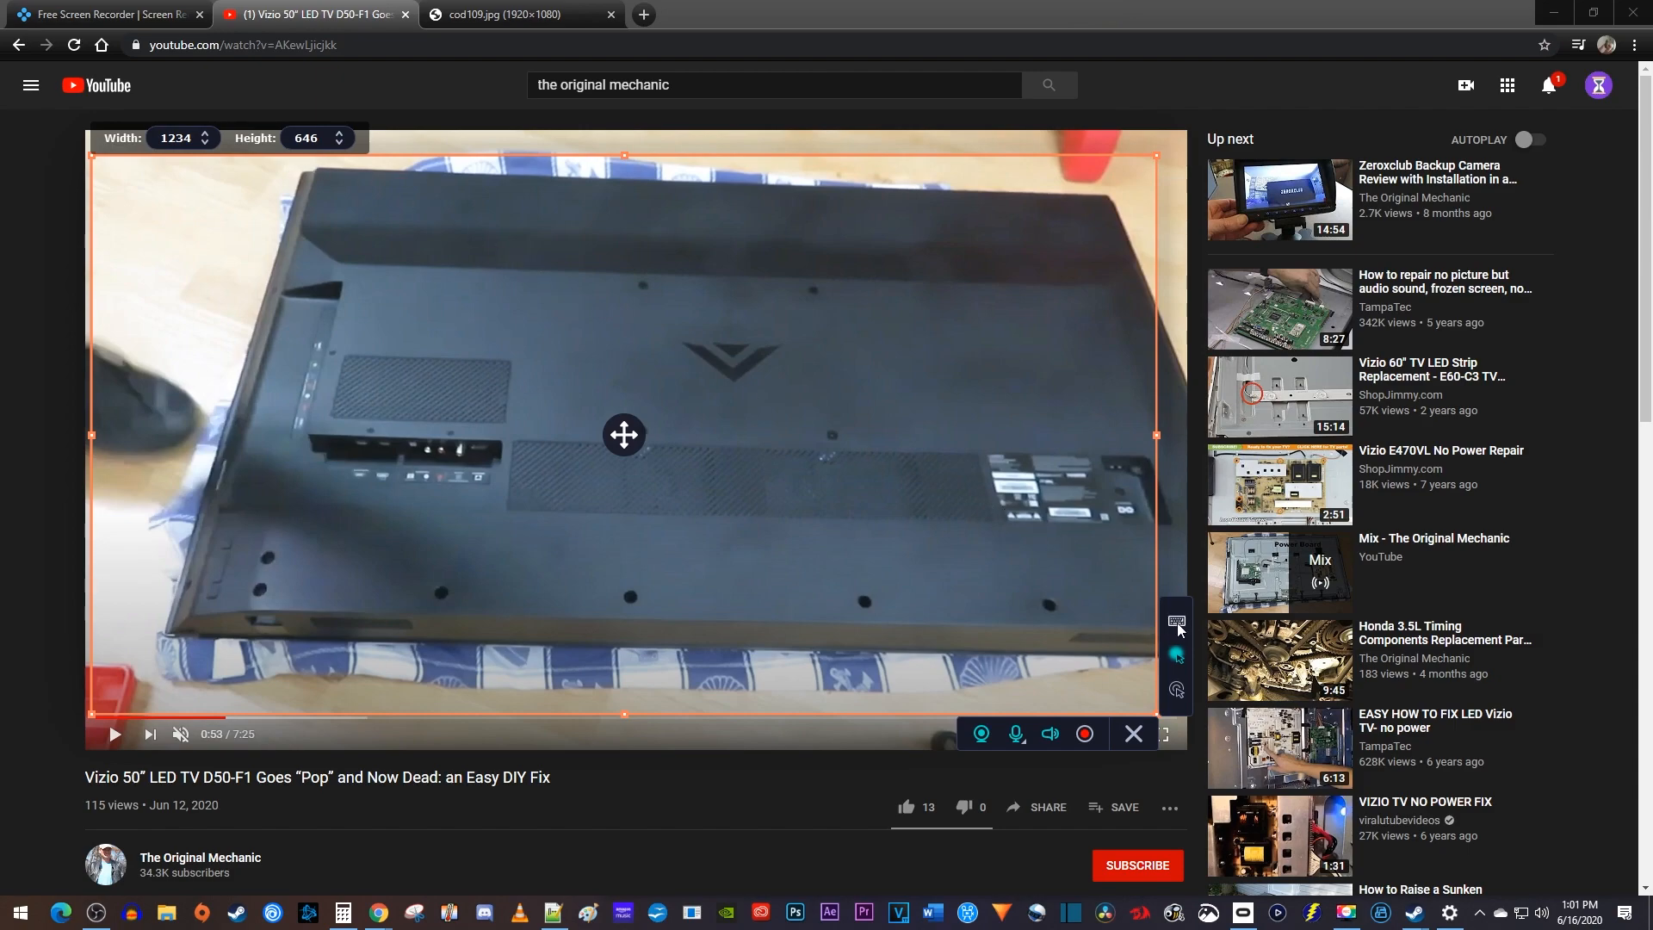
mouse_move(1175, 619)
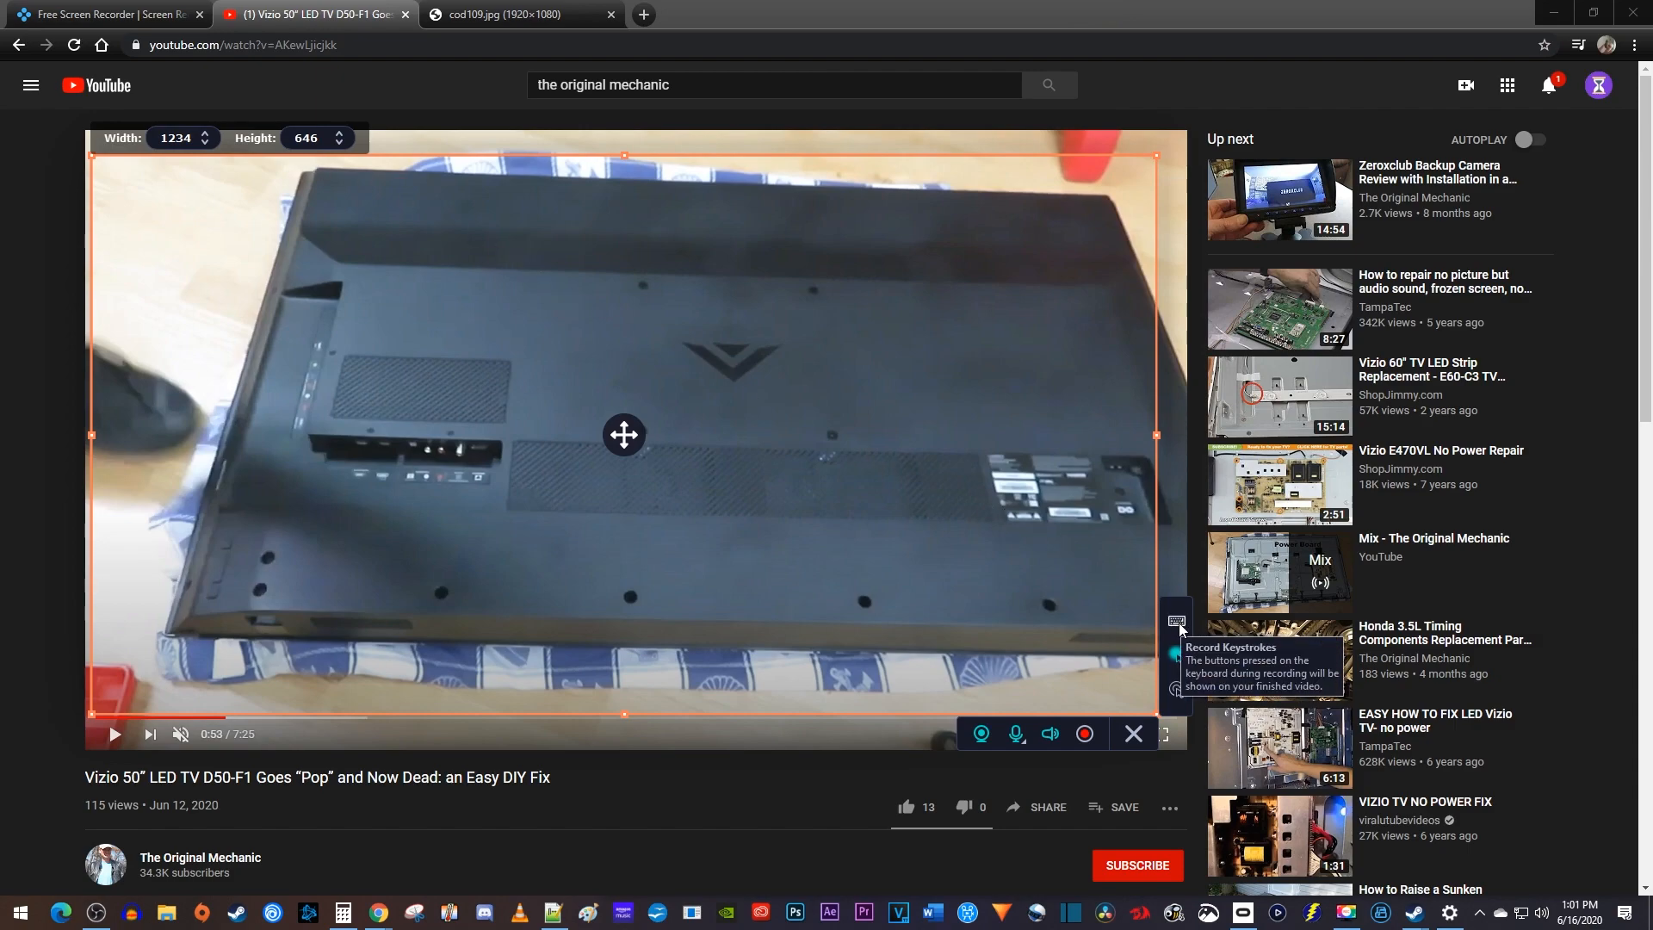
mouse_move(1174, 653)
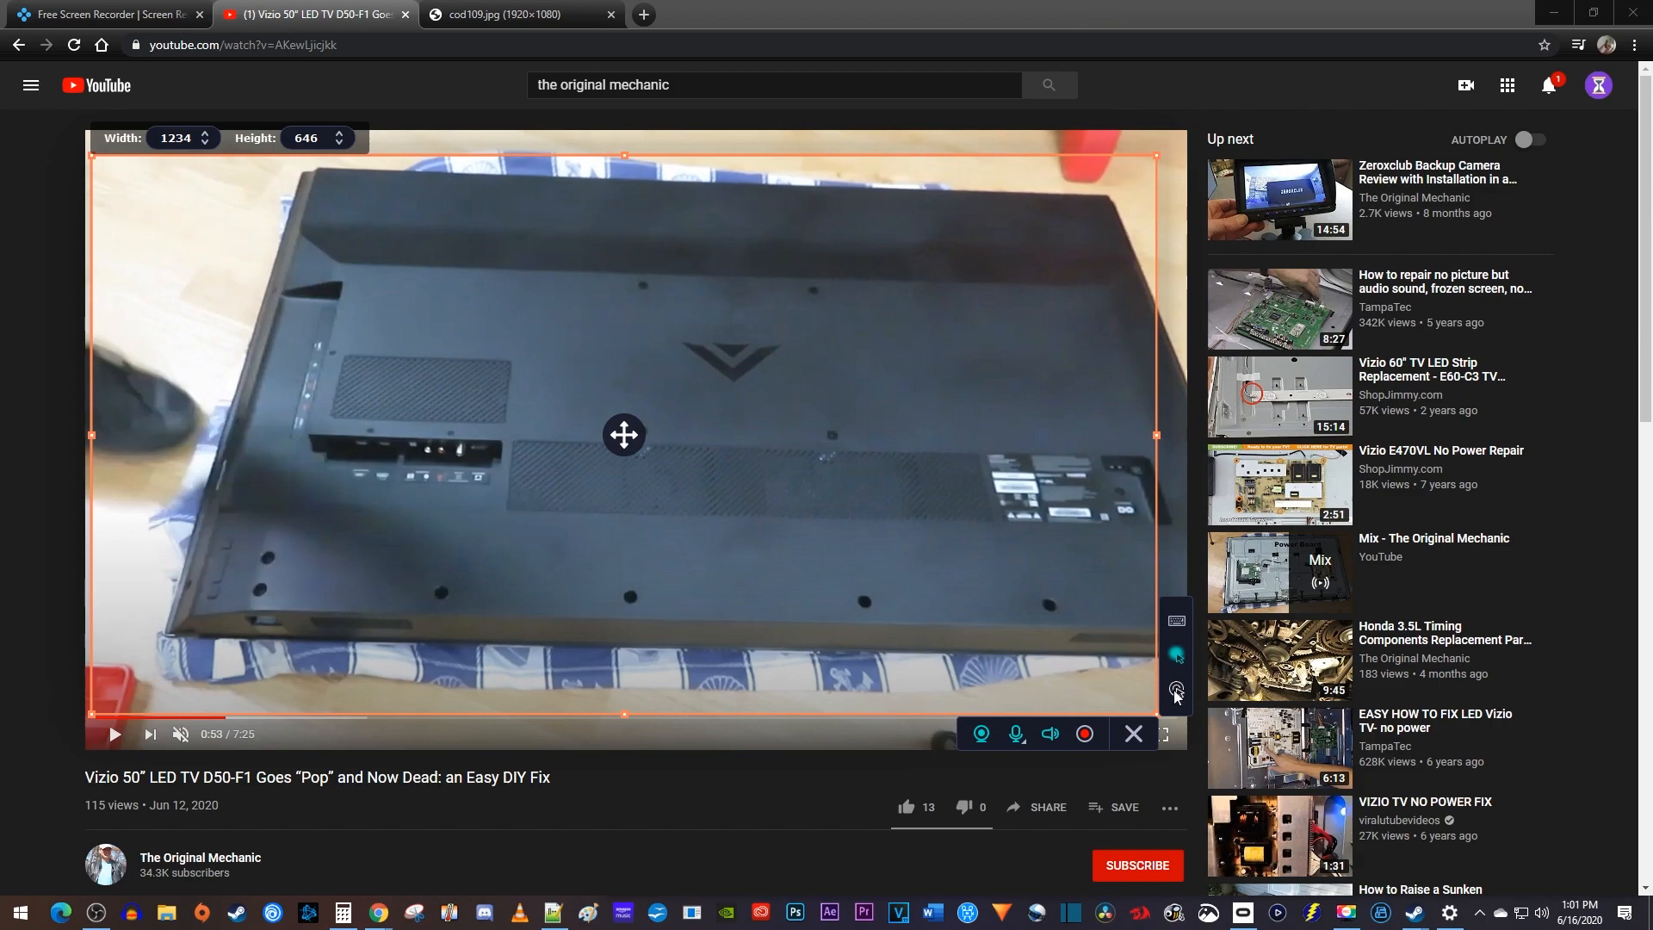
mouse_move(1175, 691)
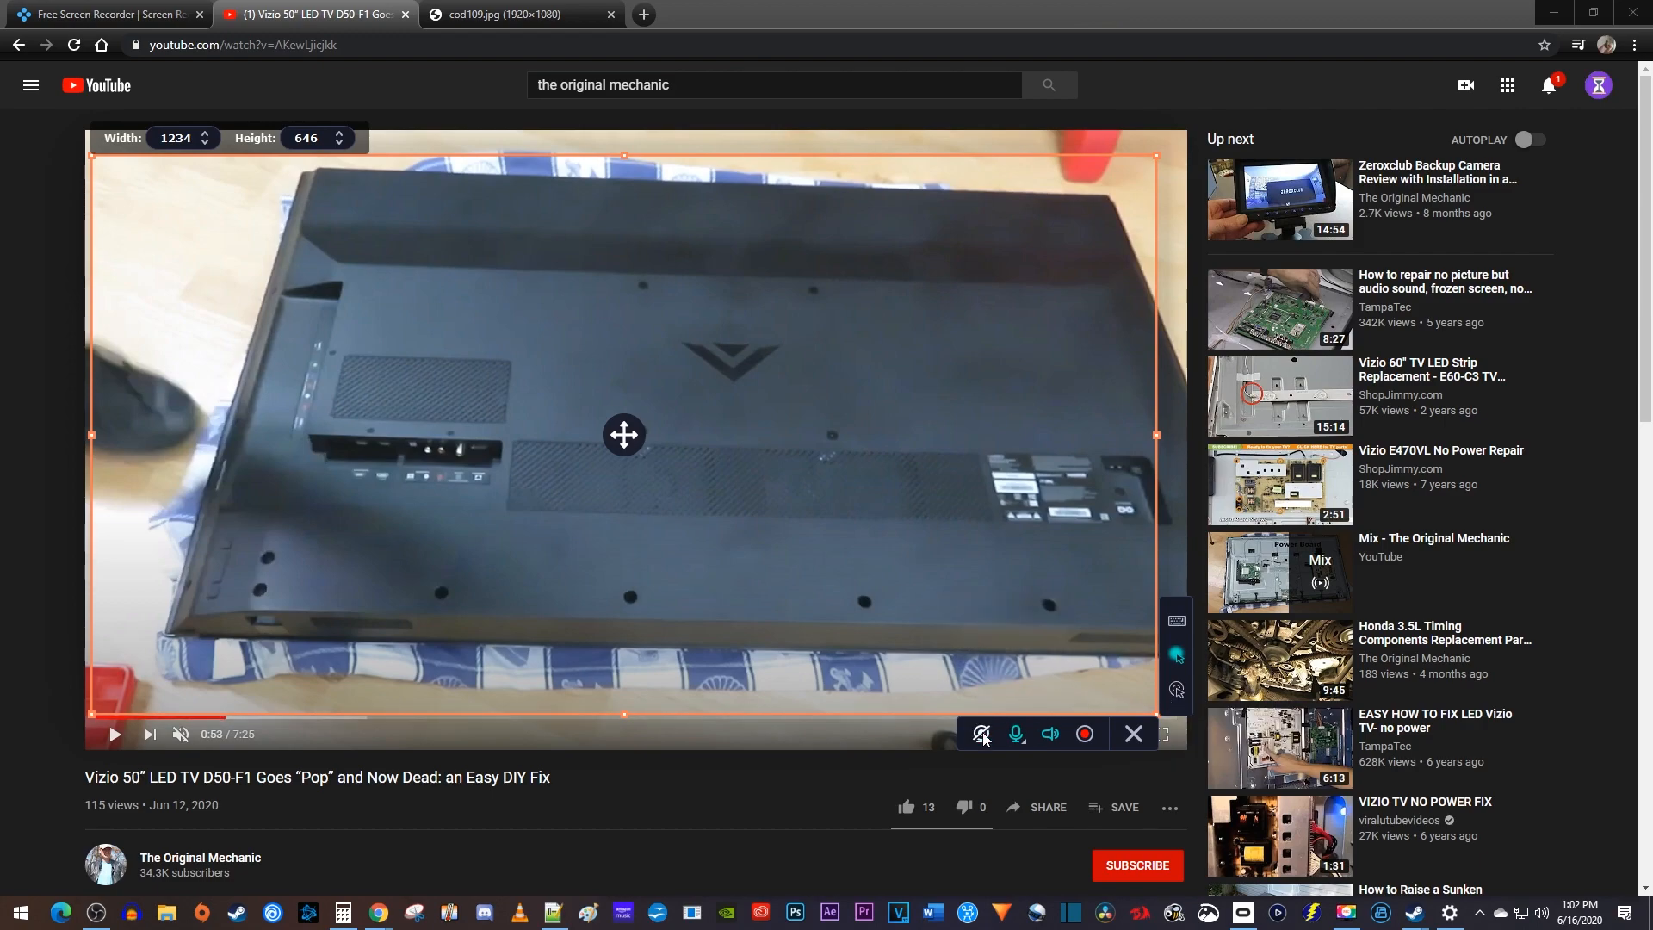
left_click(981, 734)
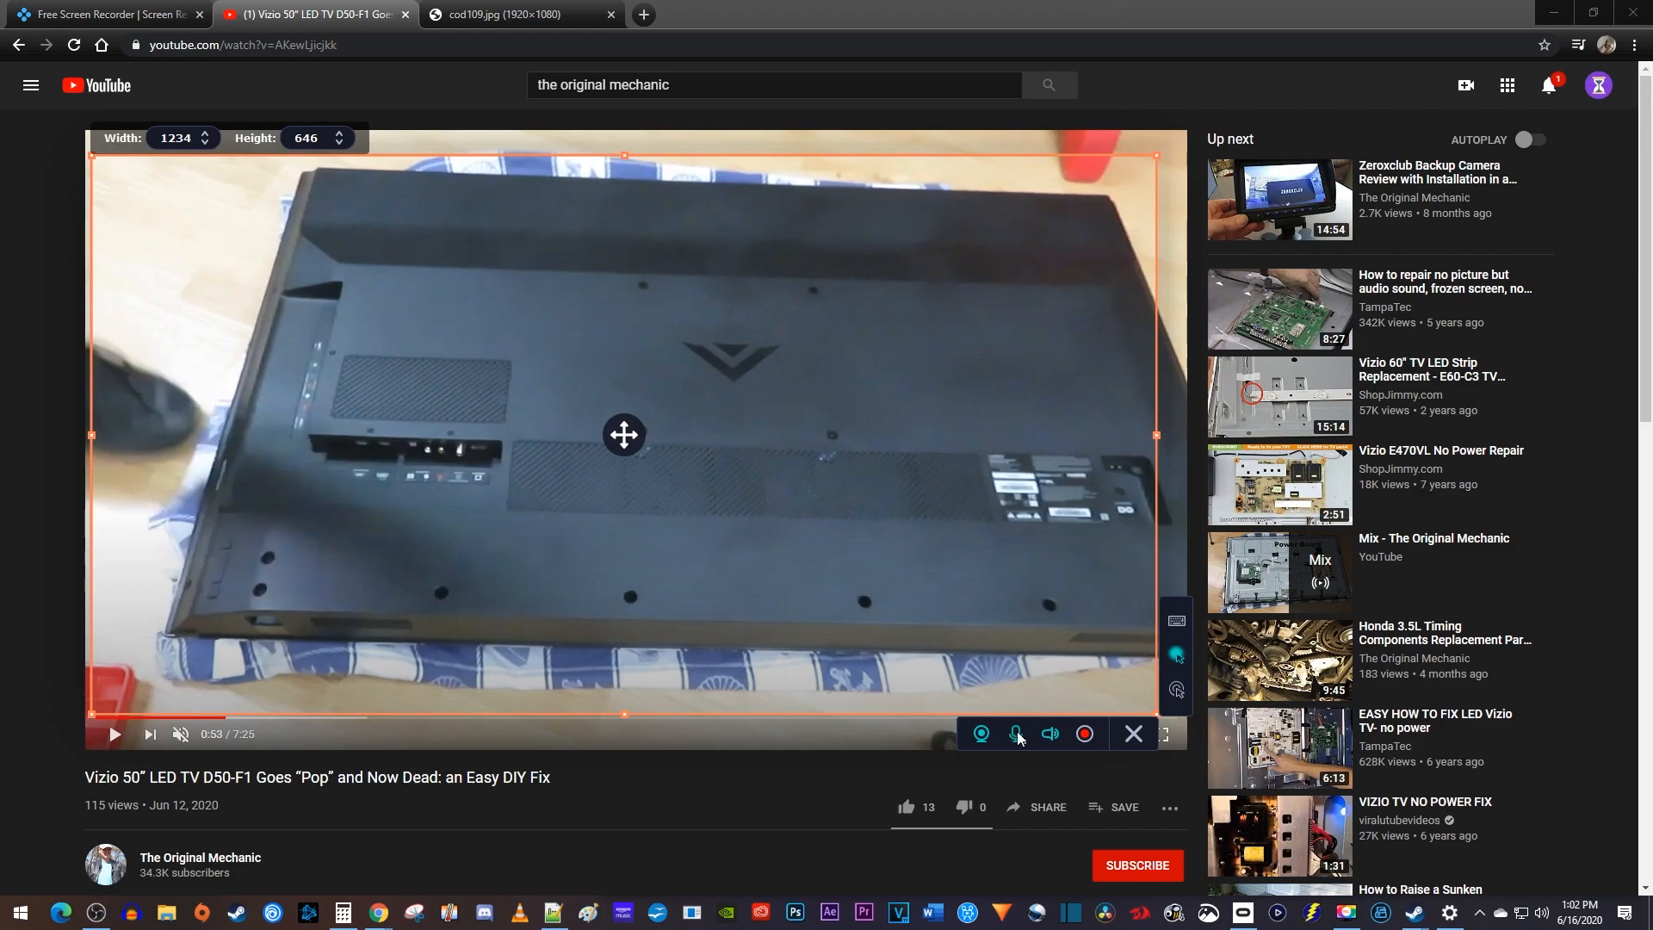
mouse_move(1015, 732)
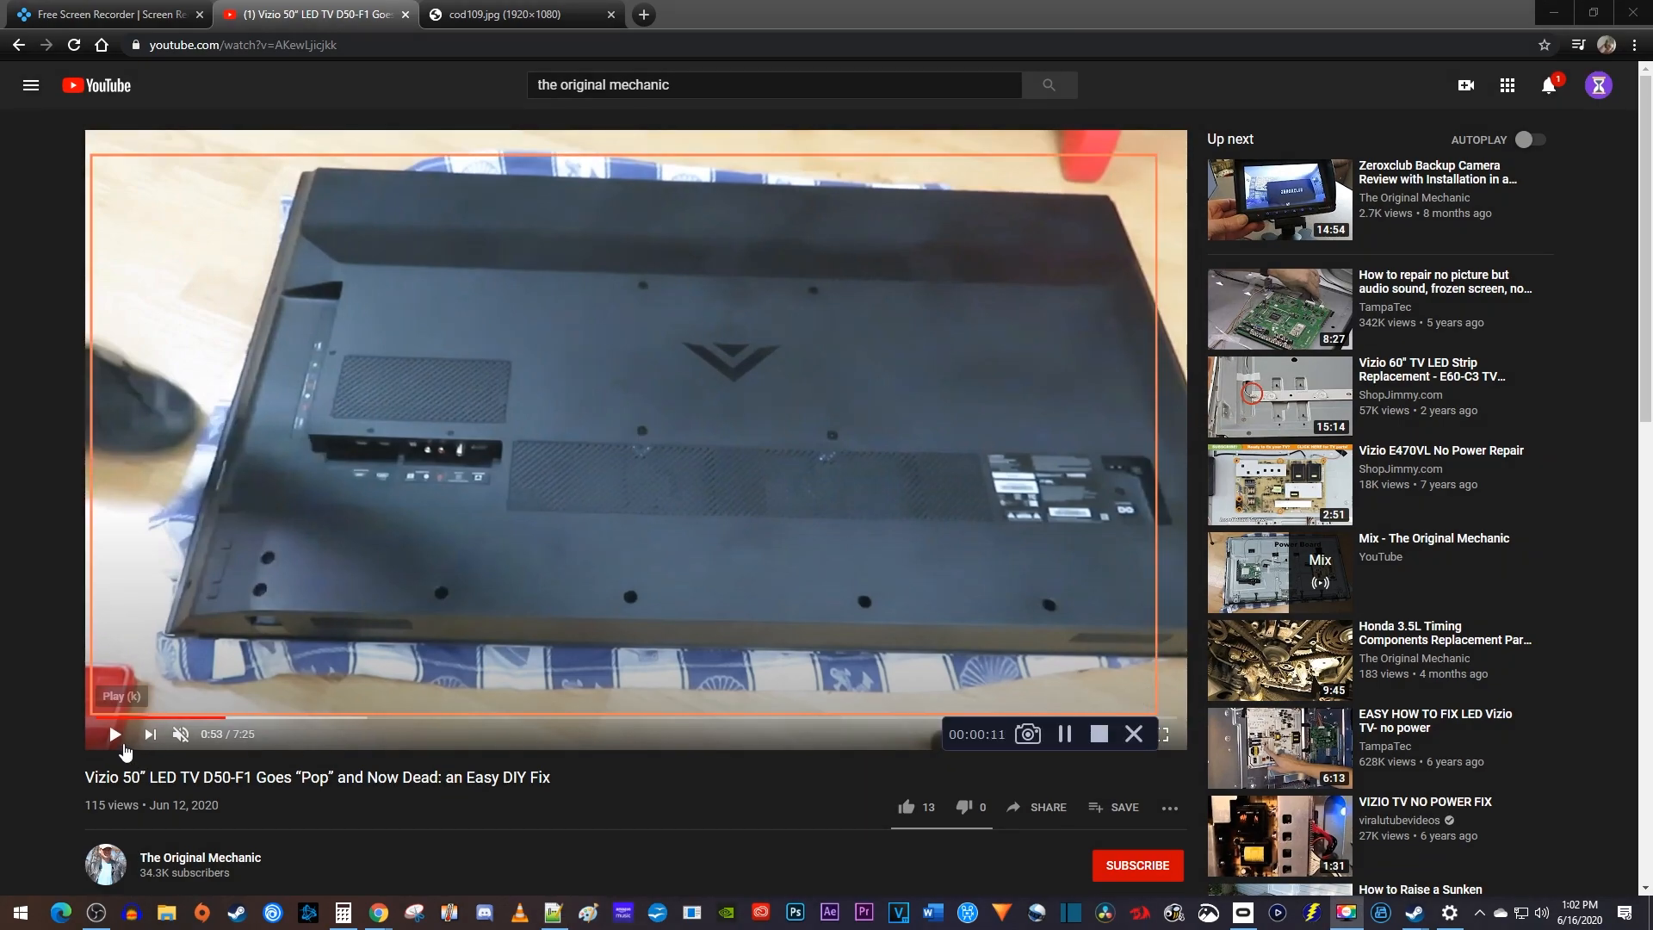
- Play the YouTube TV repair video so it records inside the capture area
left_click(114, 734)
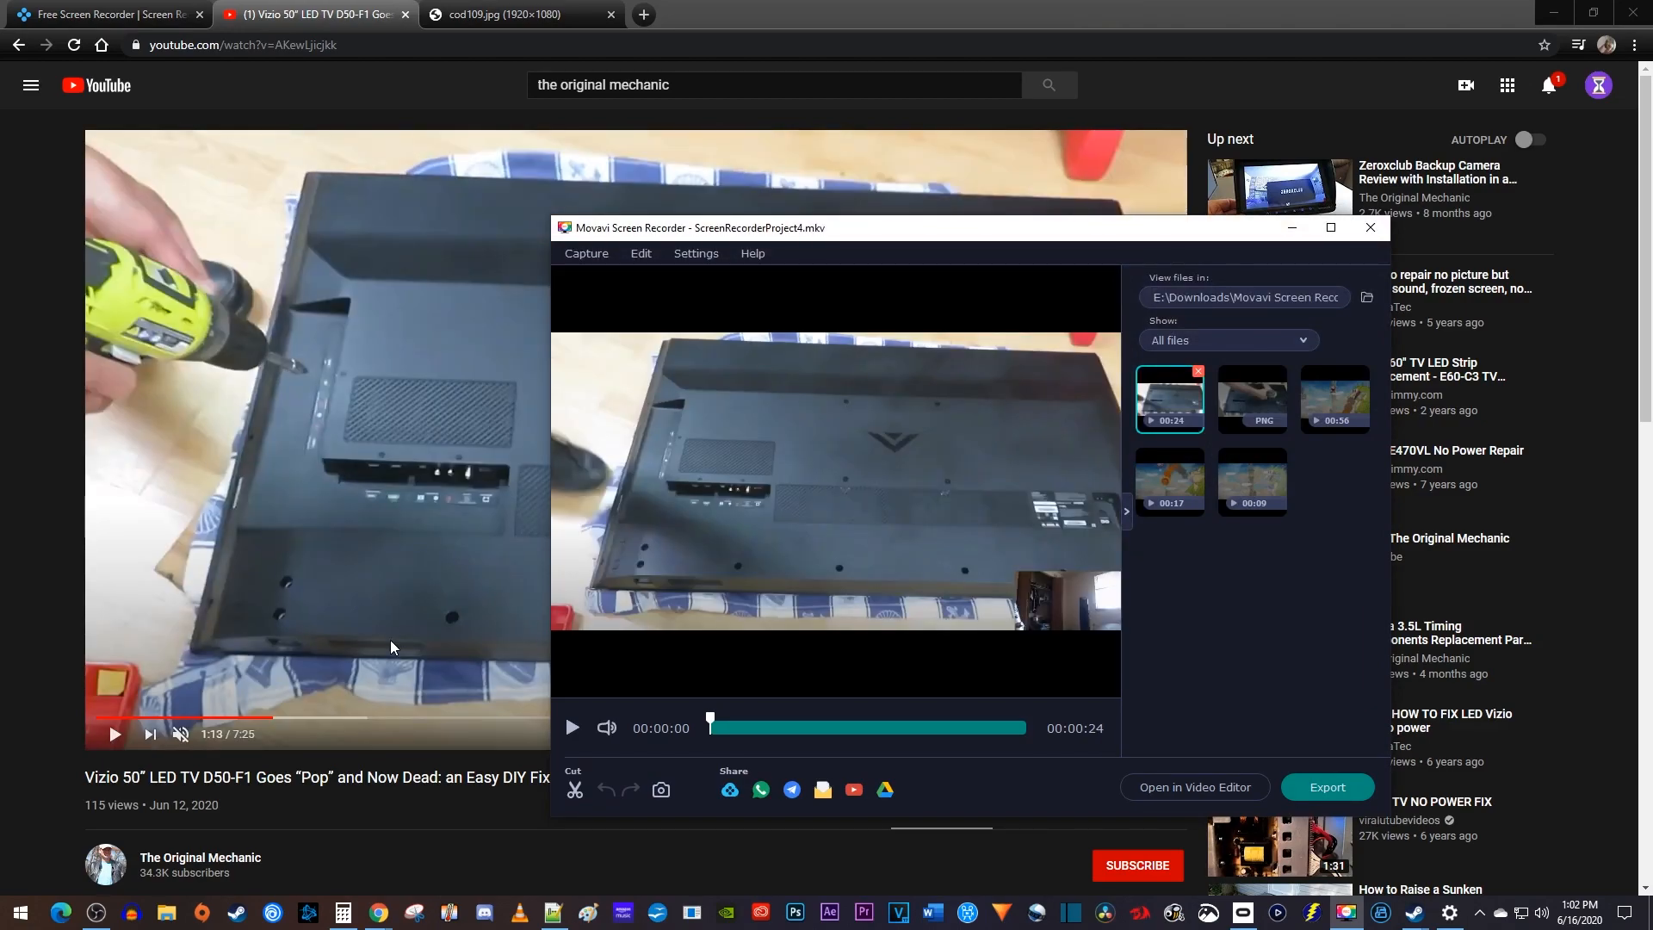
mouse_move(526, 801)
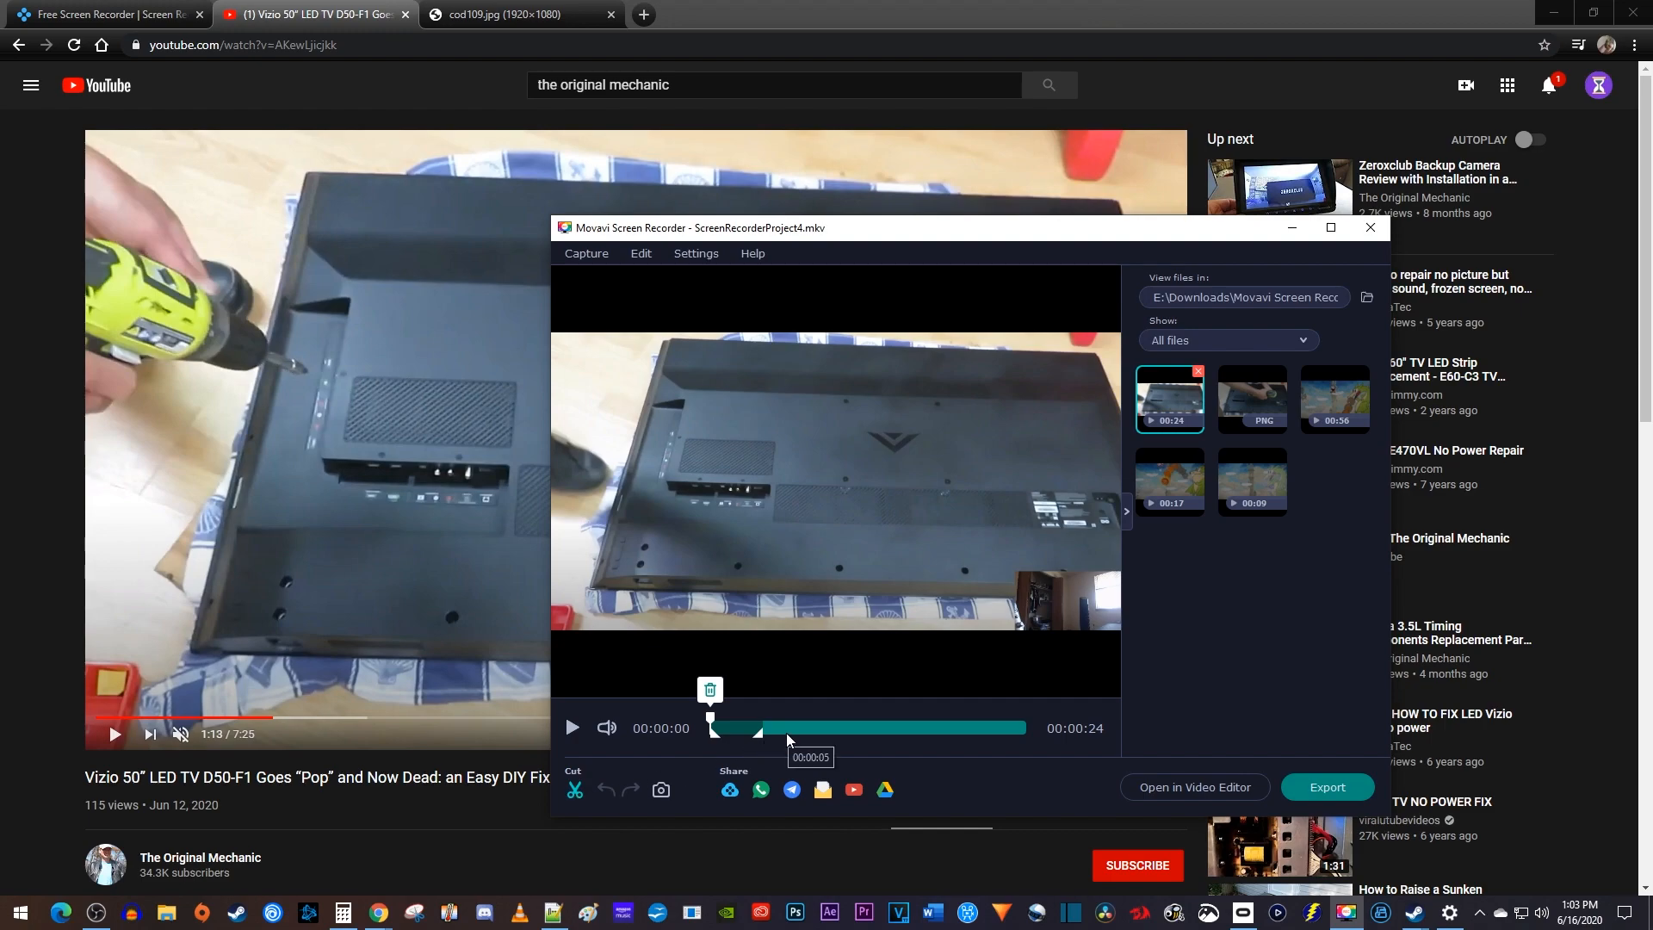
- Mark cut points on the timeline and cut the 24-second clip down to 13 seconds
left_click_drag(757, 729, 915, 728)
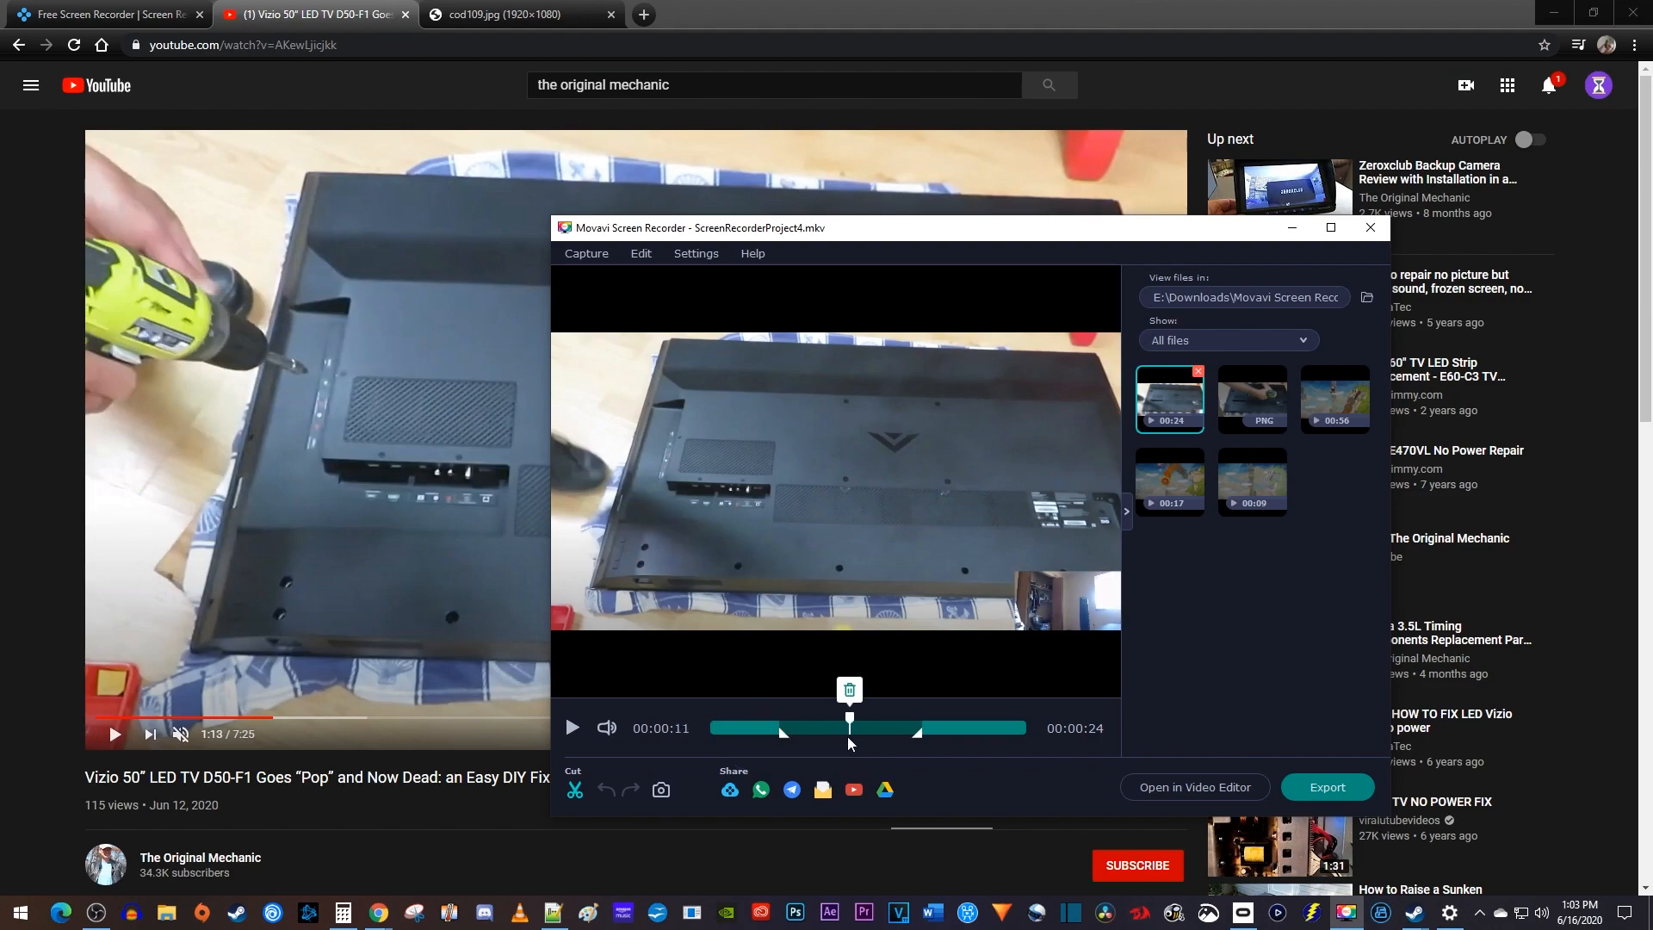
mouse_move(851, 738)
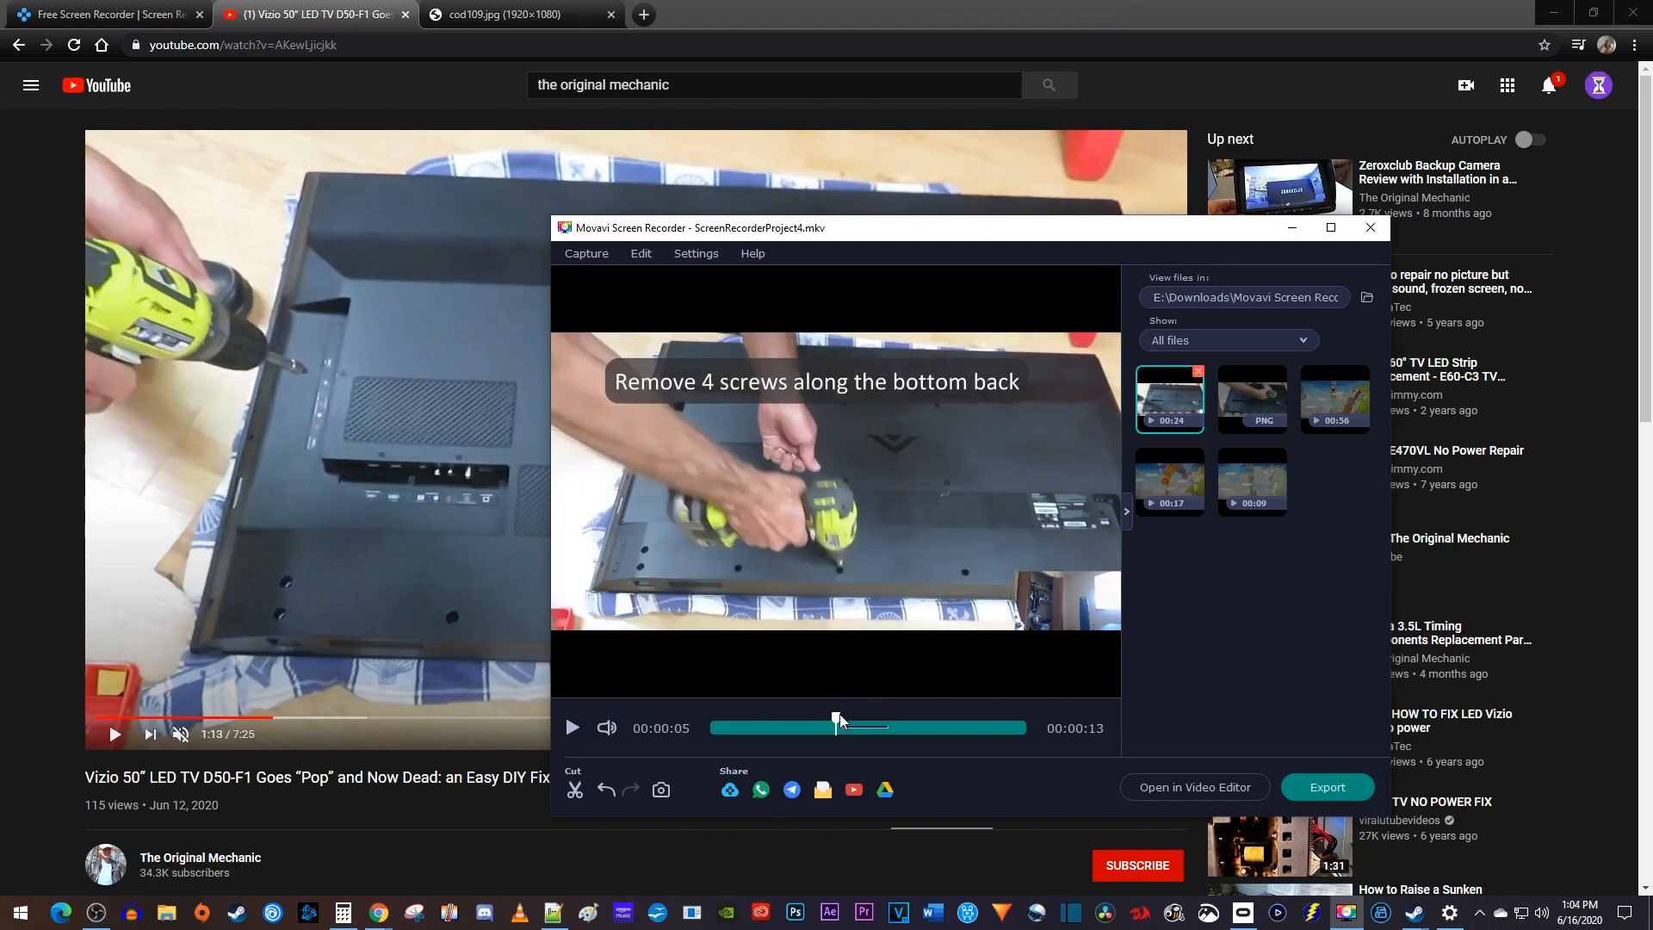
left_click_drag(836, 728, 906, 727)
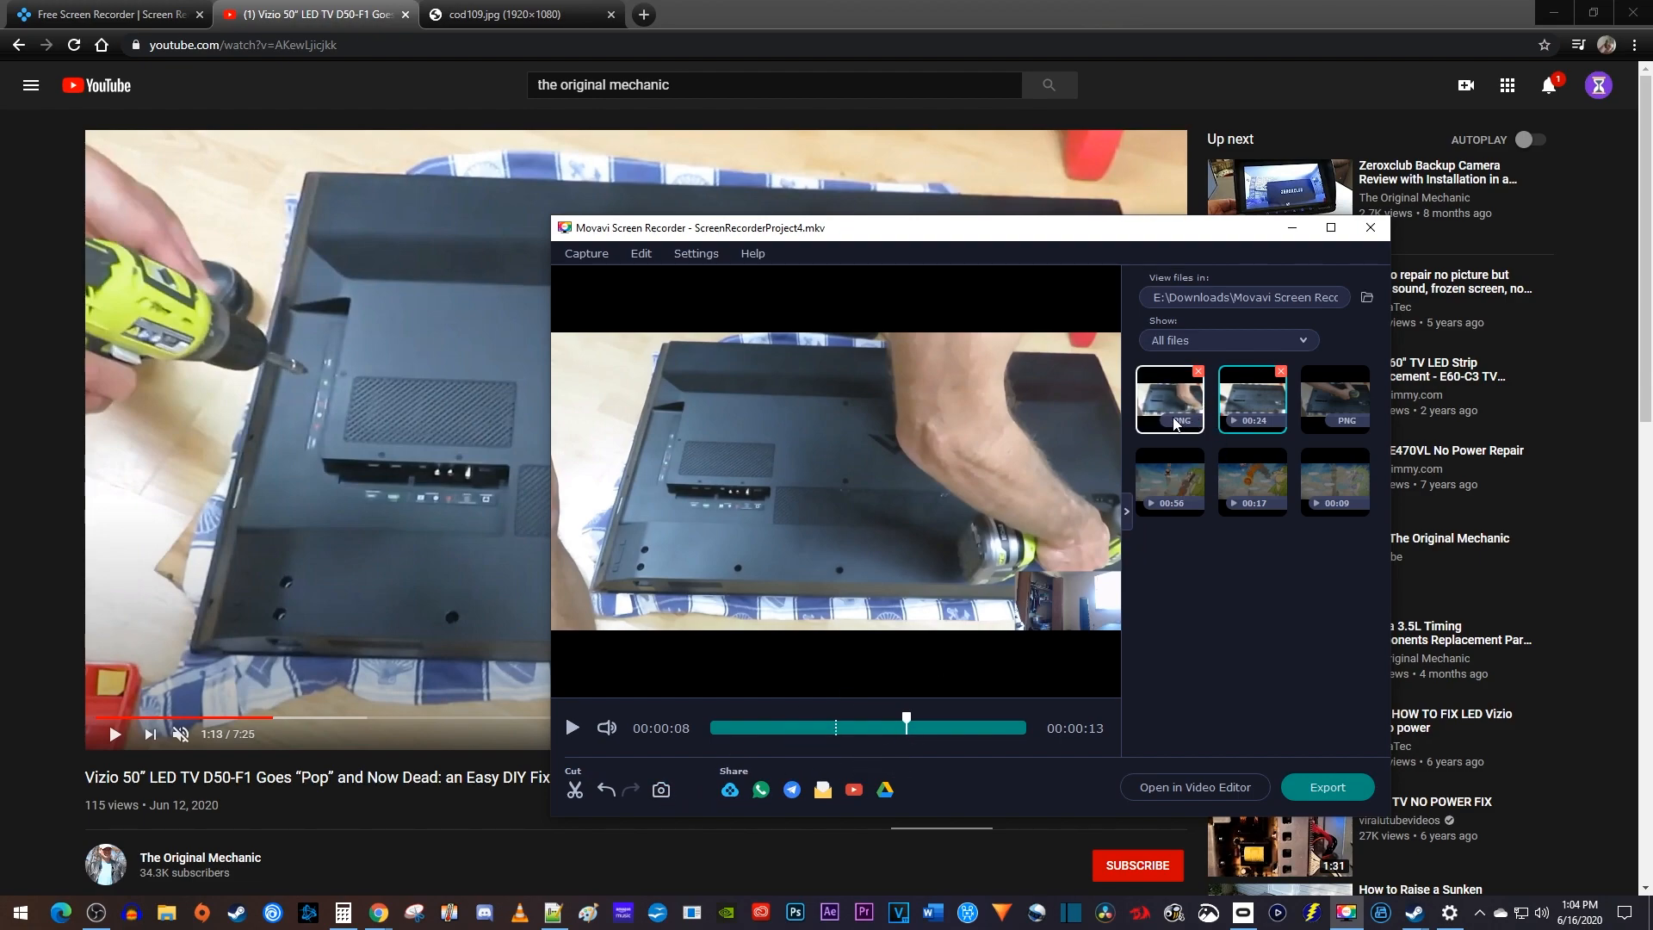
mouse_move(1169, 399)
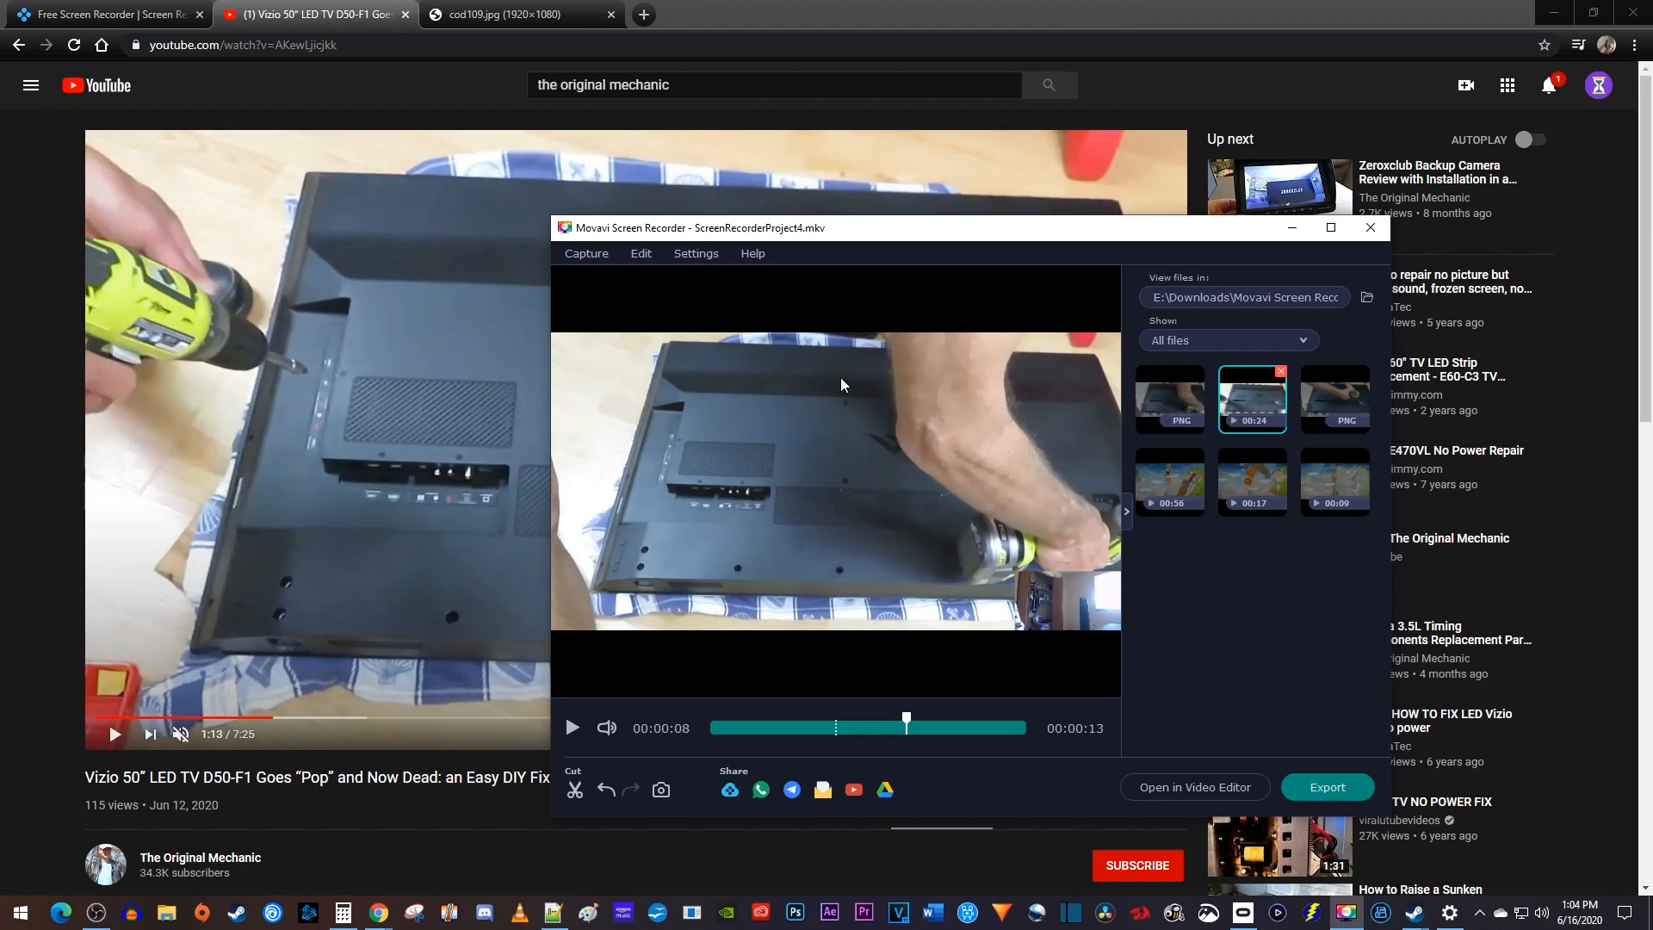
left_click(586, 253)
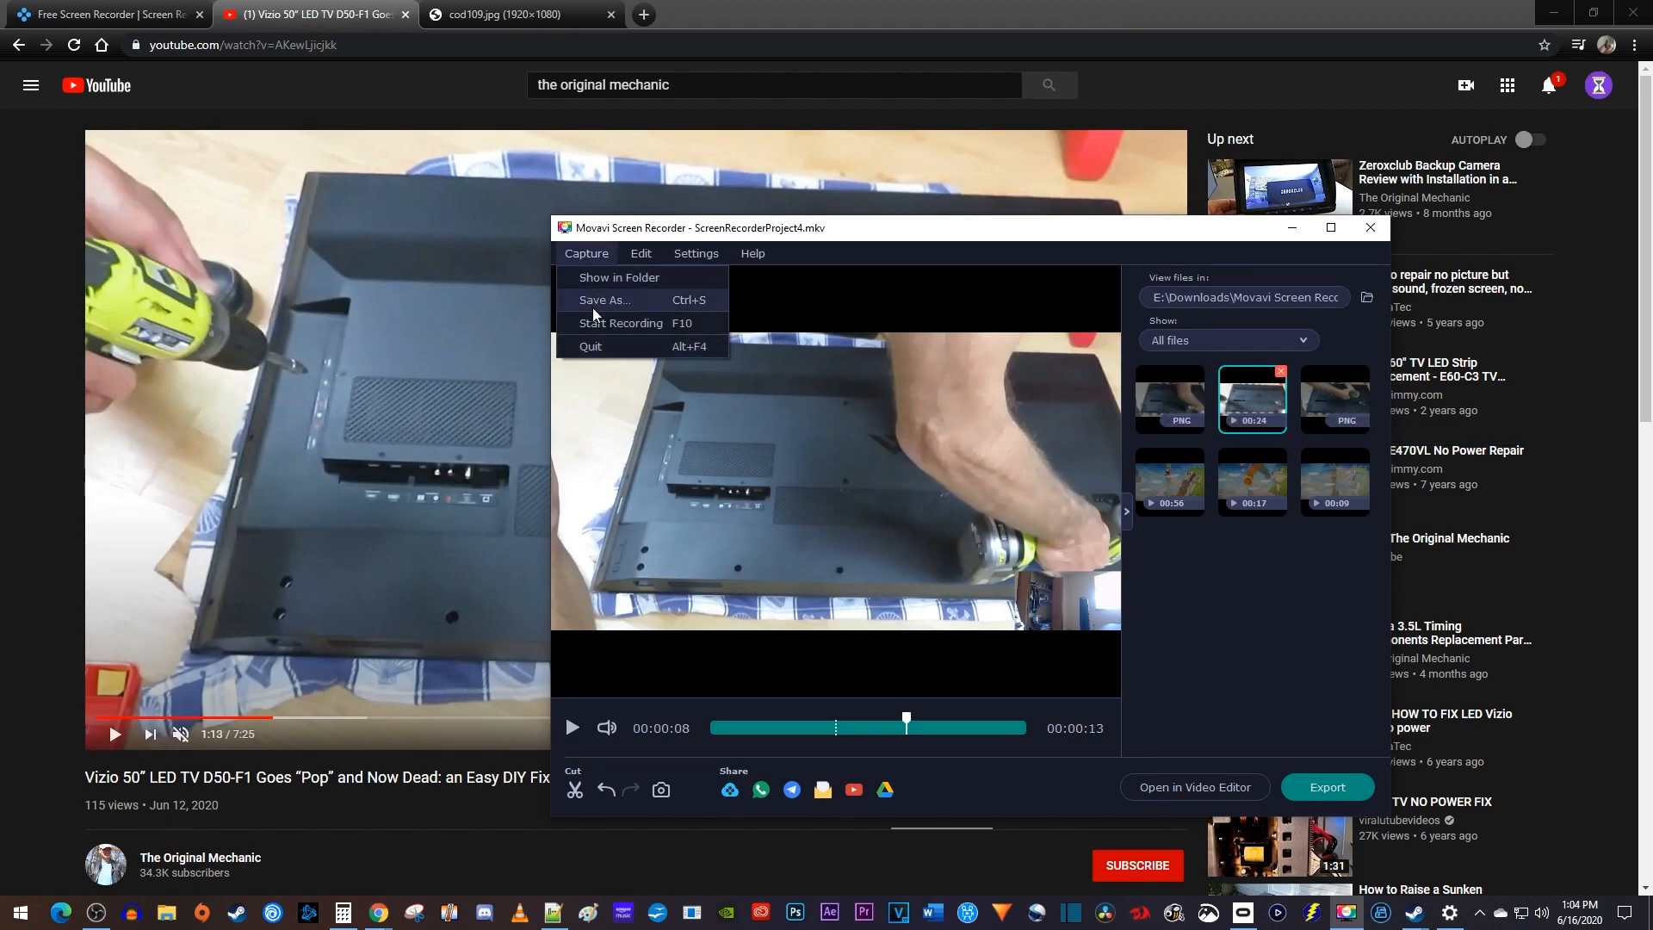
left_click(864, 290)
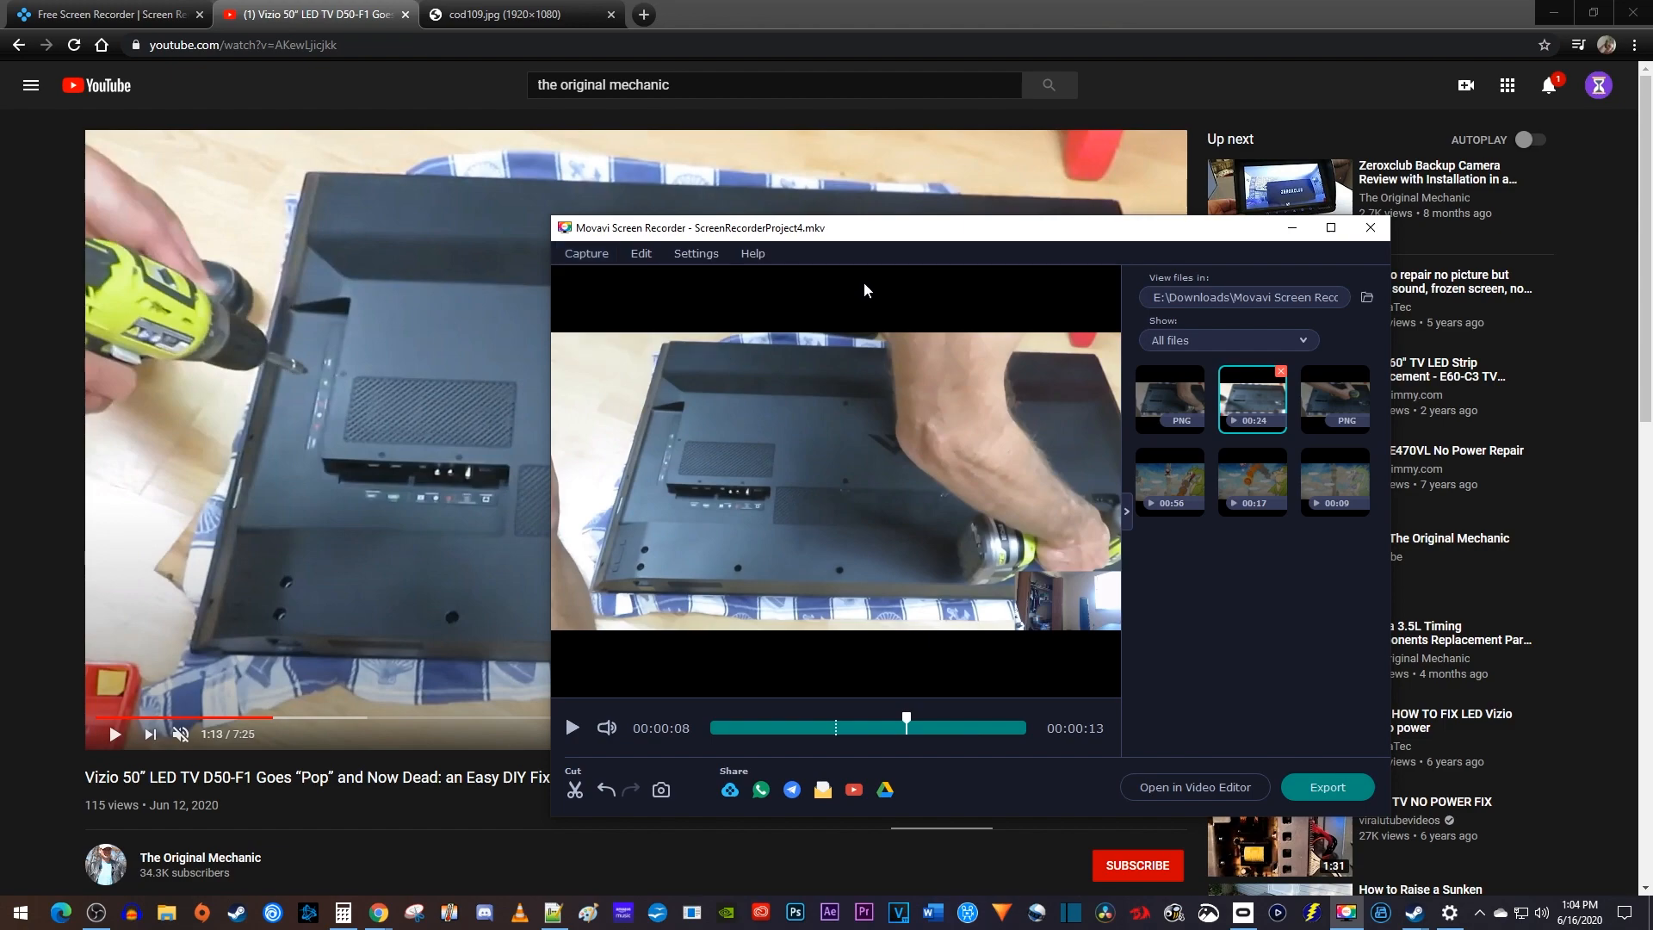
mouse_move(1211, 792)
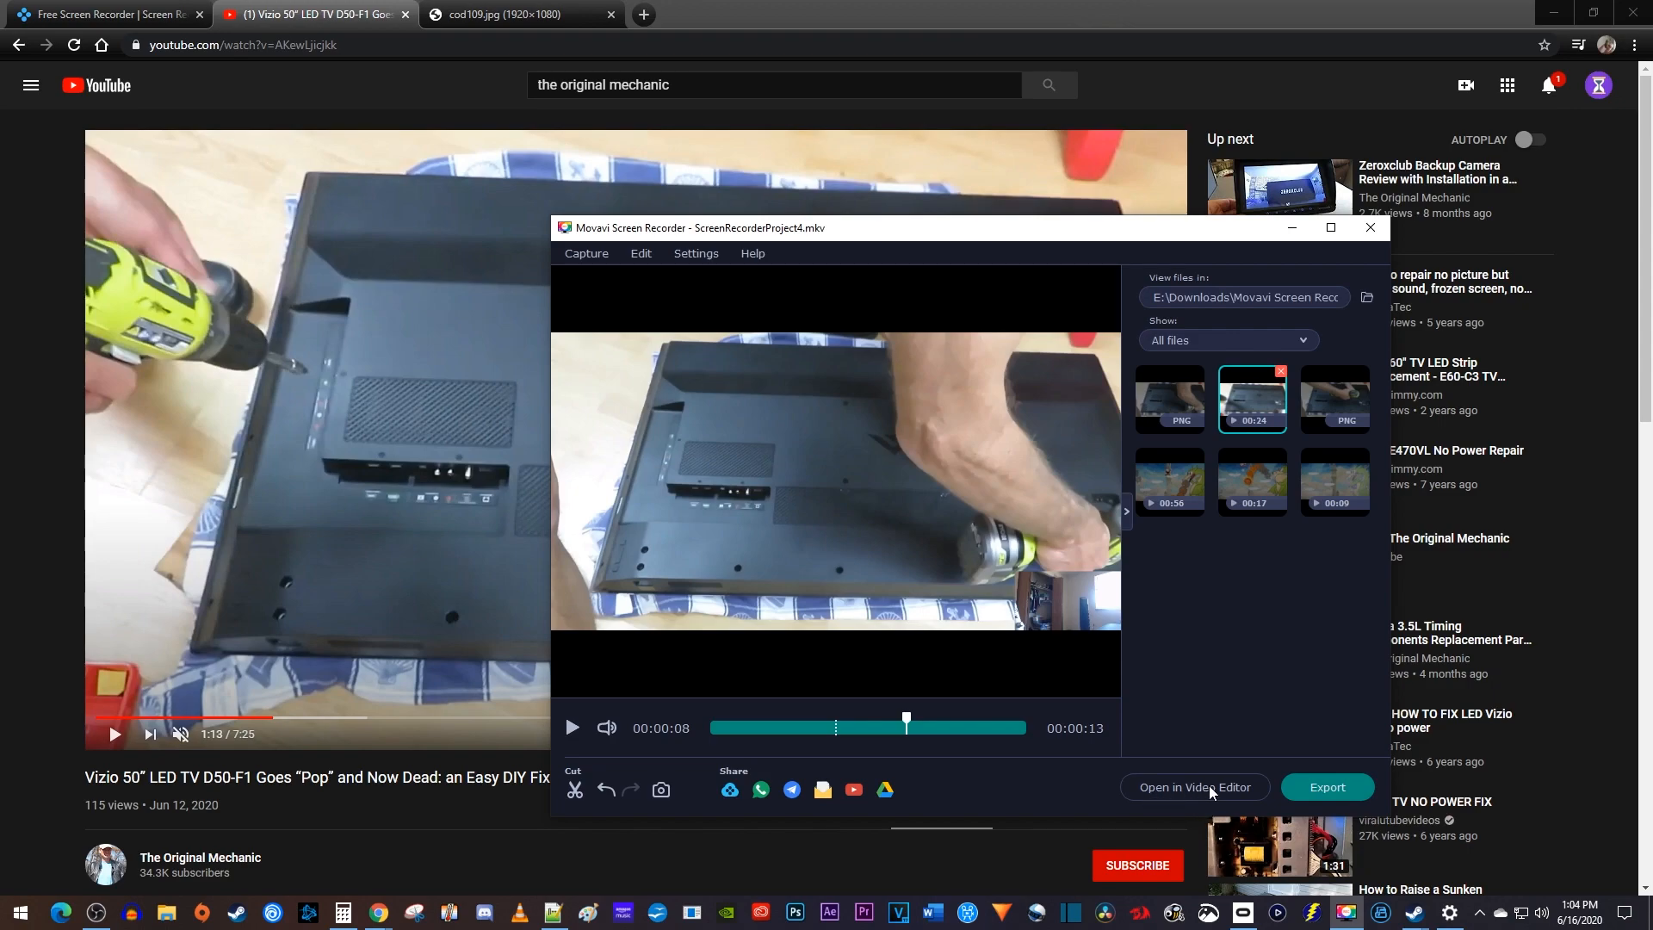
- Export ScreenRecorderProject4 as MP4 (H.264, AAC) to E:\Downloads\Movavi Screen Recorder
left_click(1326, 787)
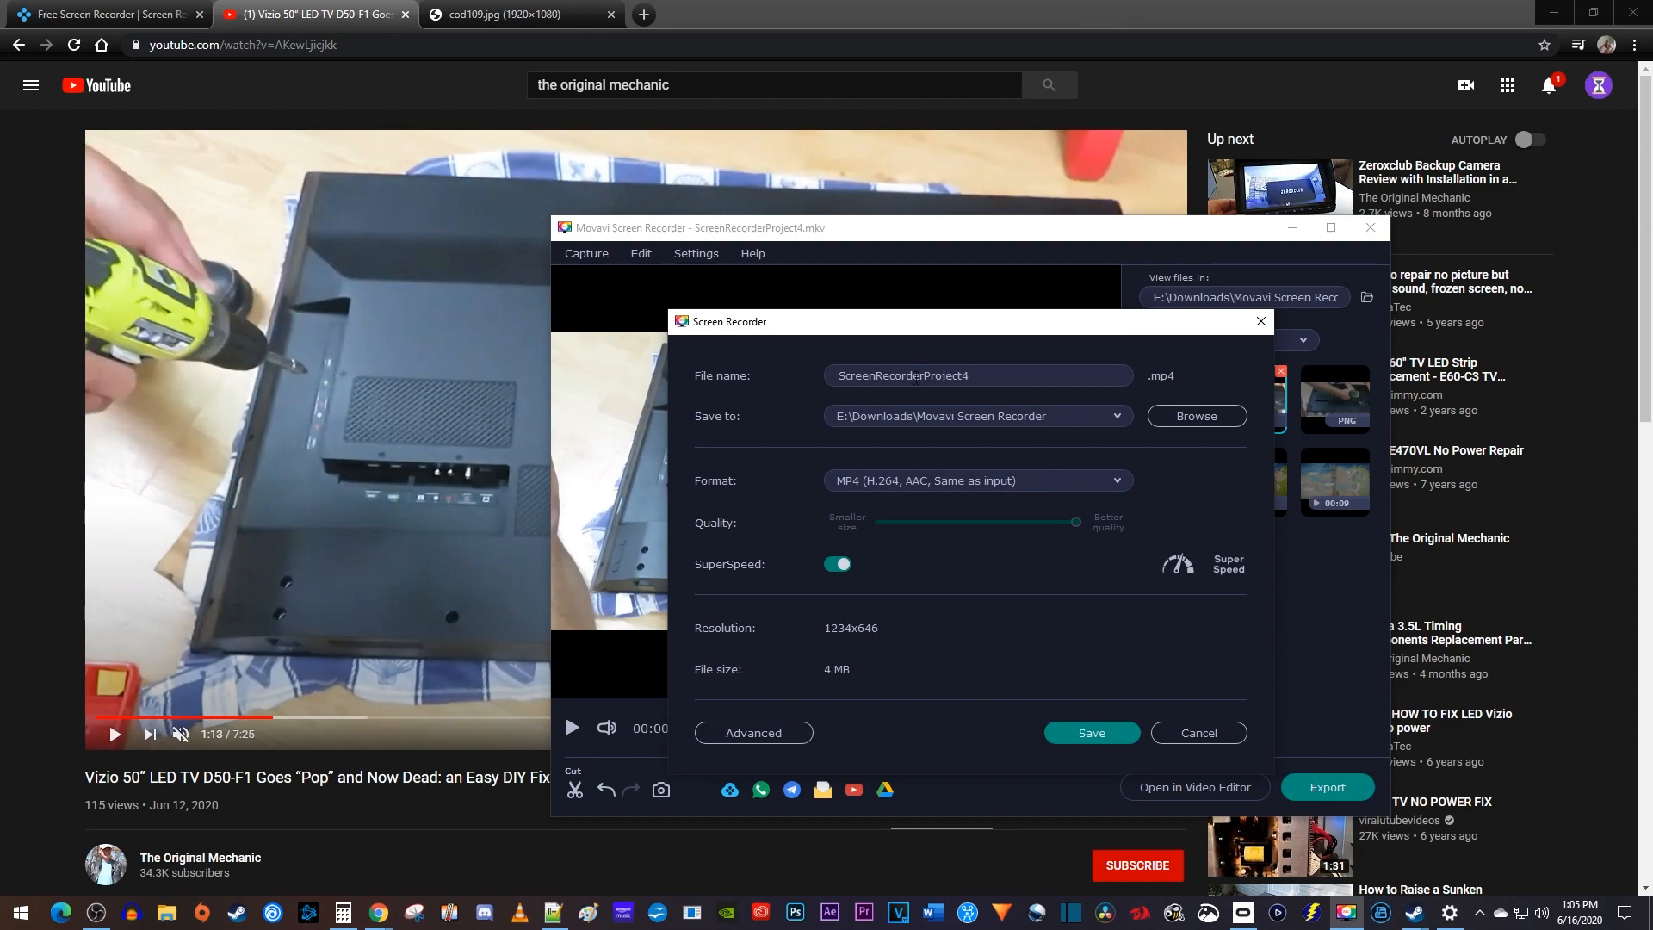
mouse_move(958, 424)
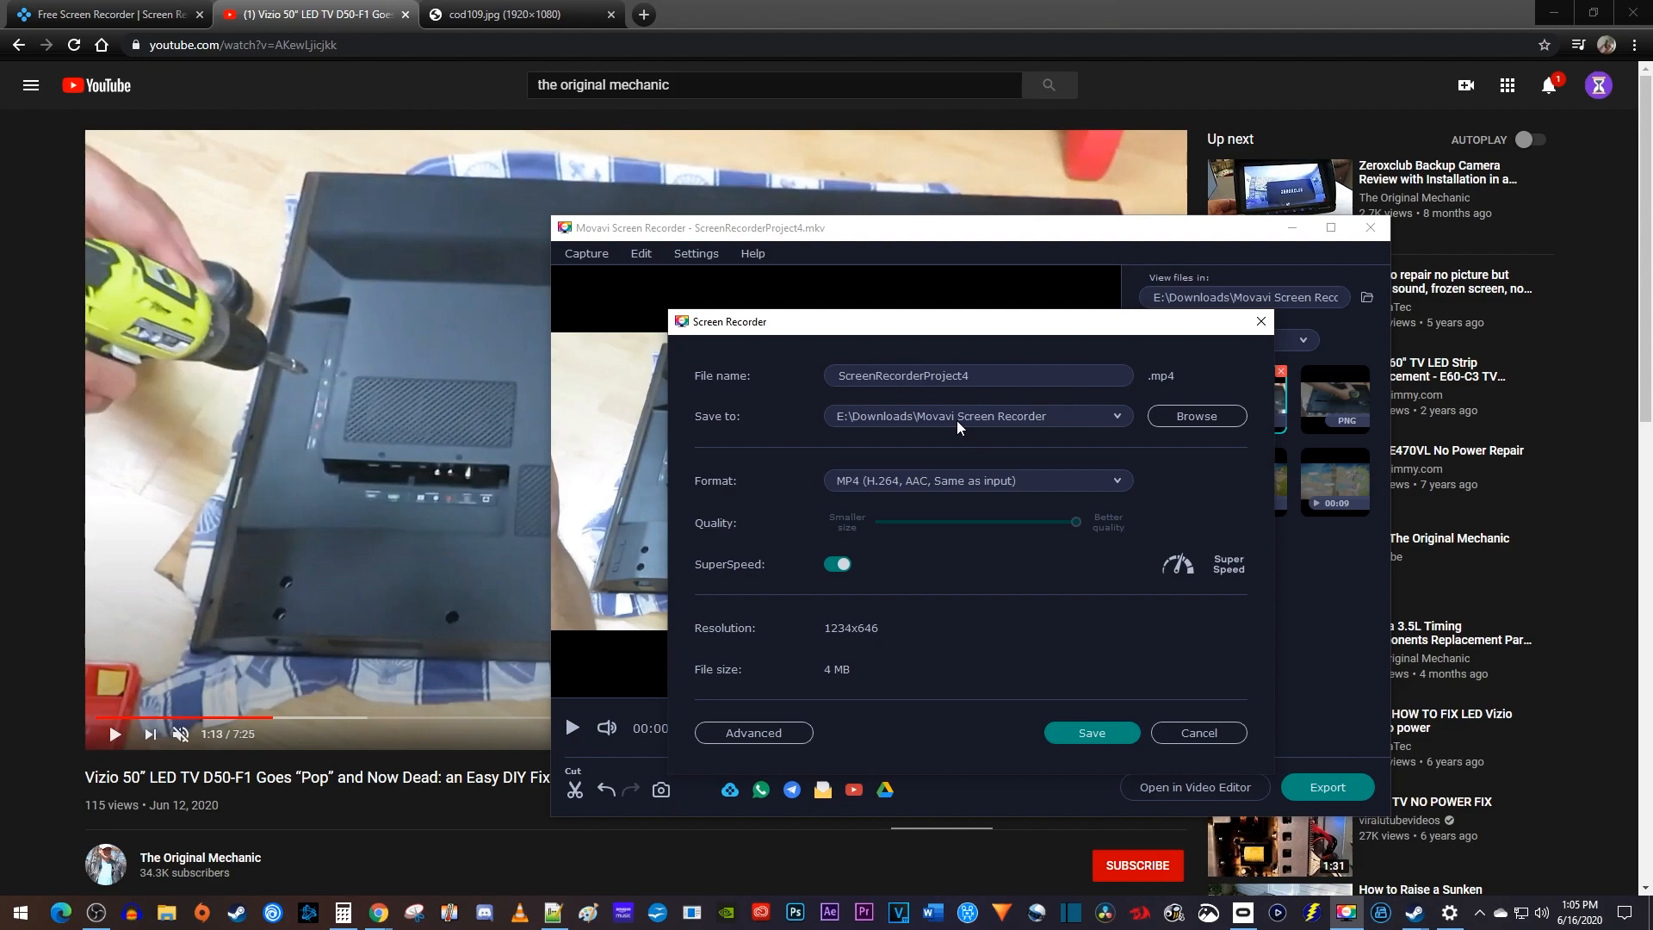
left_click(975, 480)
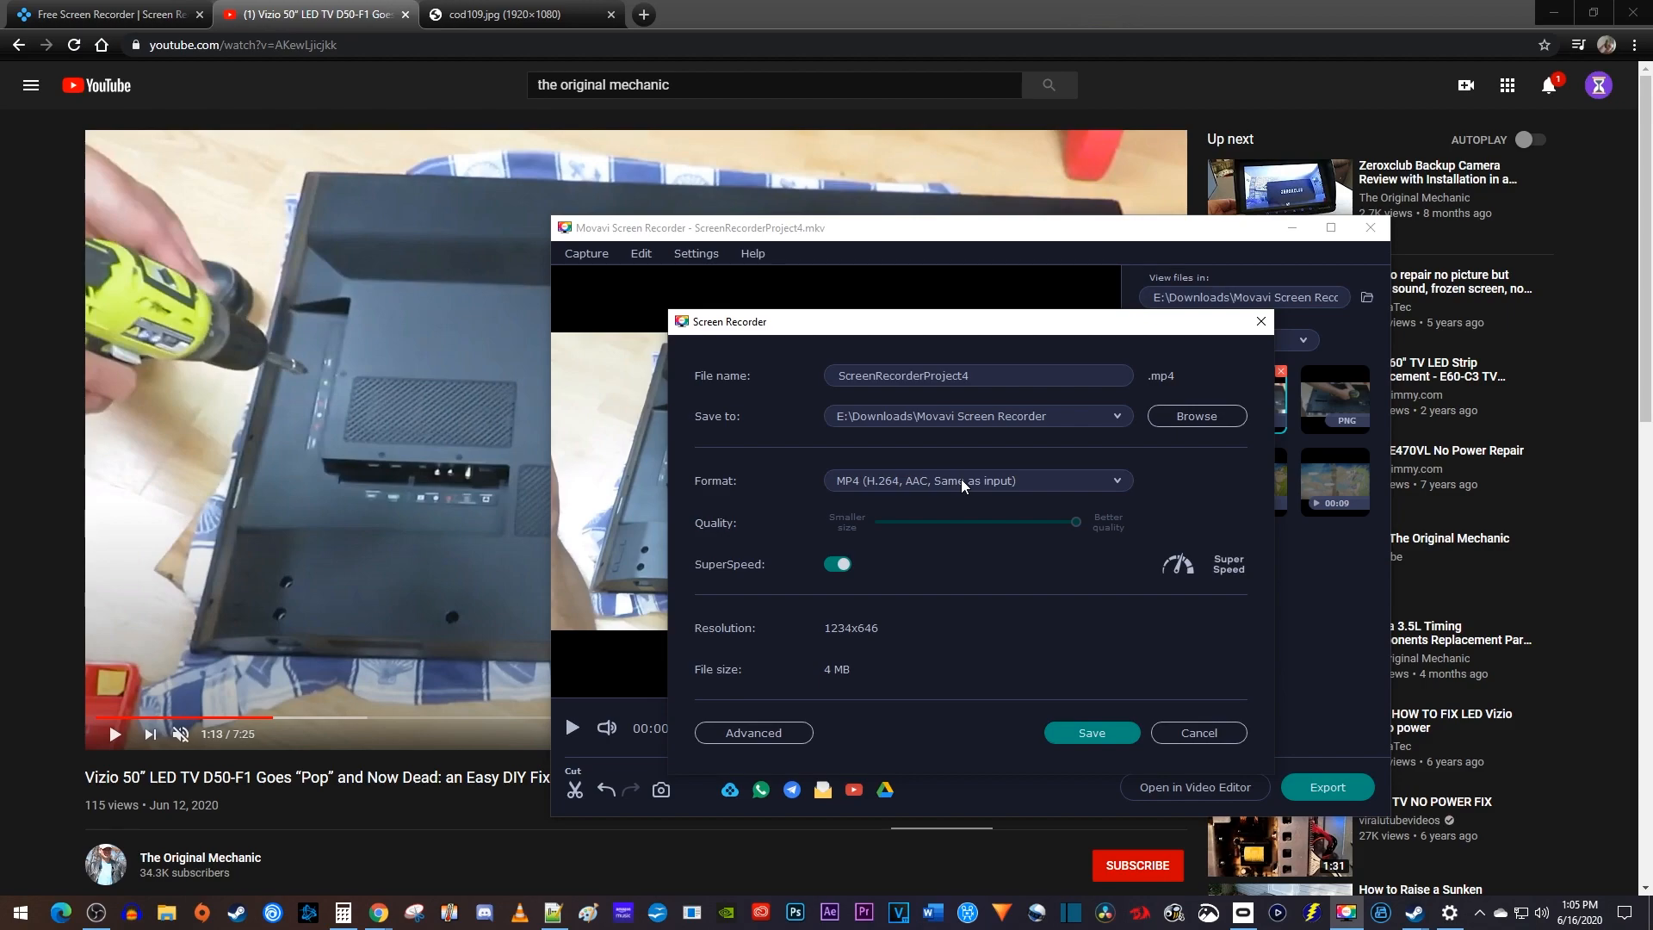
mouse_move(1090, 733)
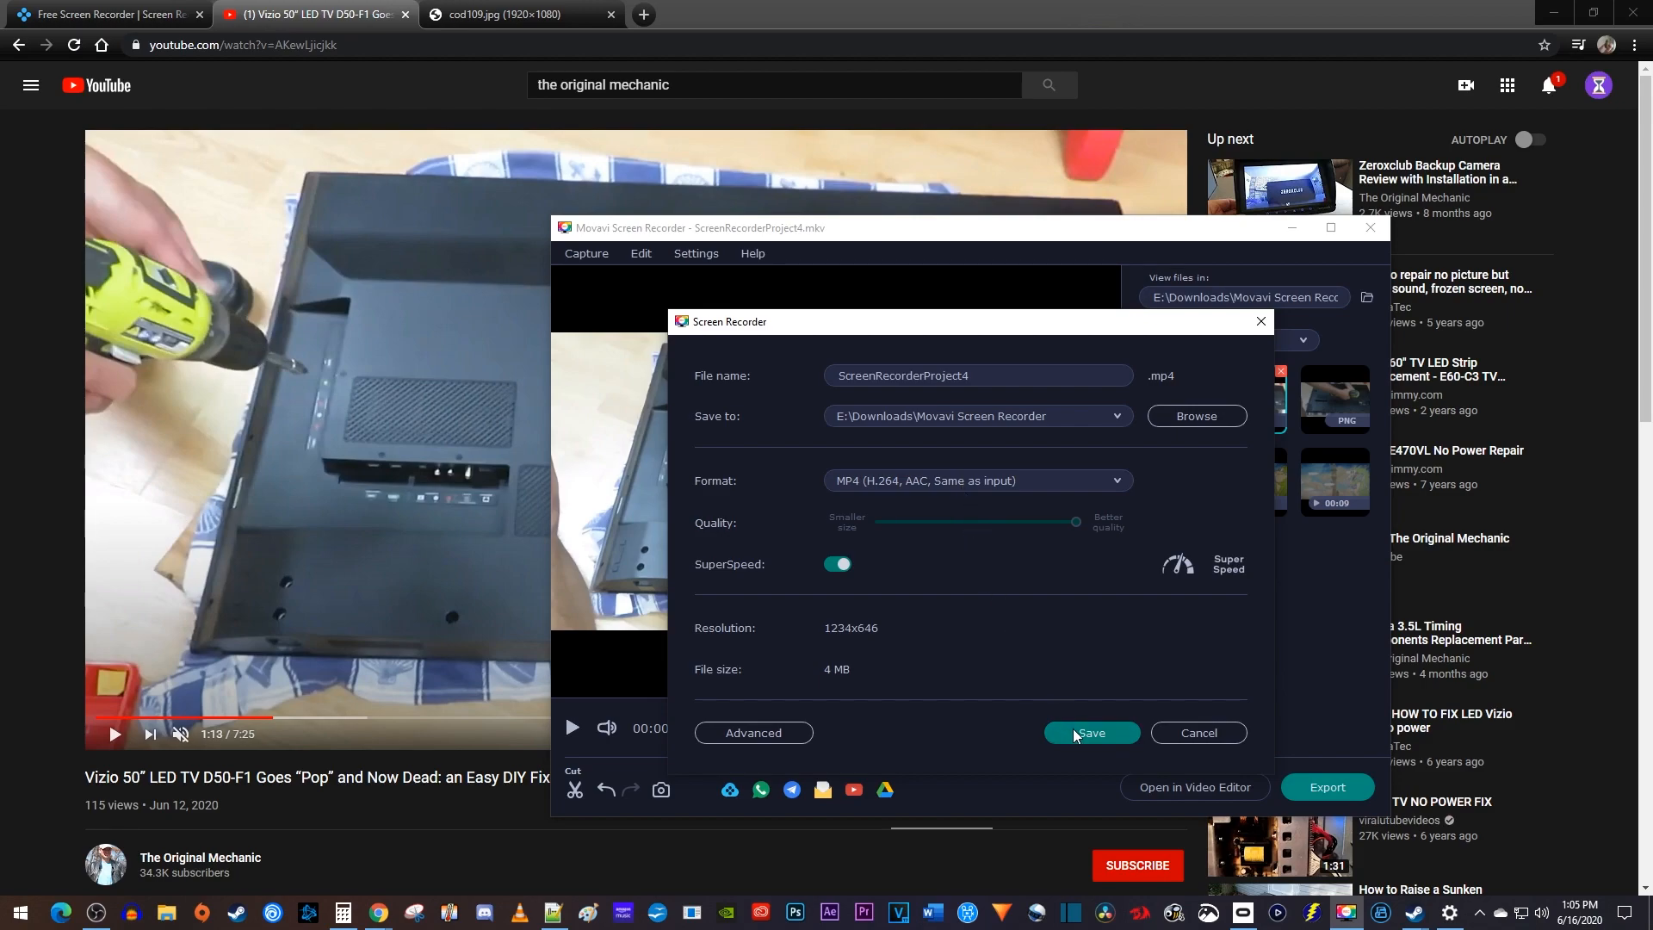
left_click(1091, 732)
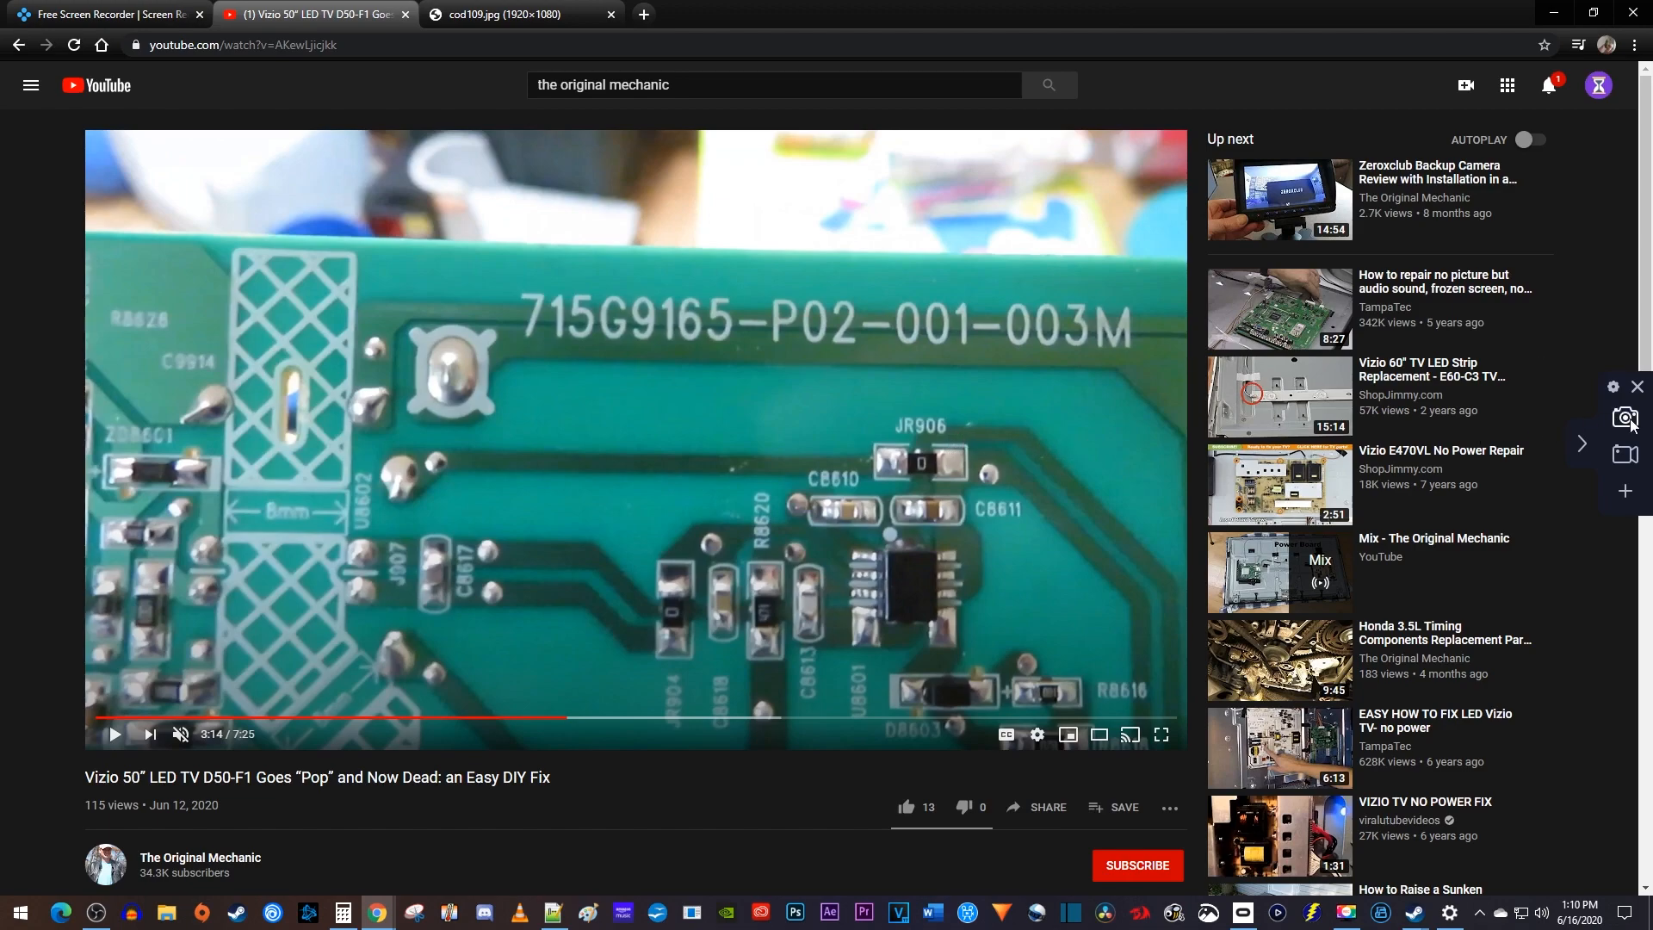
- Take a screenshot selecting the circuit board area, about 1048 by 470
left_click(1624, 419)
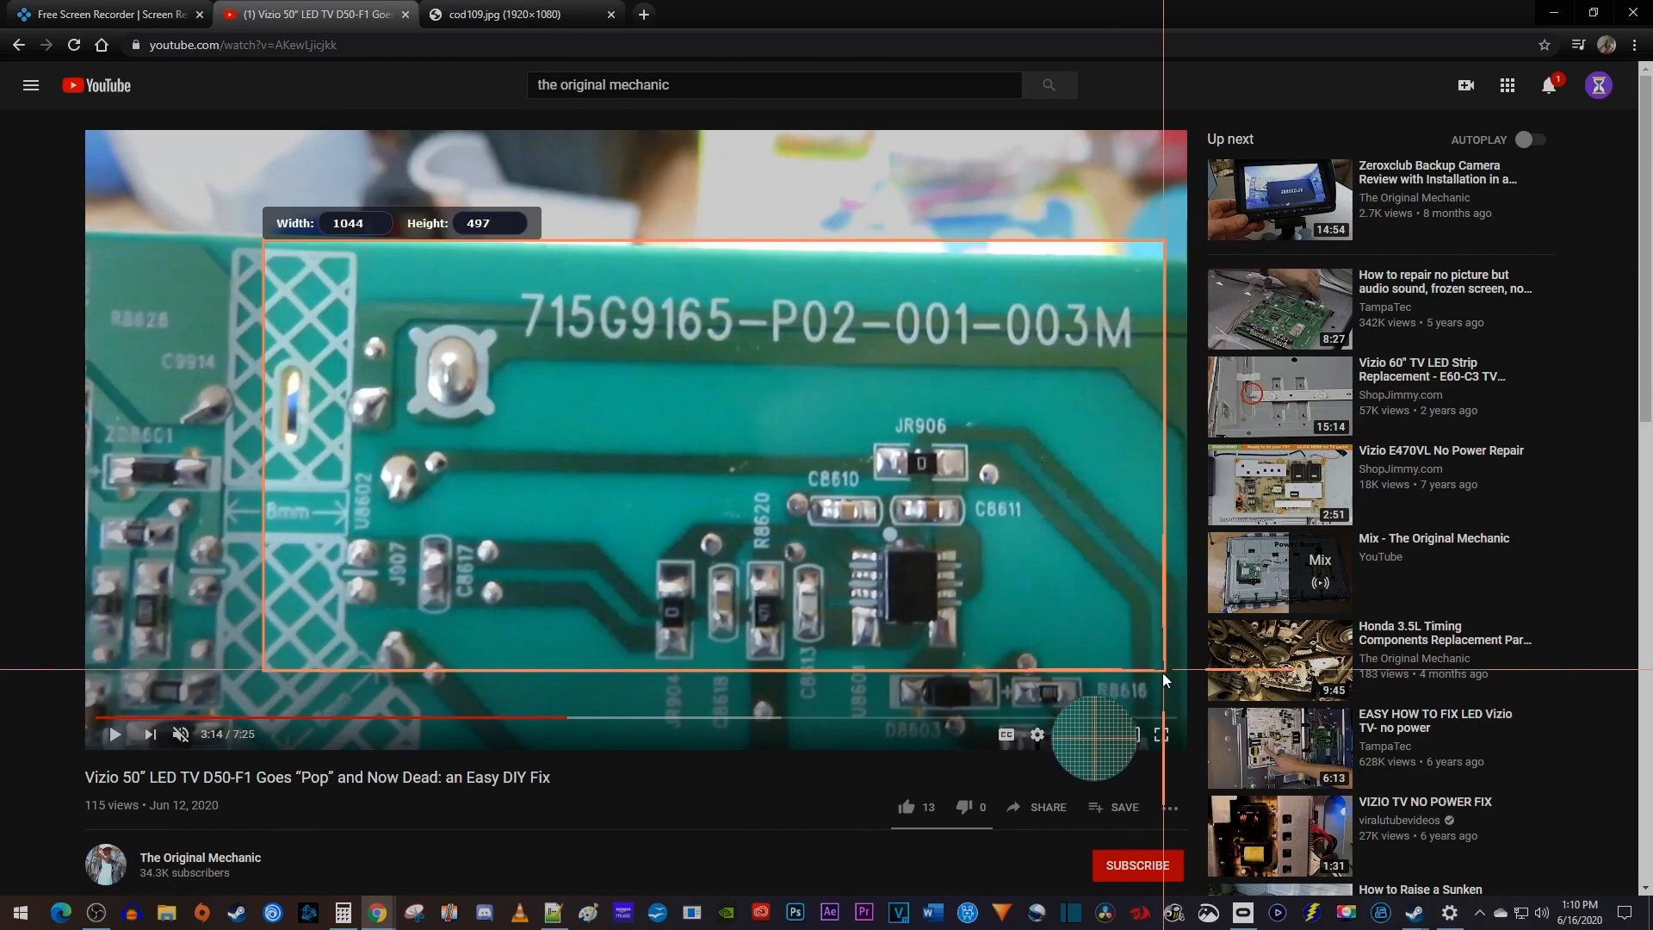
left_click_drag(1164, 680, 1151, 240)
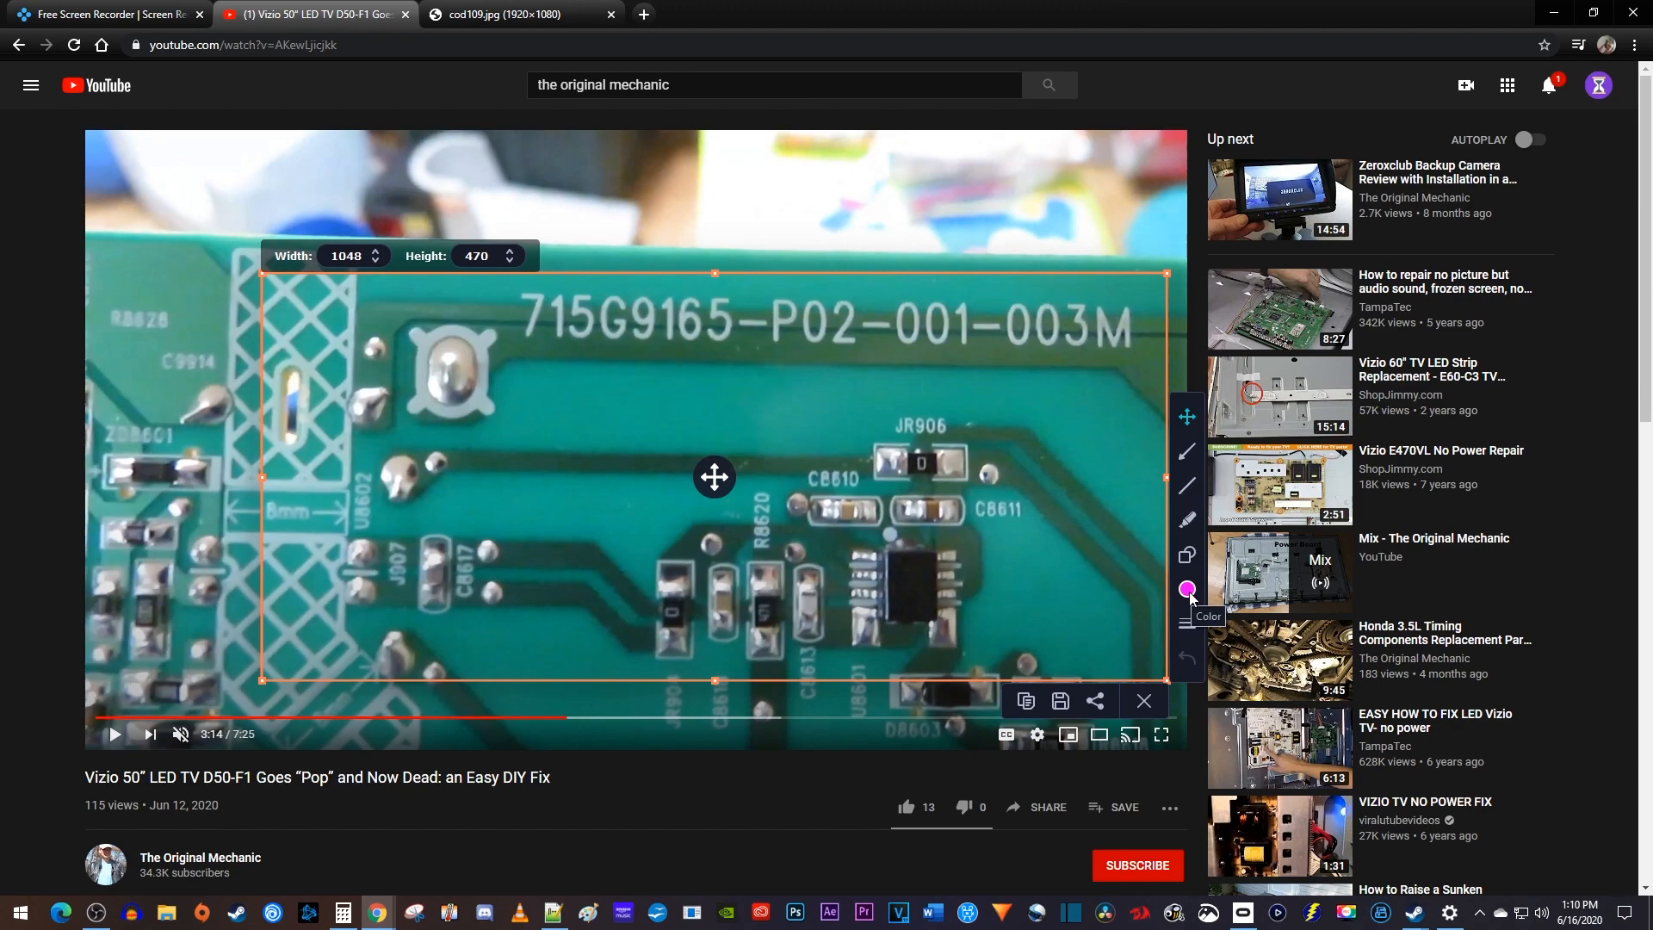
- Choose red and highlight the board's part number with the marker
left_click(1186, 589)
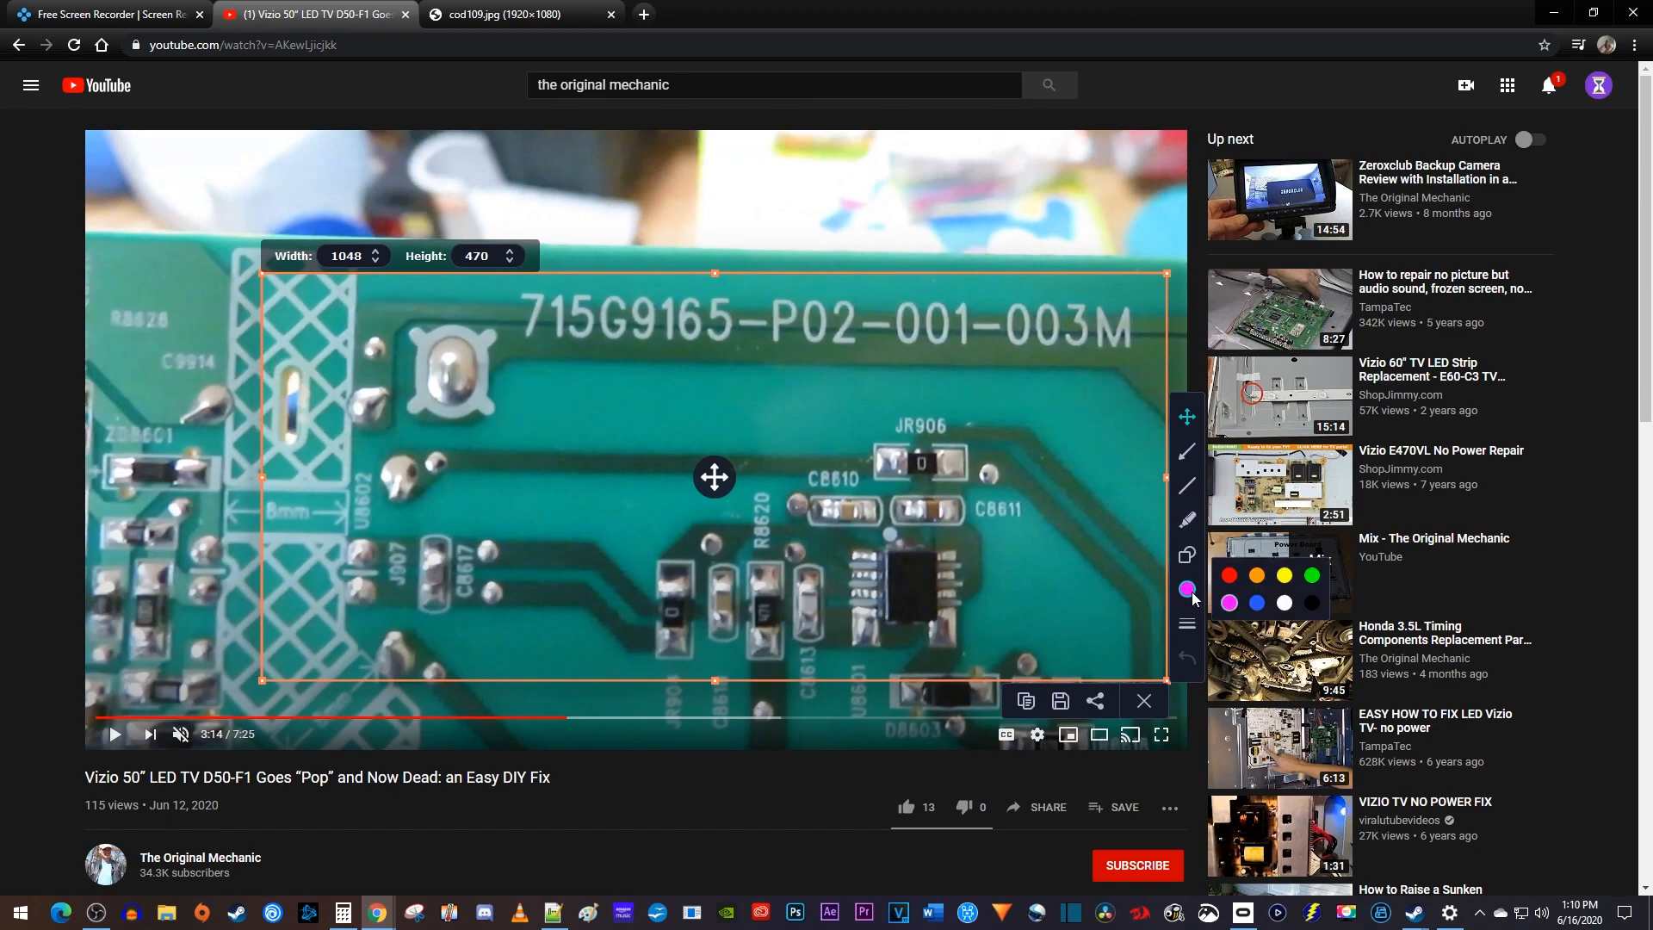
left_click(1228, 576)
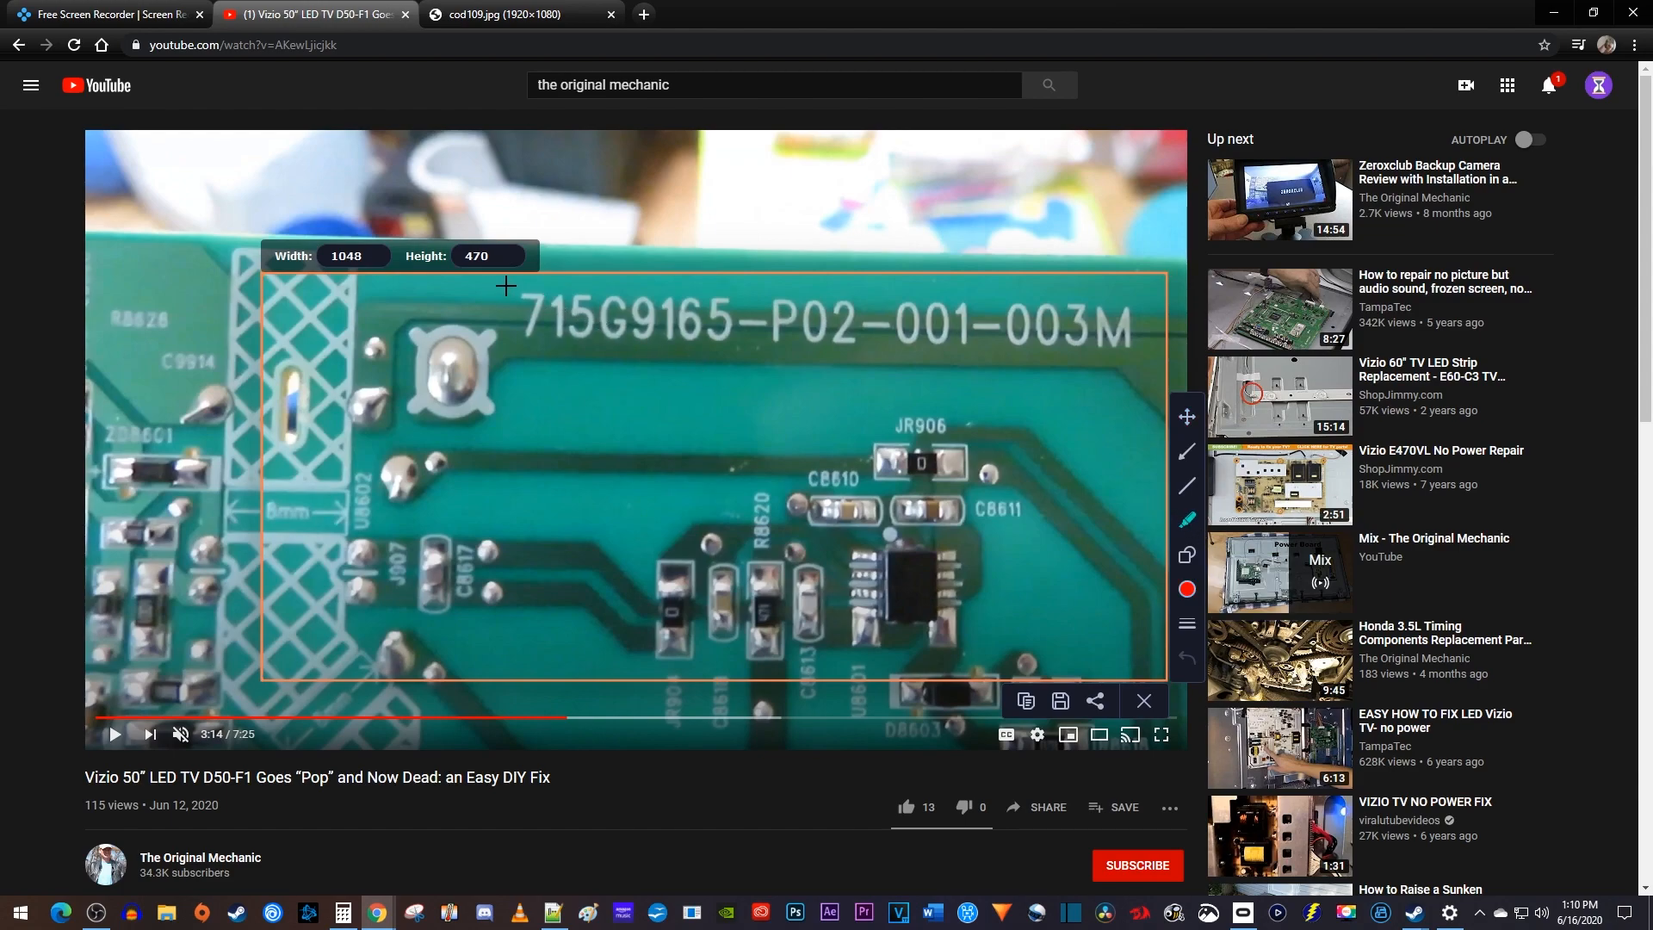
left_click_drag(504, 286, 1141, 377)
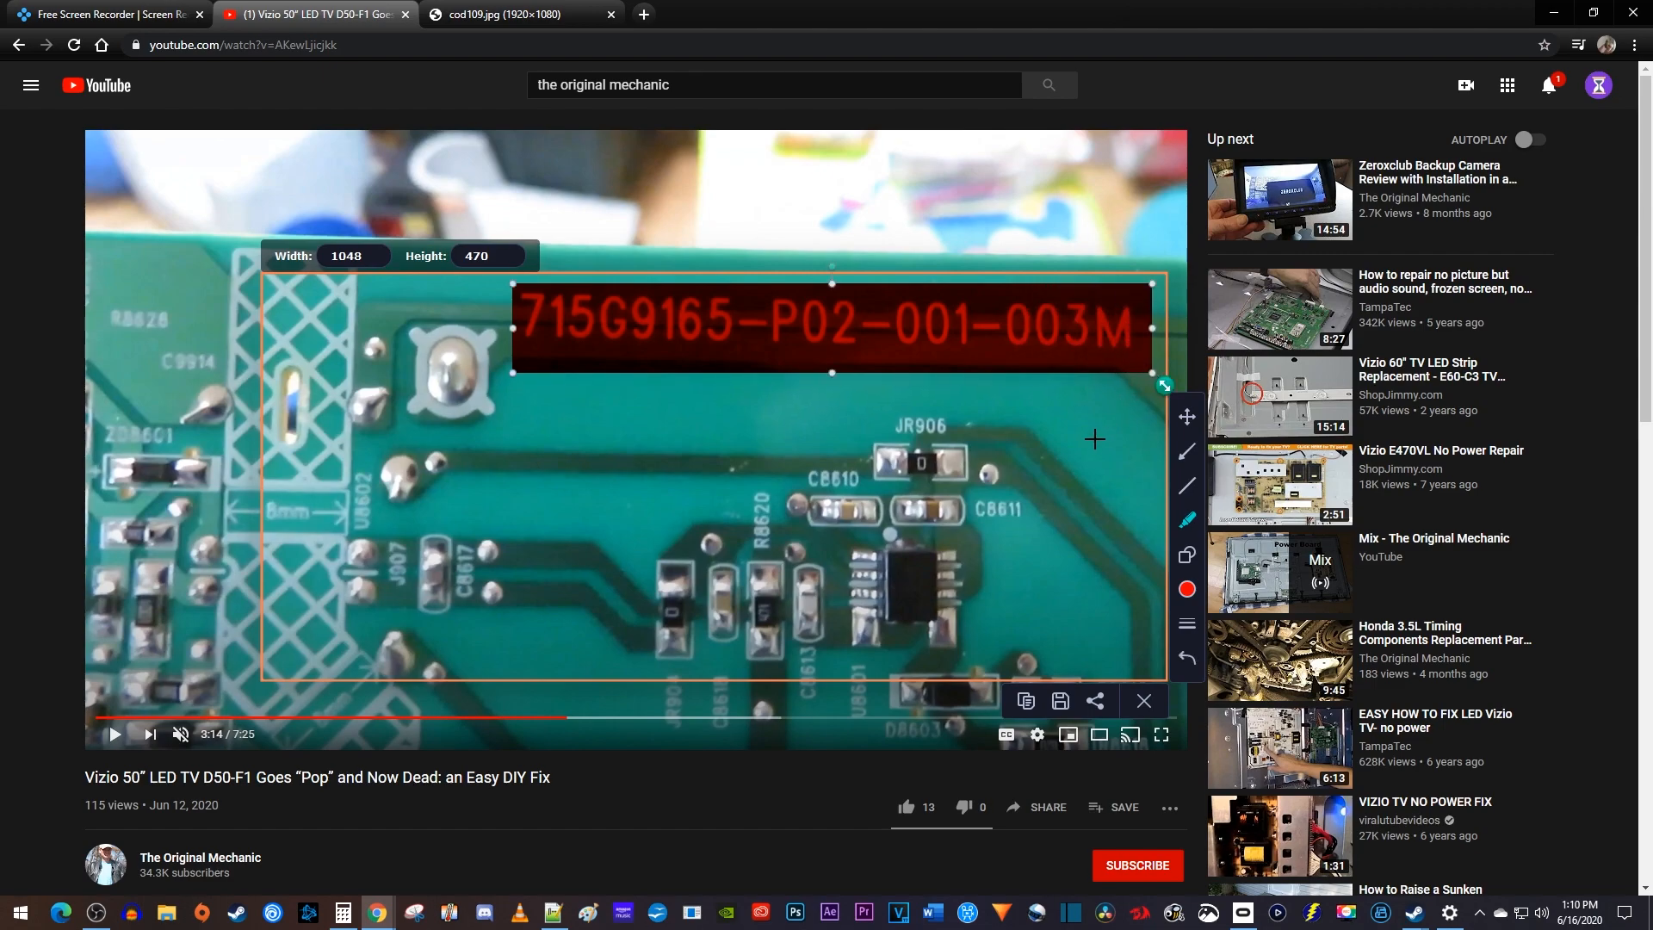
- Add a red circle, underline the component row, undo a stray line, and draw a thick arrow
left_click(1186, 555)
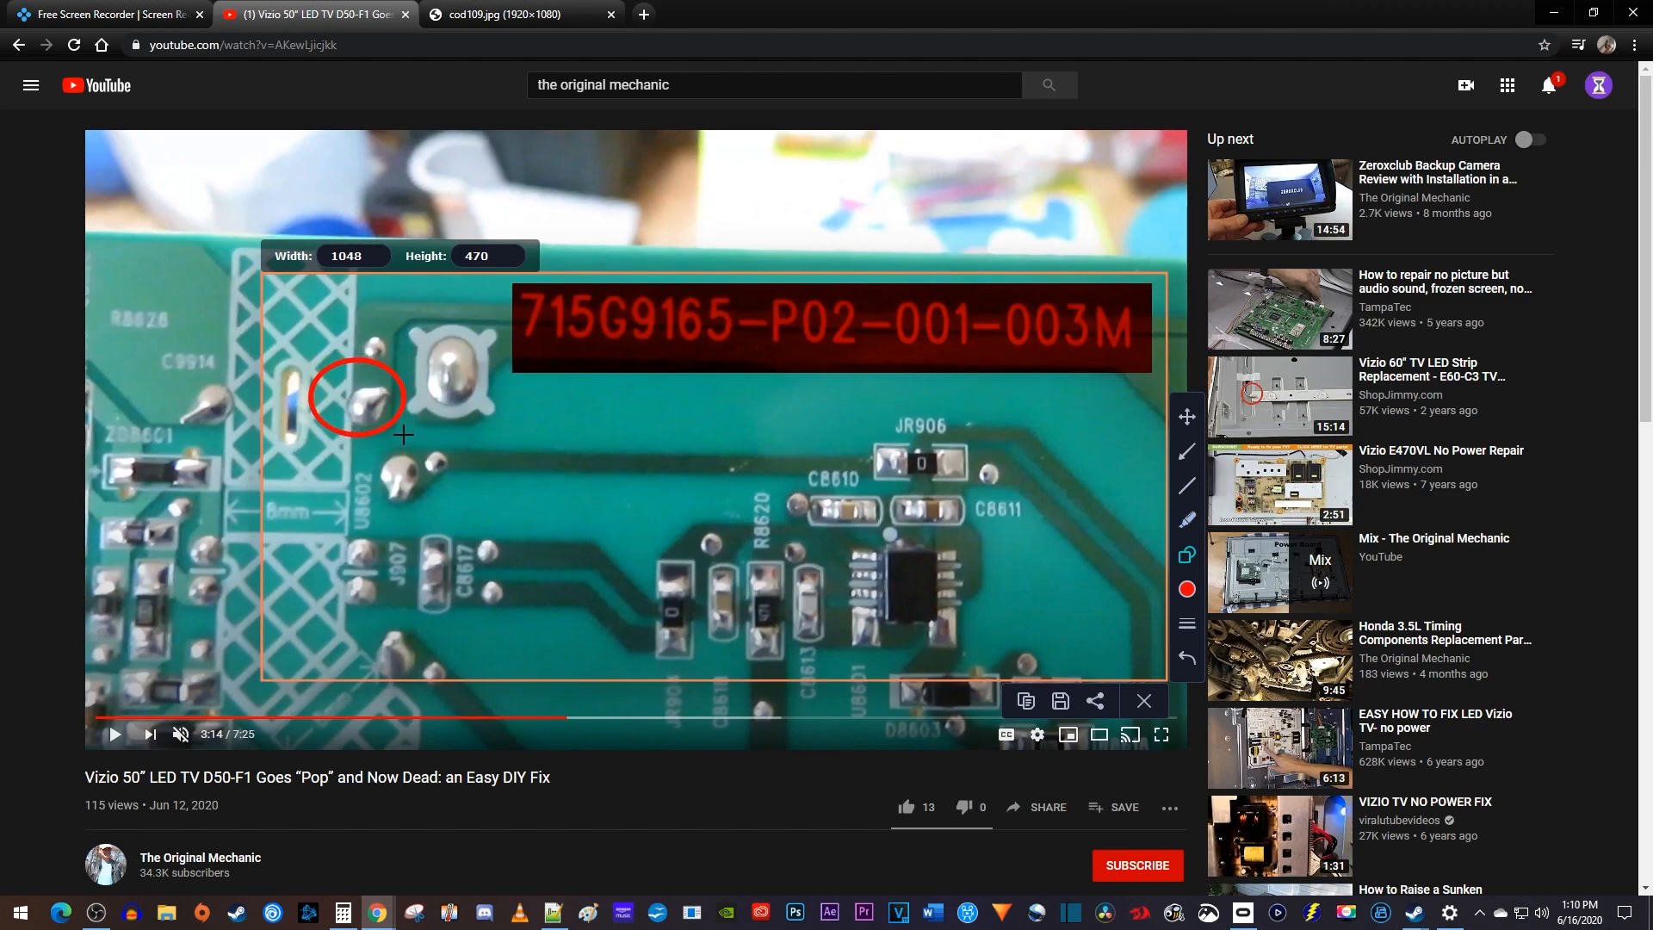
left_click(356, 399)
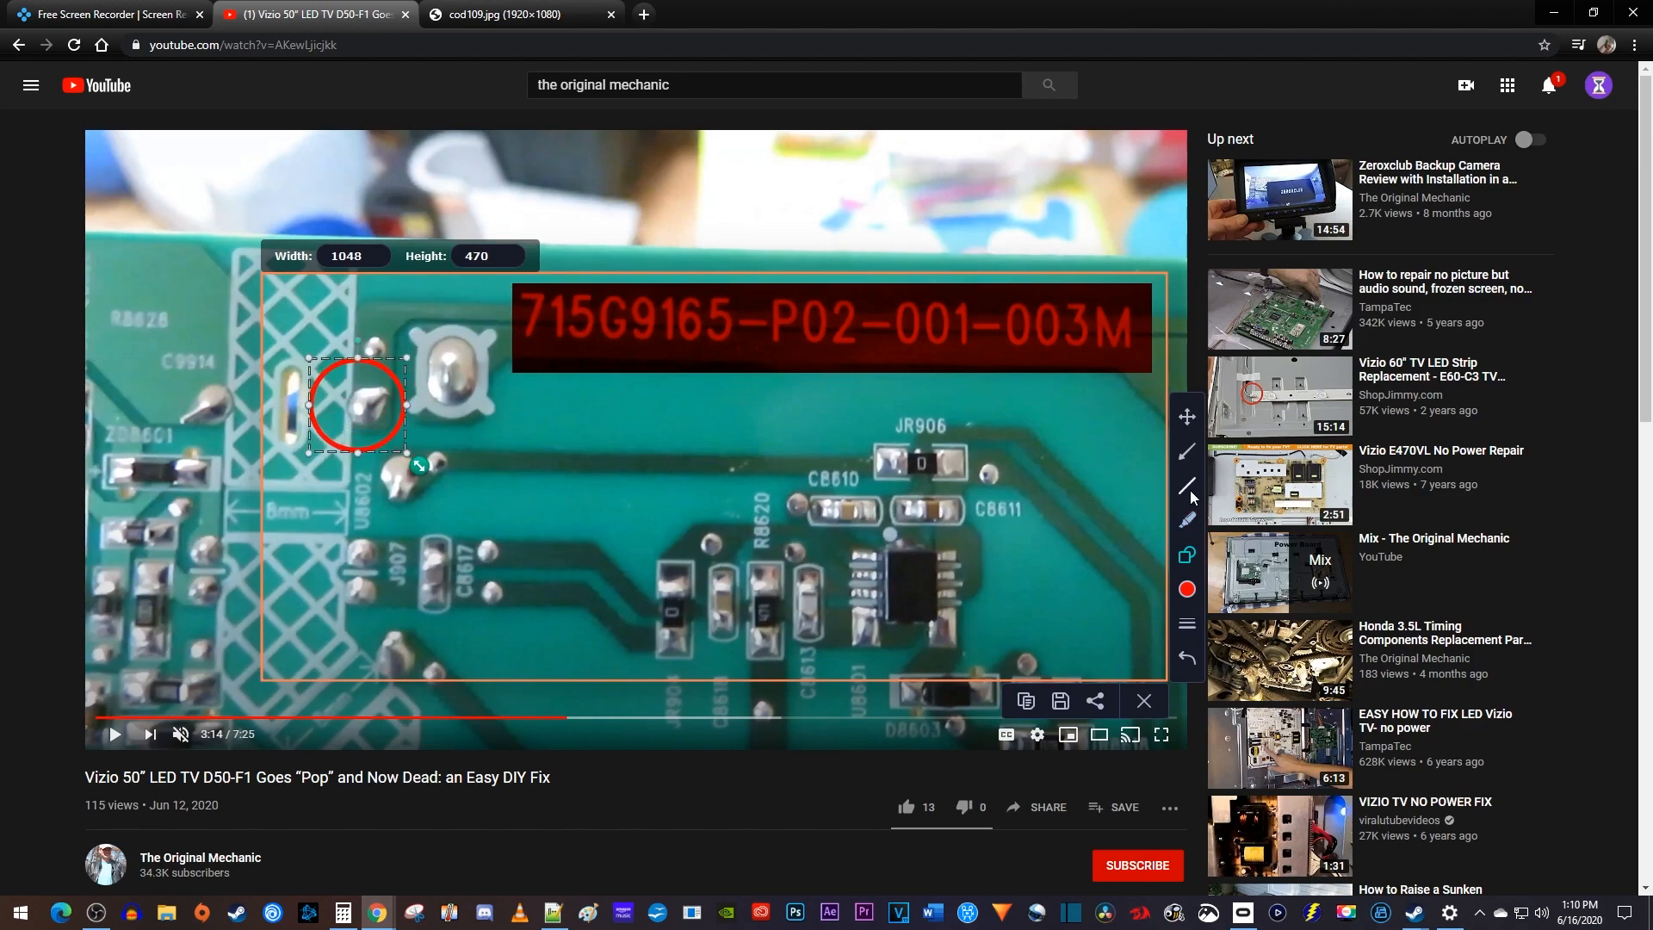
left_click_drag(700, 532, 1043, 532)
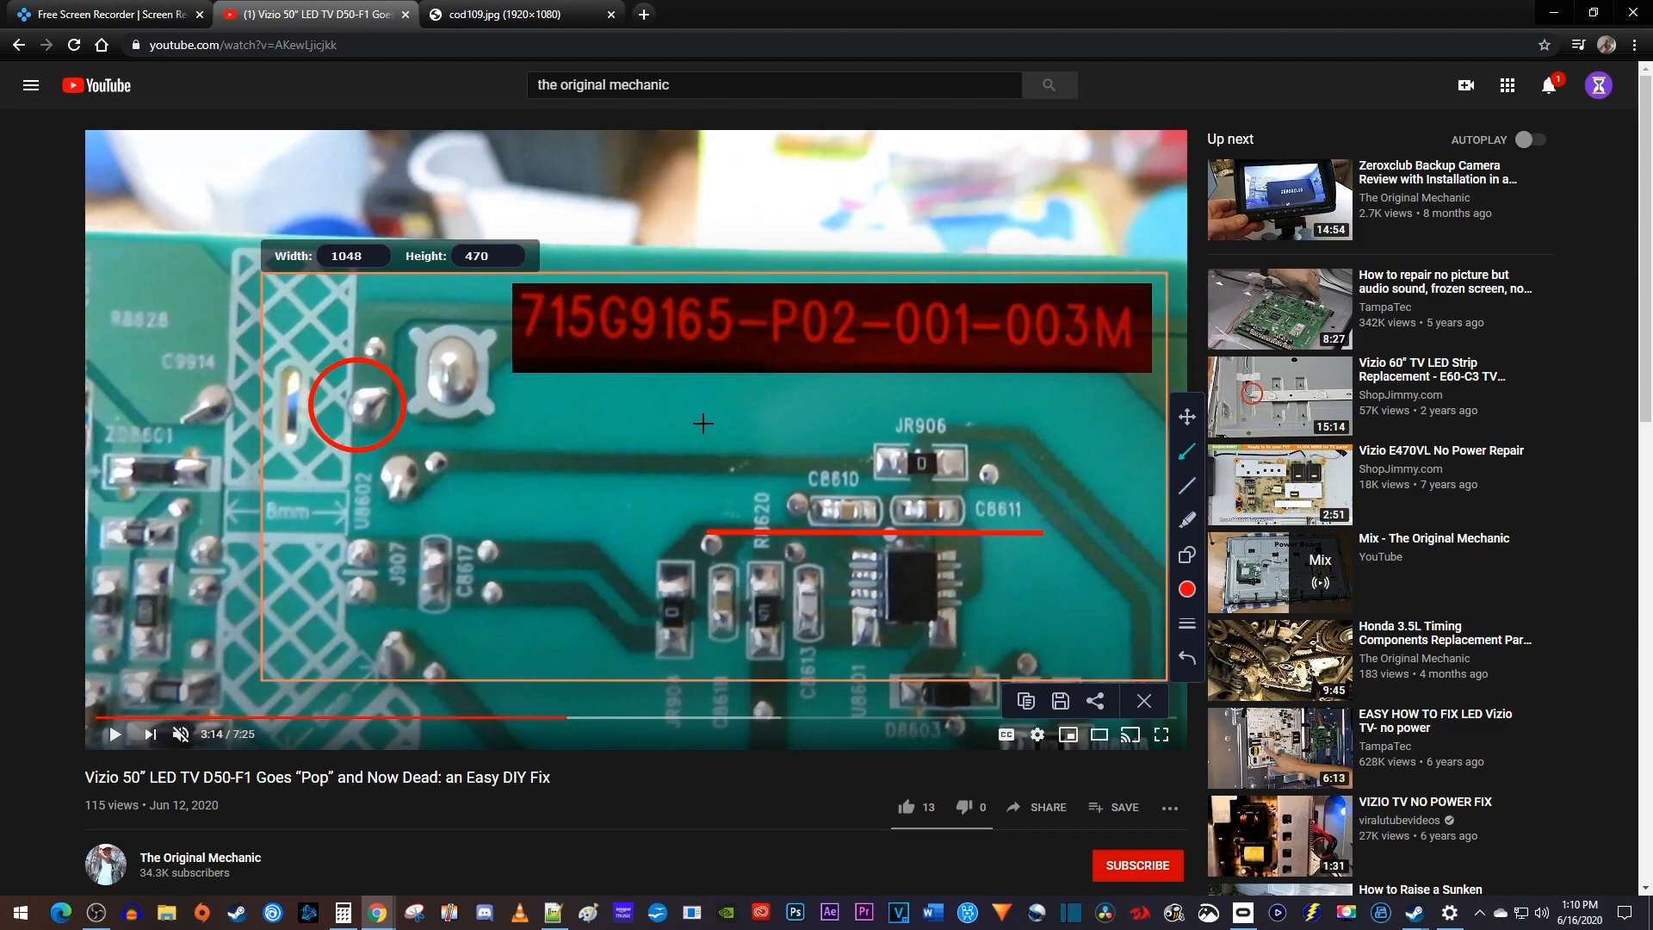
left_click_drag(723, 408, 456, 530)
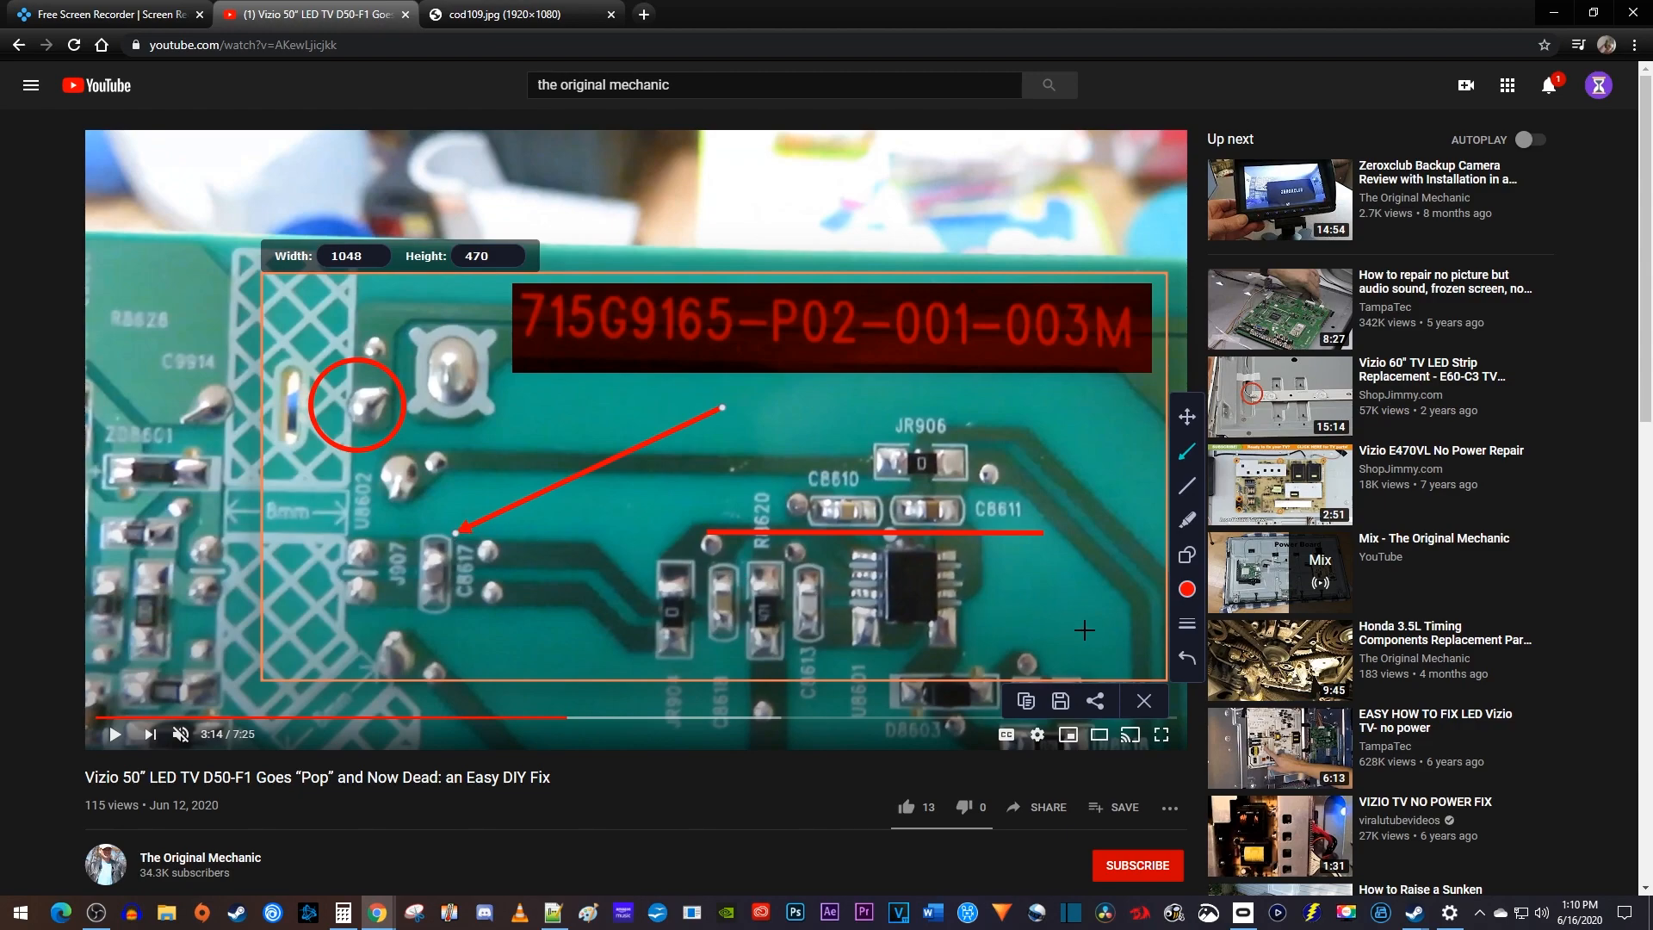
left_click(1187, 657)
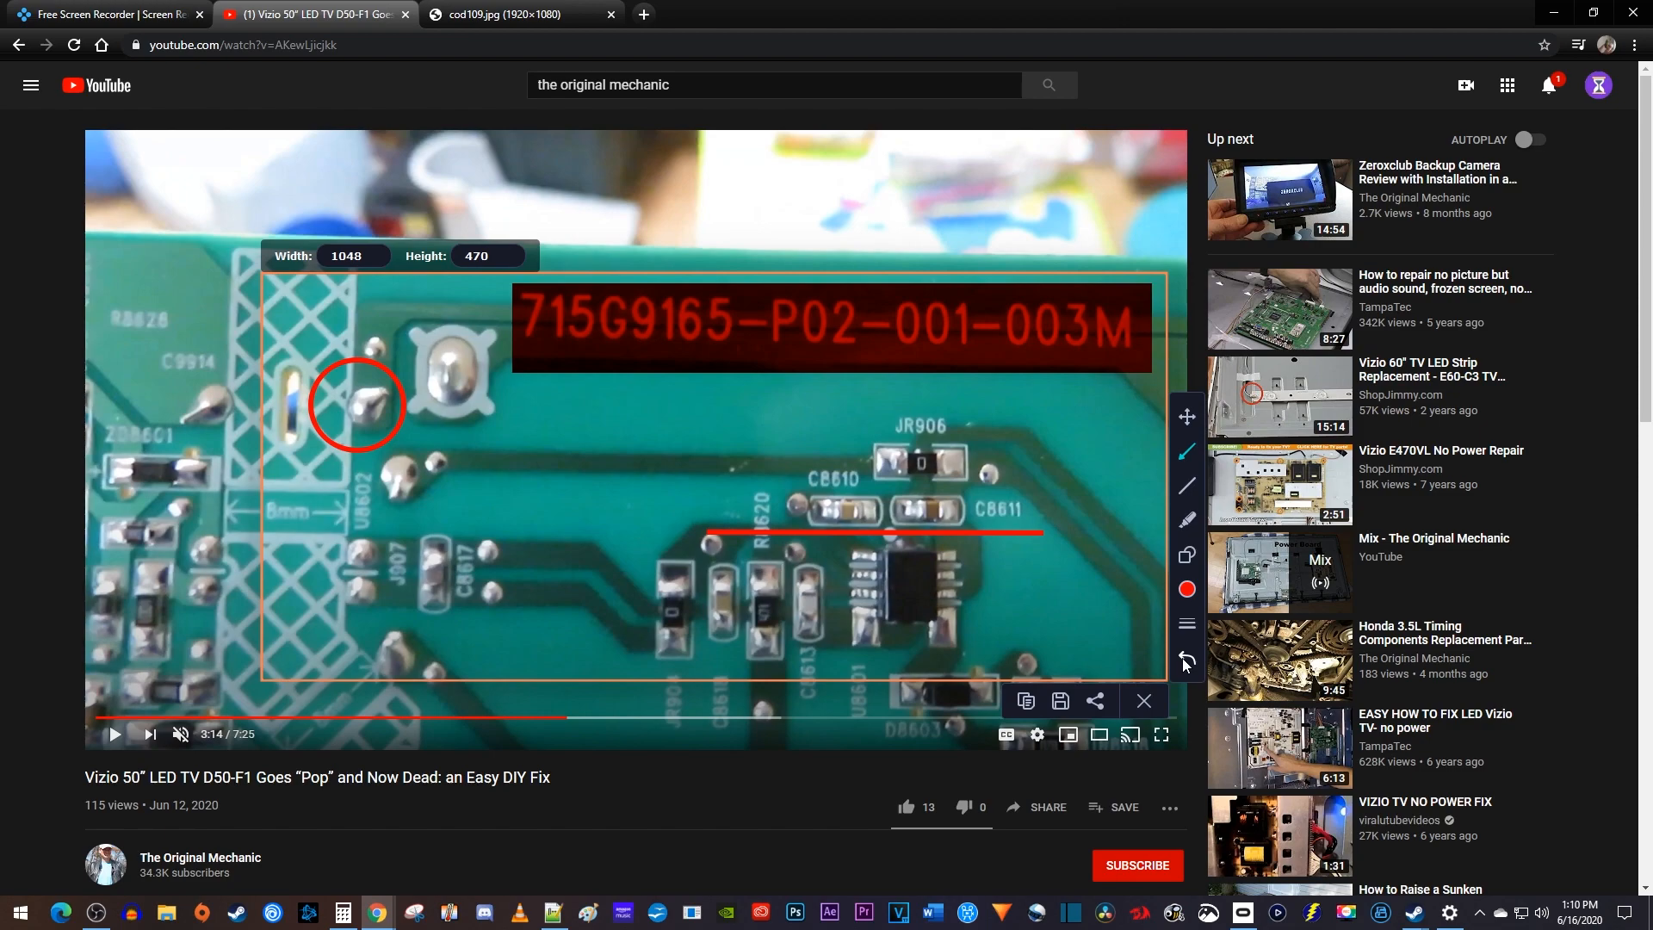
left_click(1187, 623)
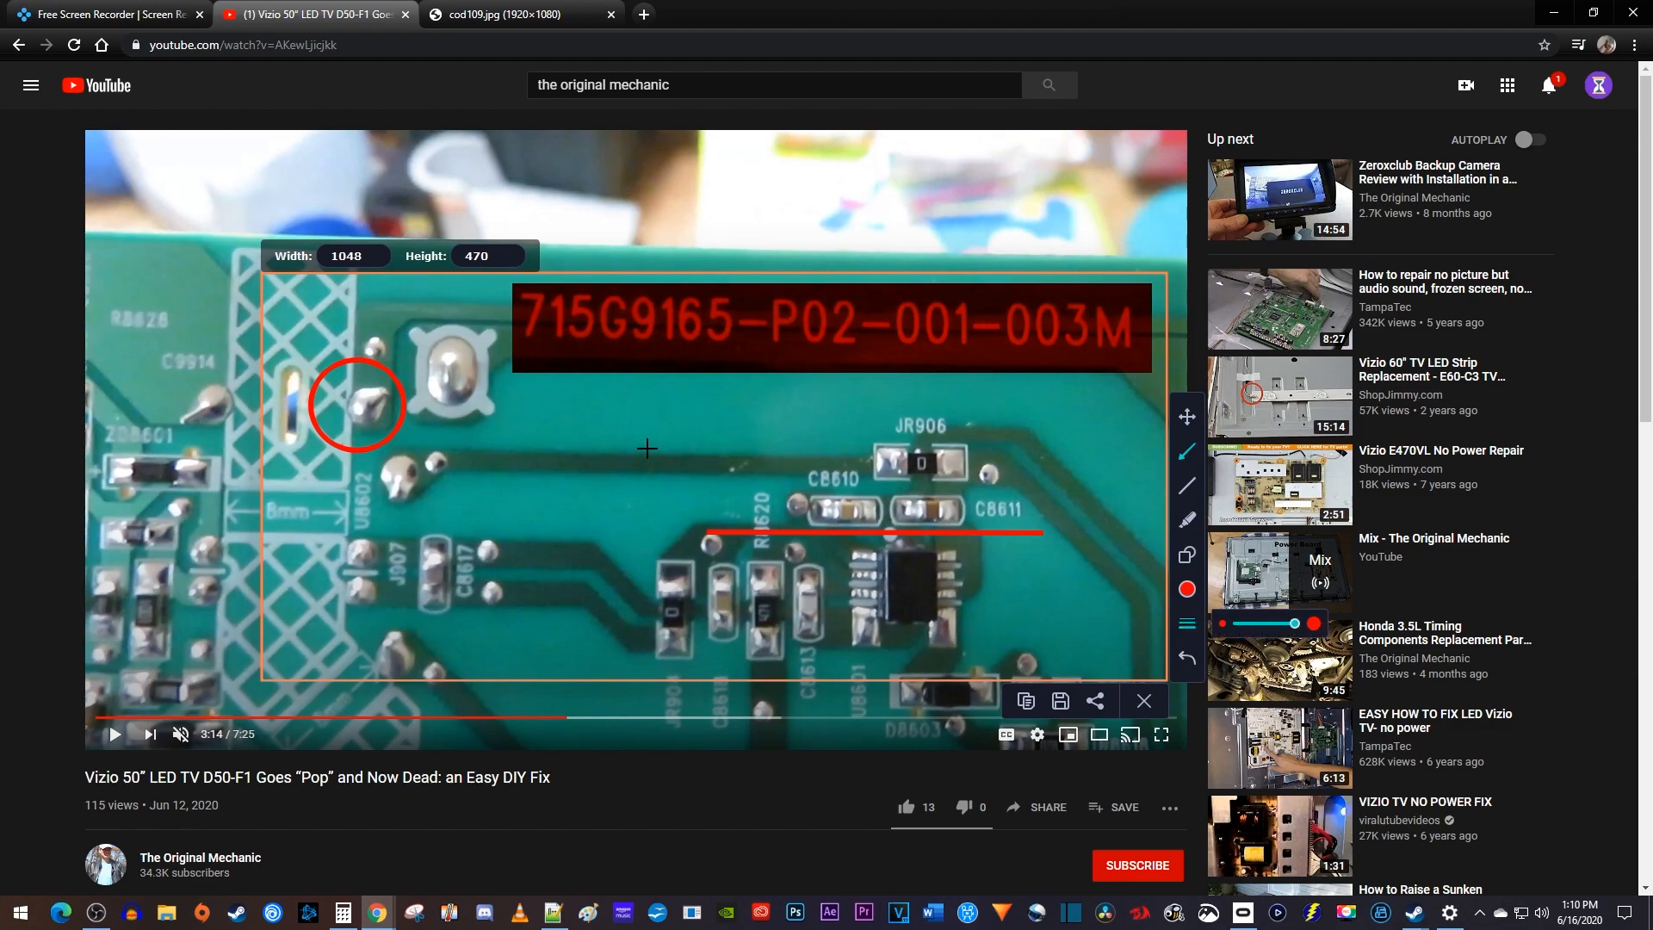
left_click_drag(637, 418, 476, 529)
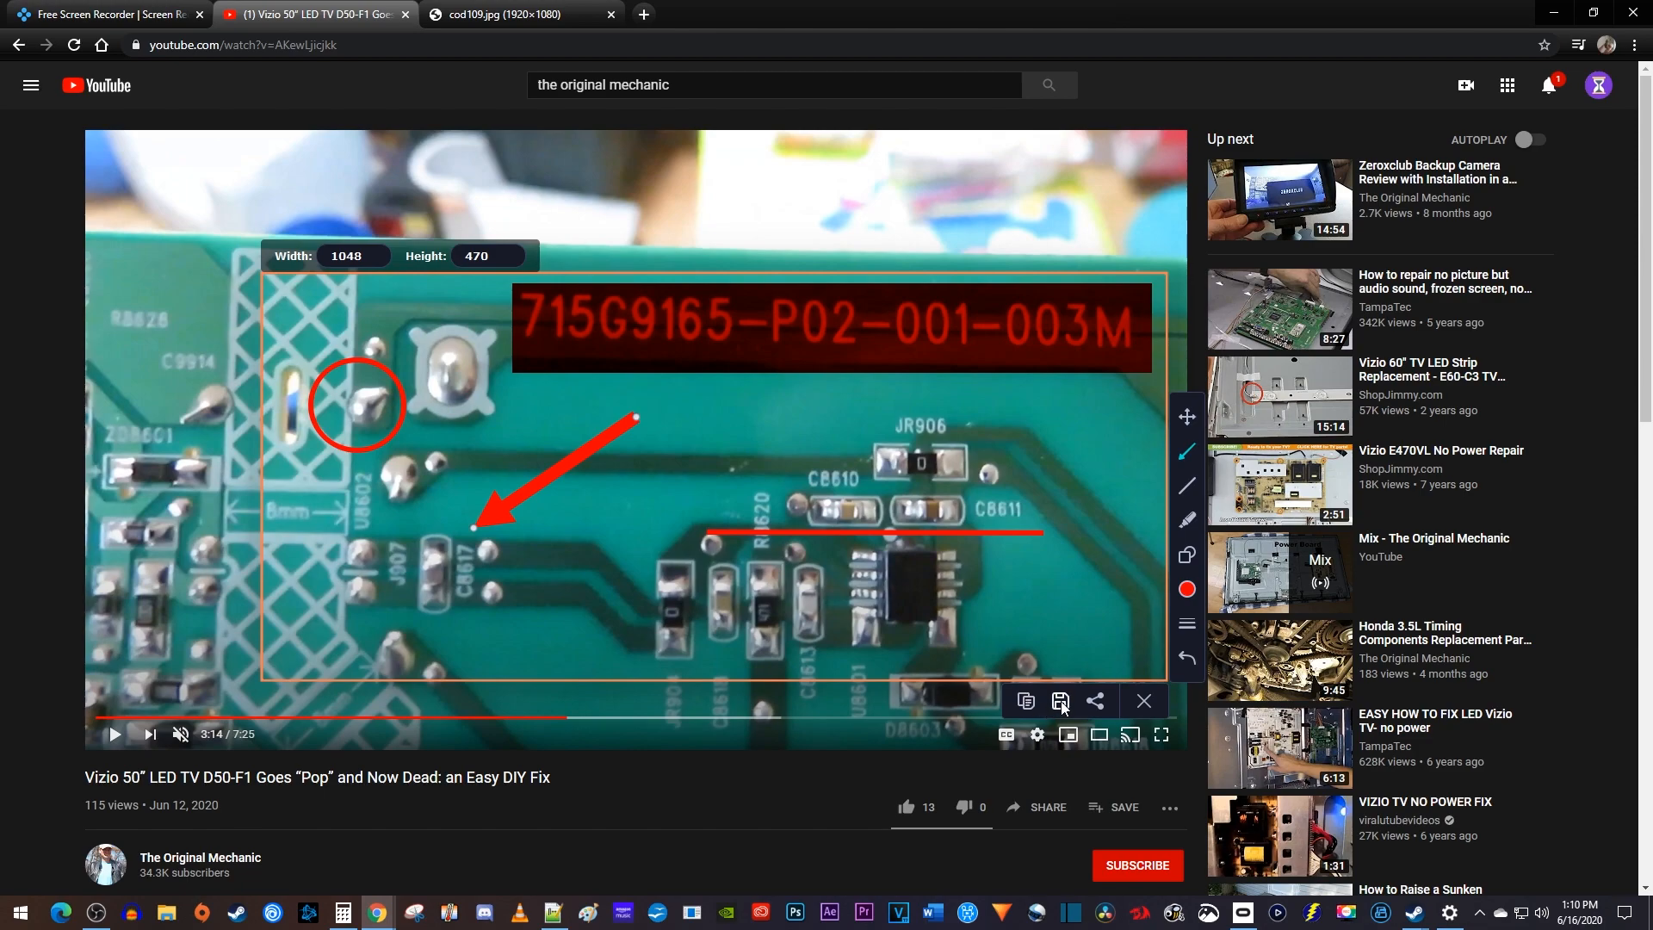
mouse_move(1094, 701)
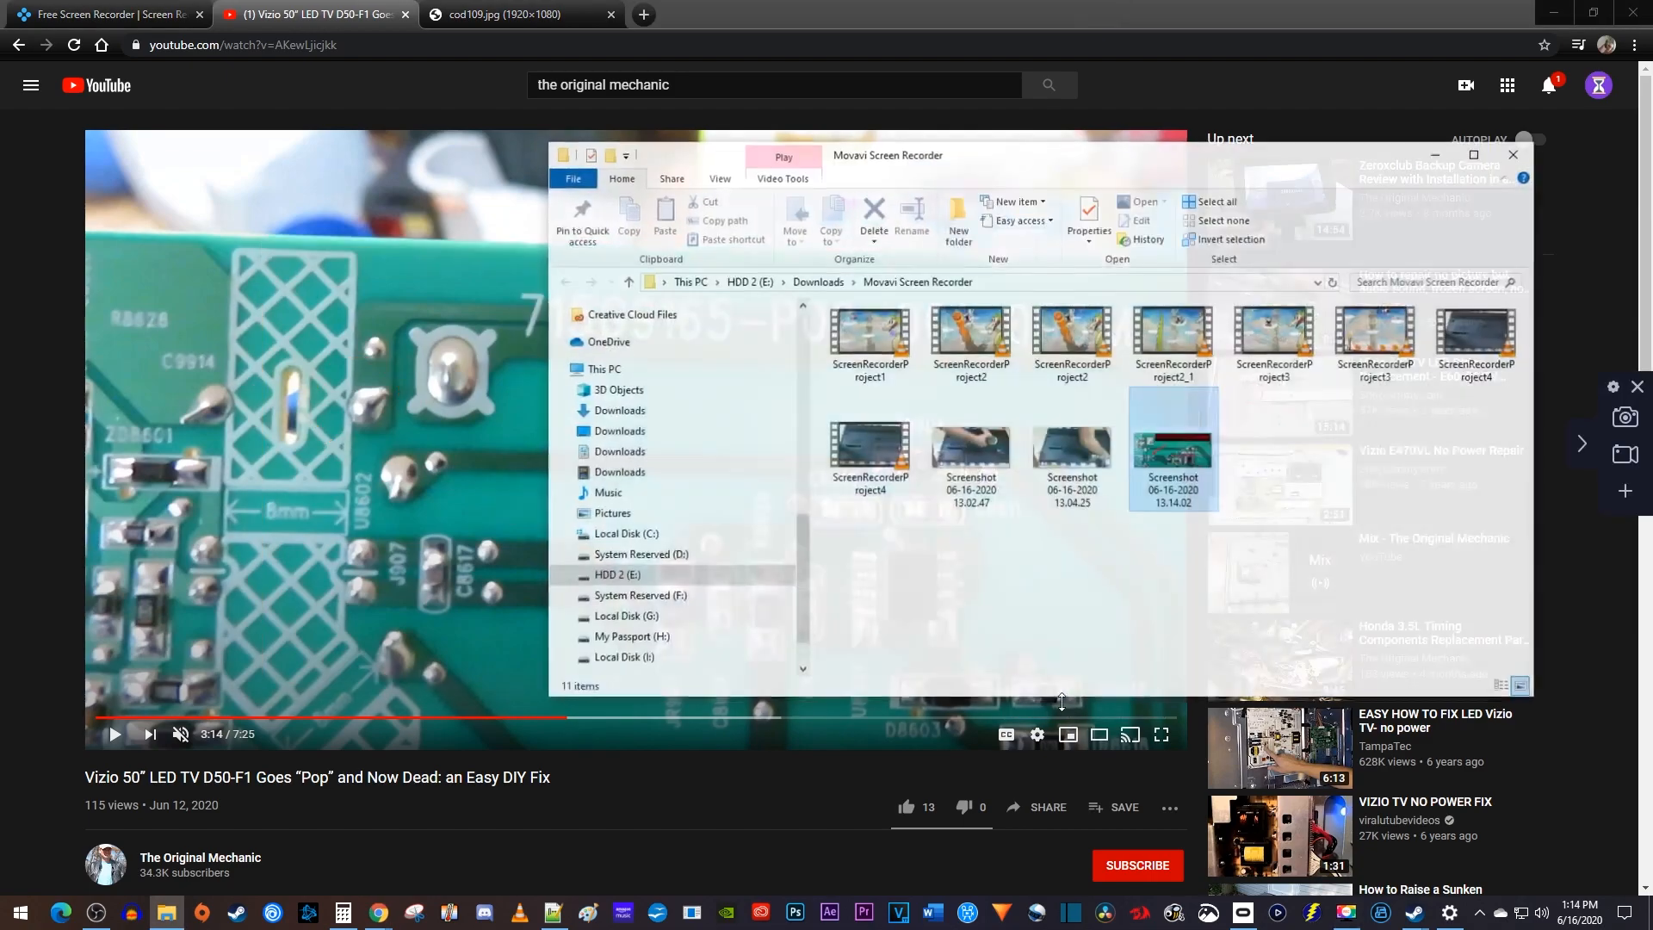
- Open the saved annotated Screenshot PNG in Photos from File Explorer
double_click(1170, 448)
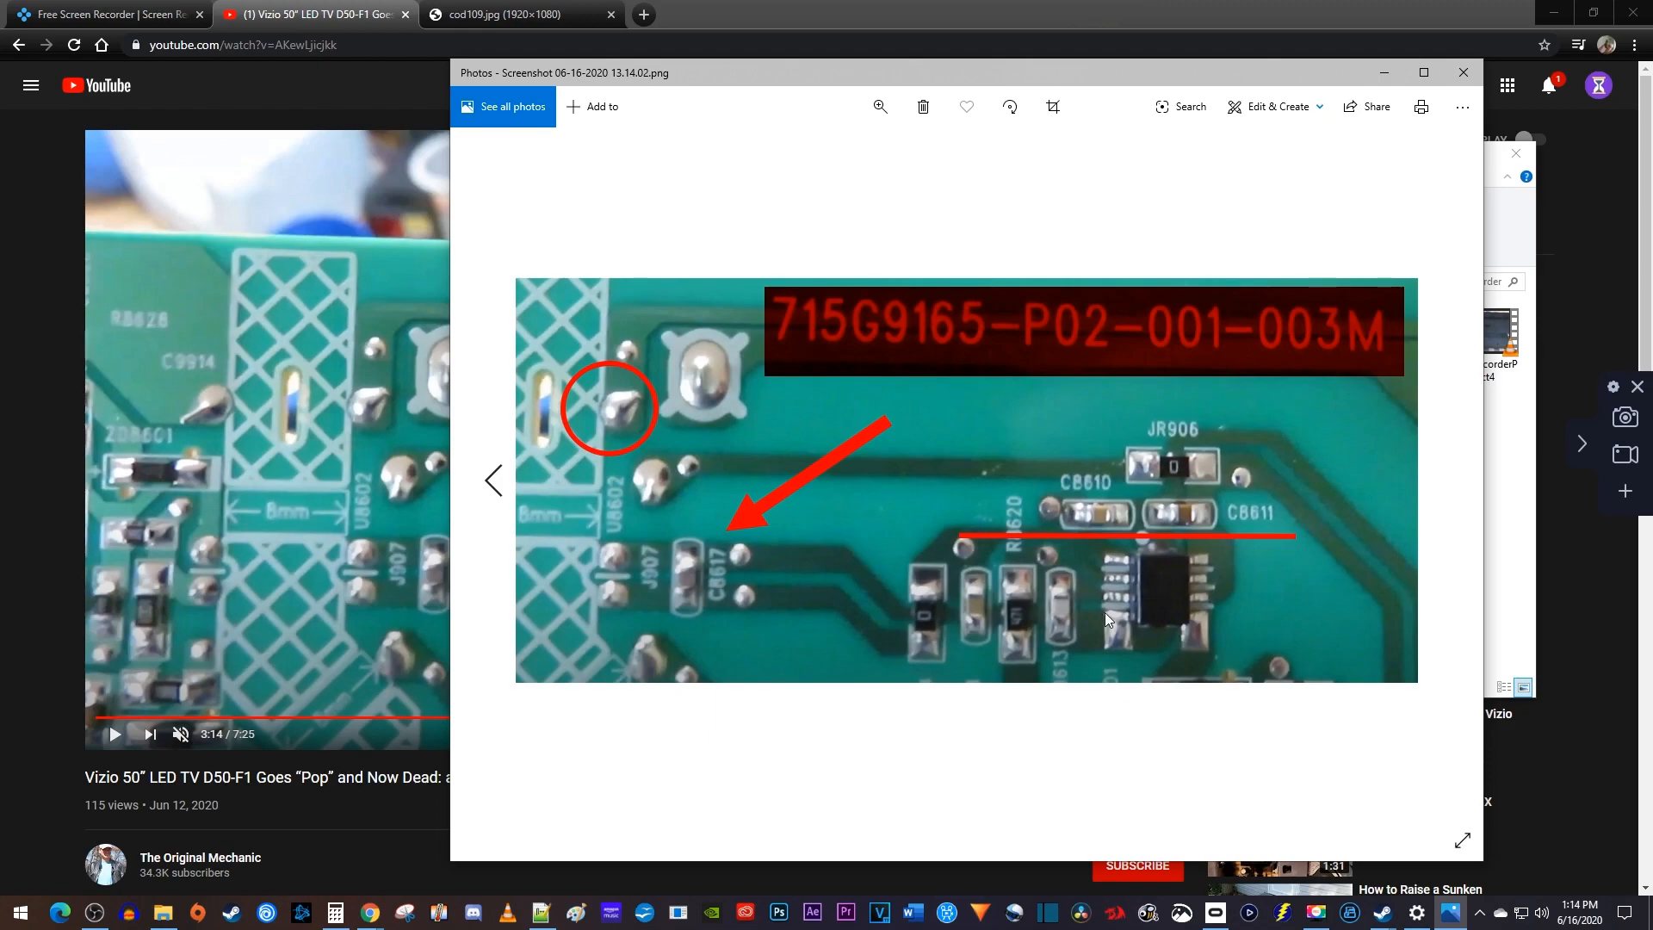
mouse_move(341, 151)
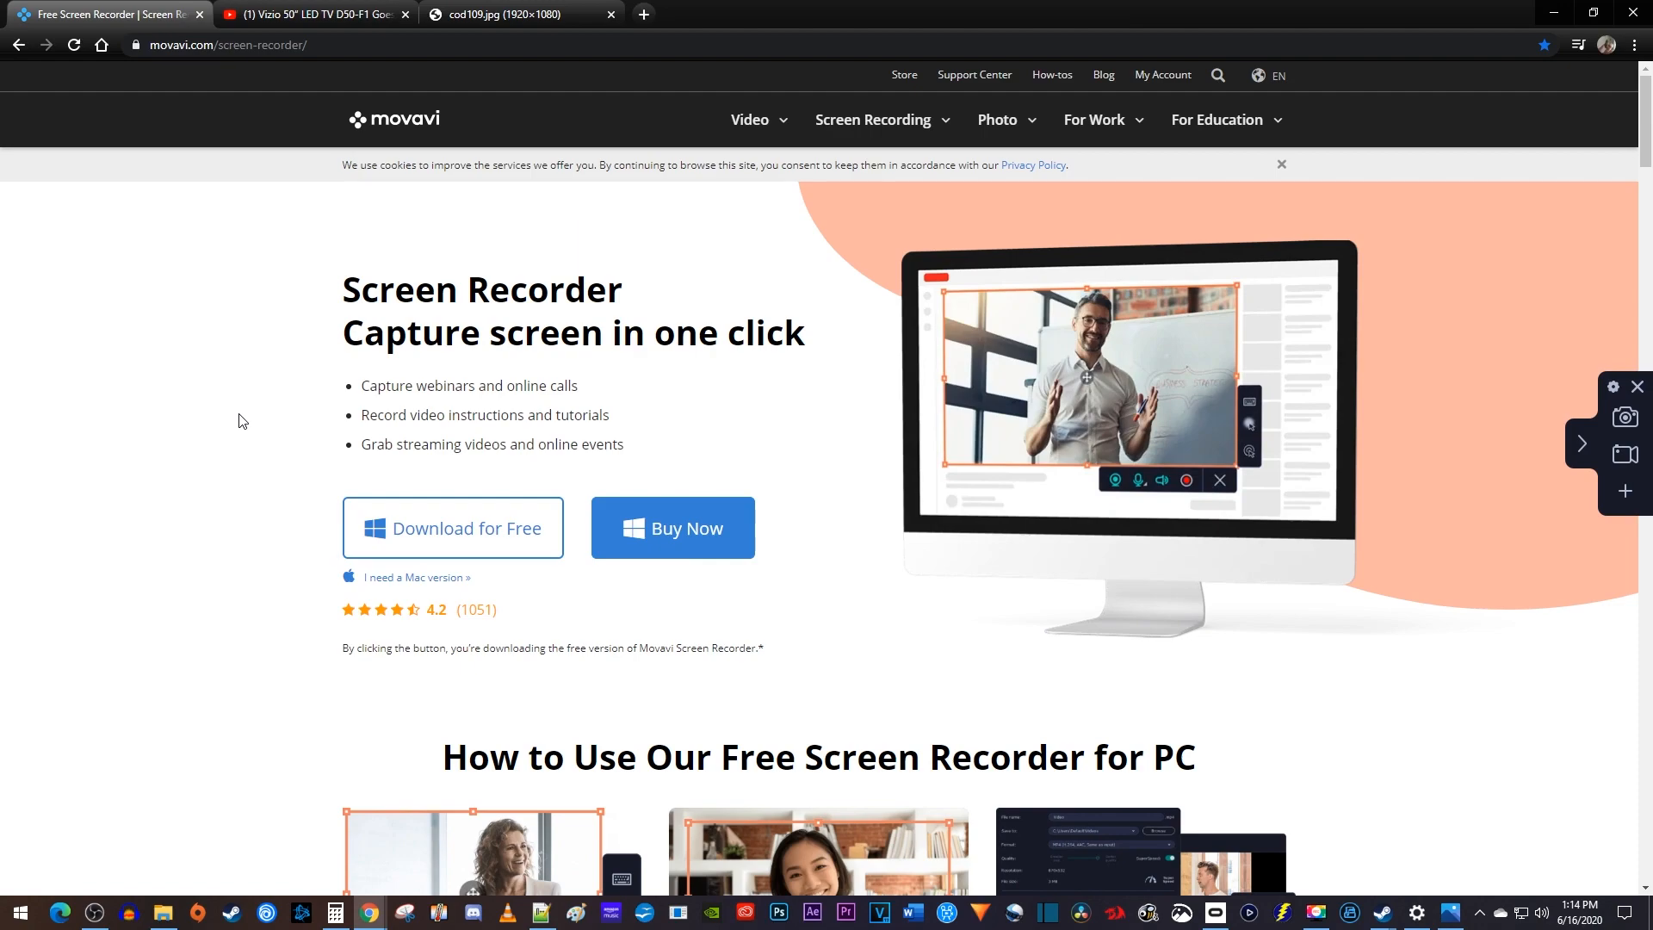
- Scroll the Movavi Screen Recorder product page down to its how-to-use section
scroll("down", 3)
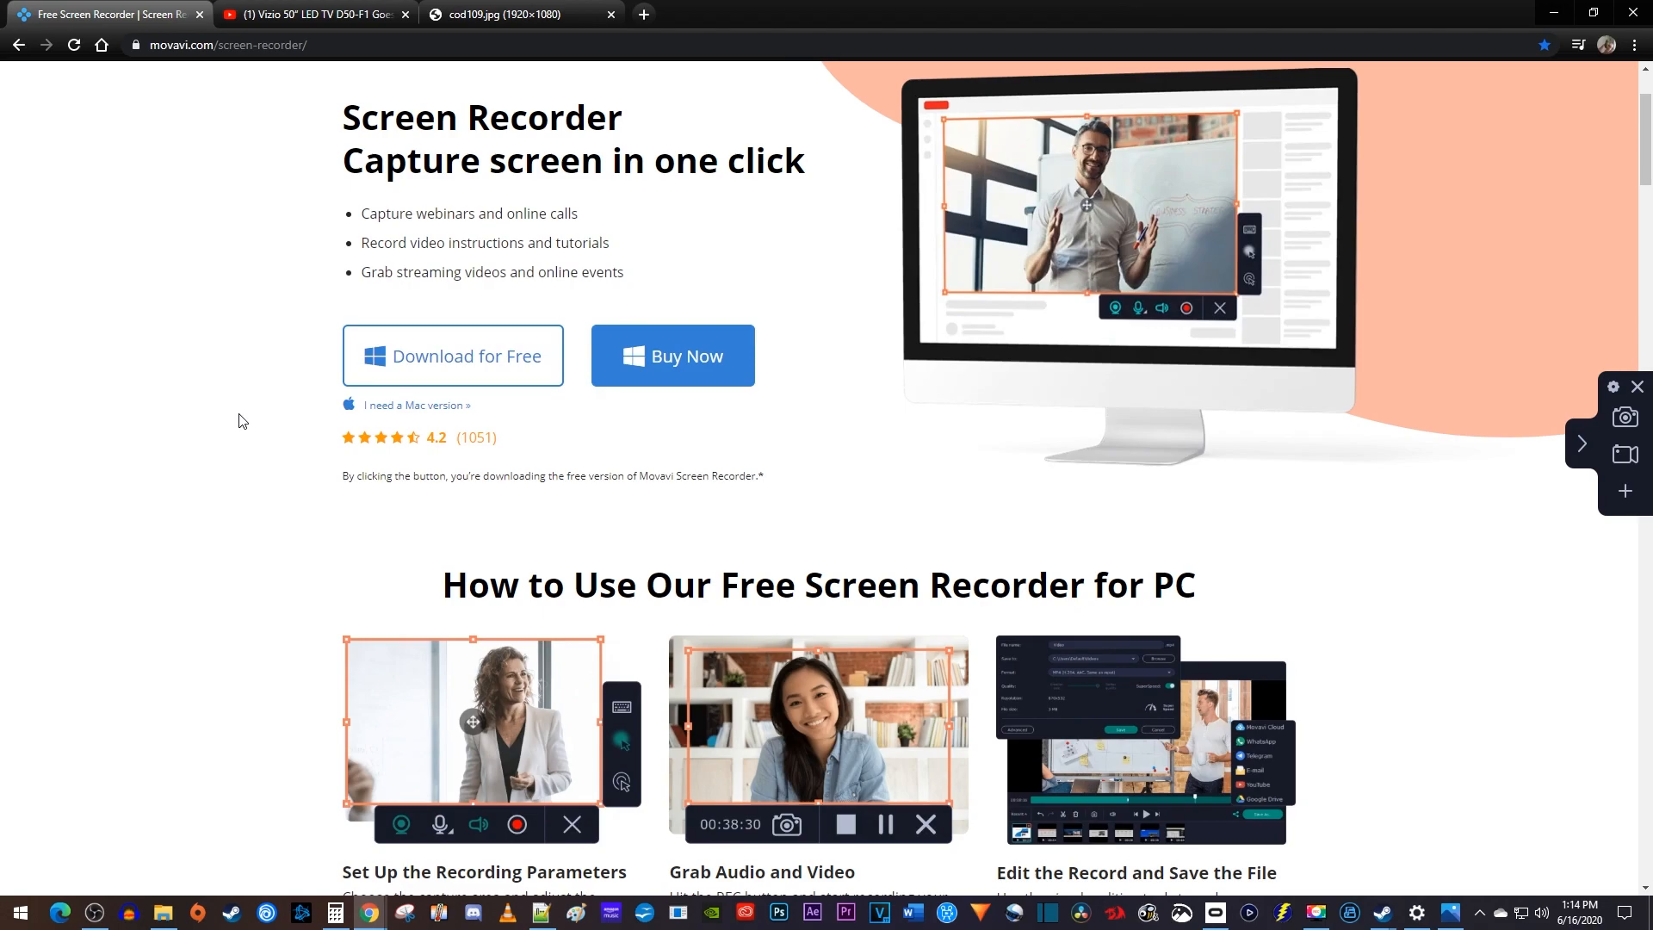